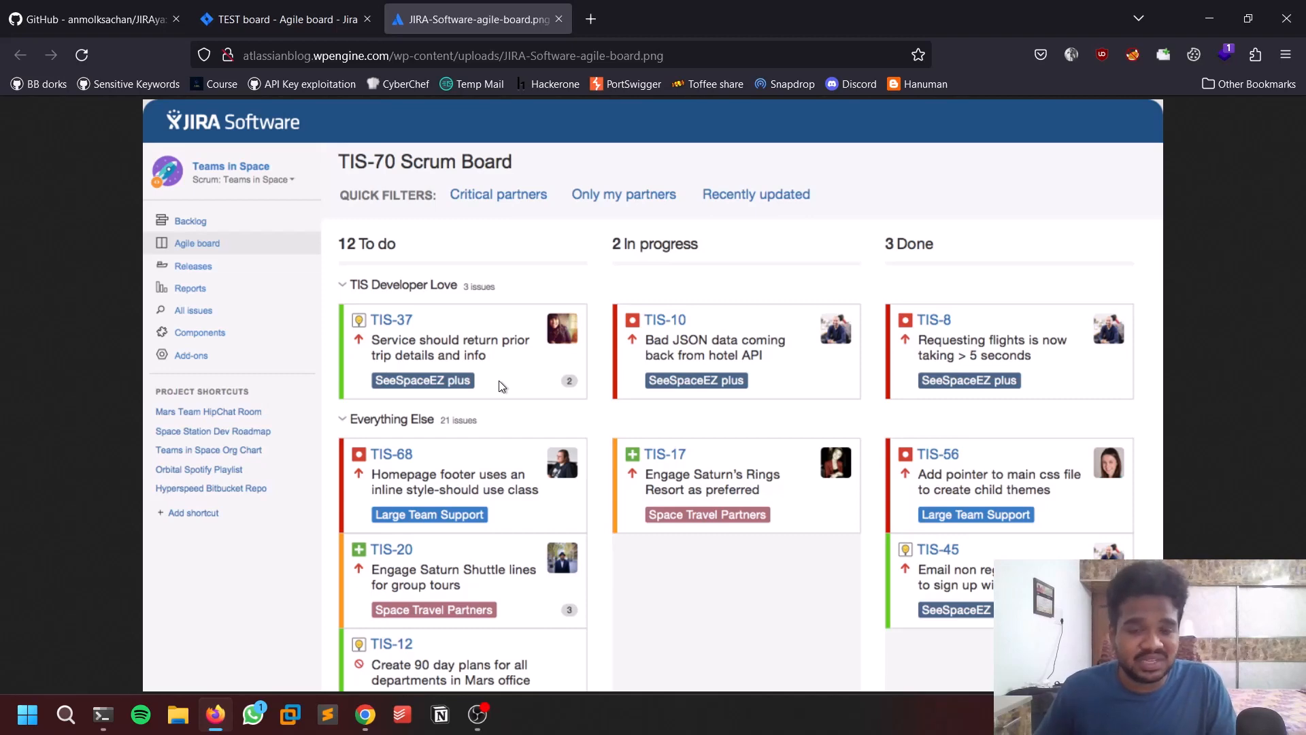
pyautogui.moveTo(674, 317)
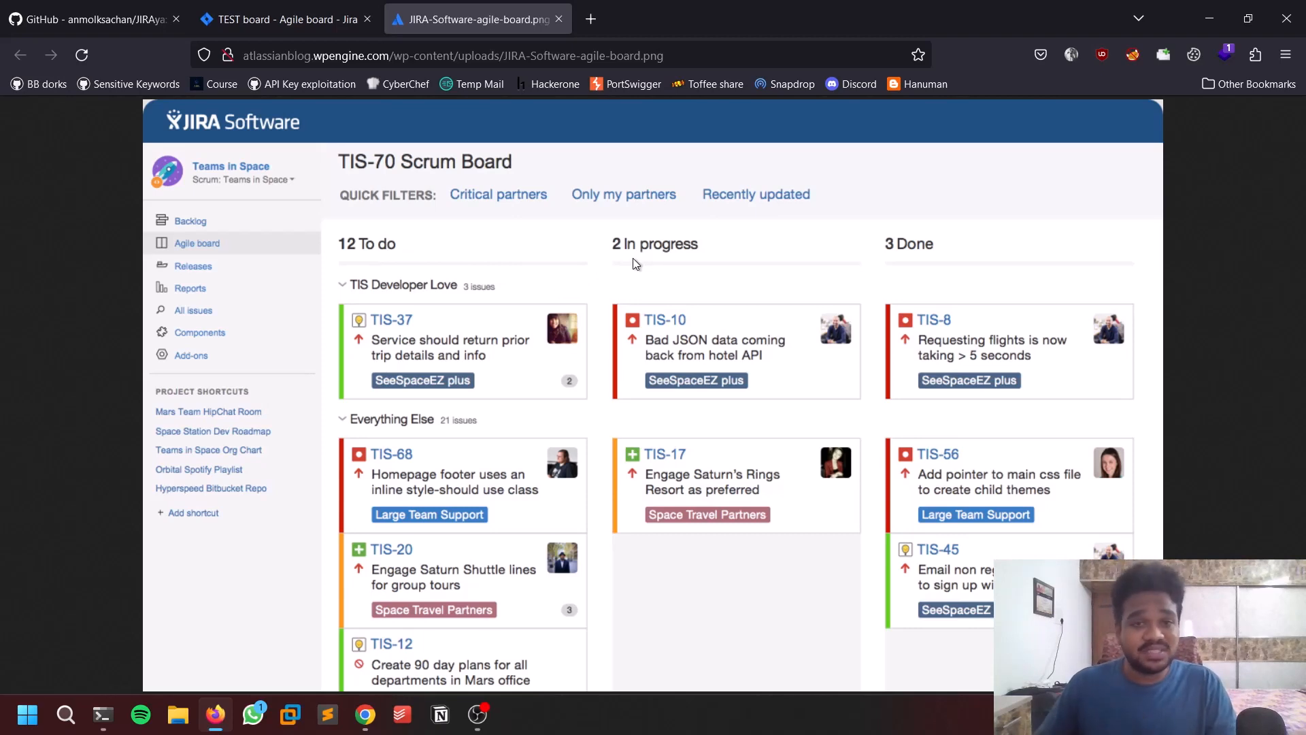
pyautogui.moveTo(940, 273)
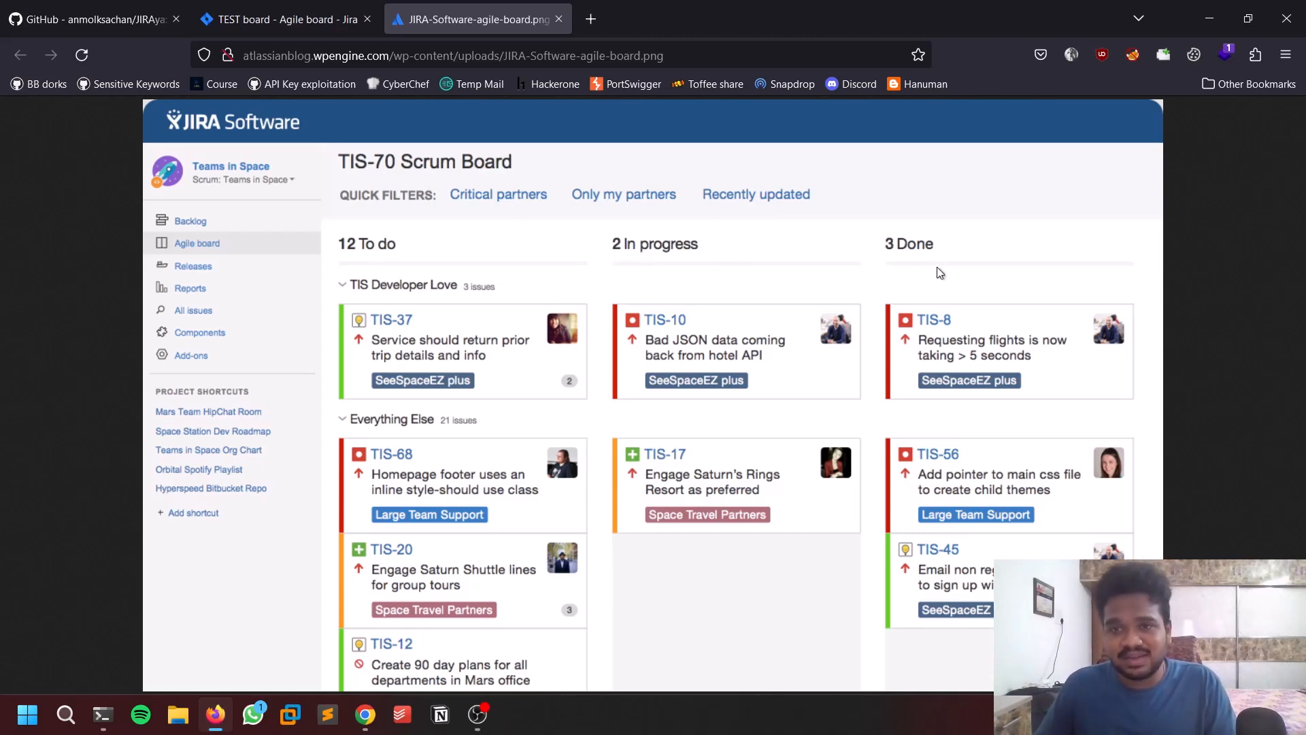
pyautogui.moveTo(888, 264)
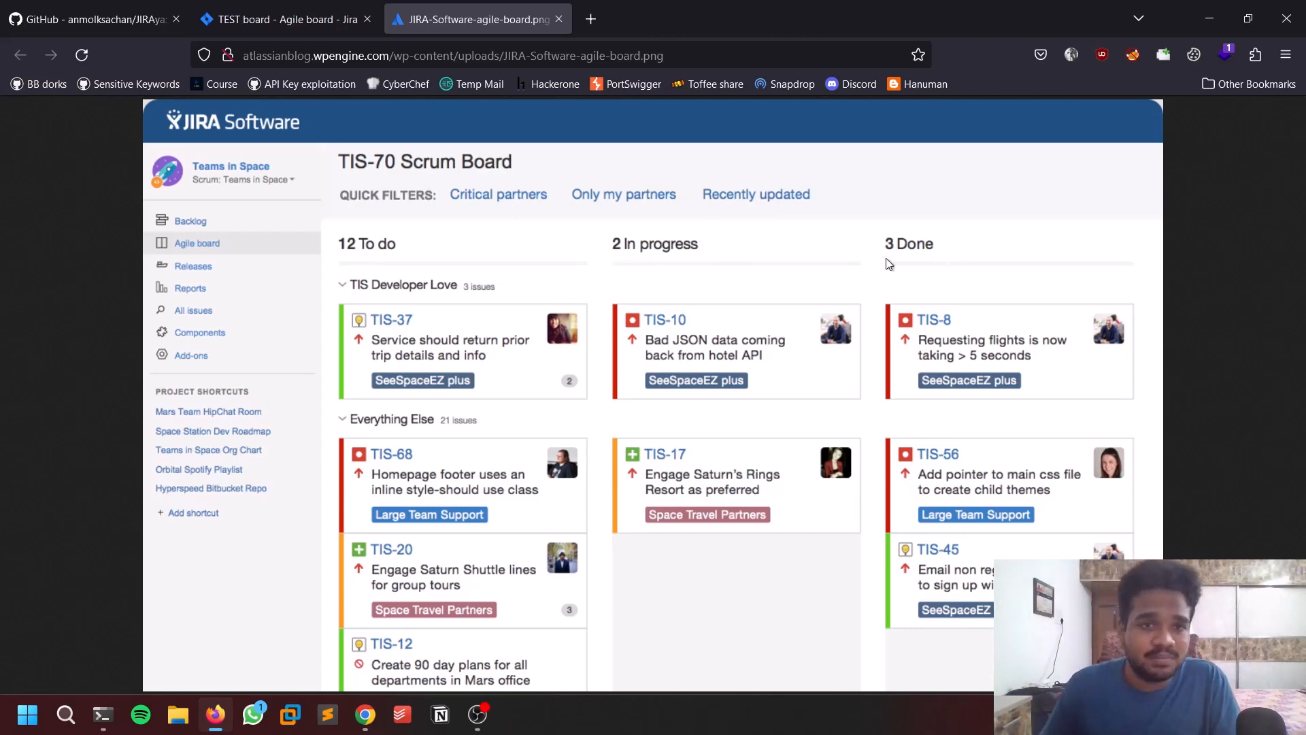
pyautogui.moveTo(478, 365)
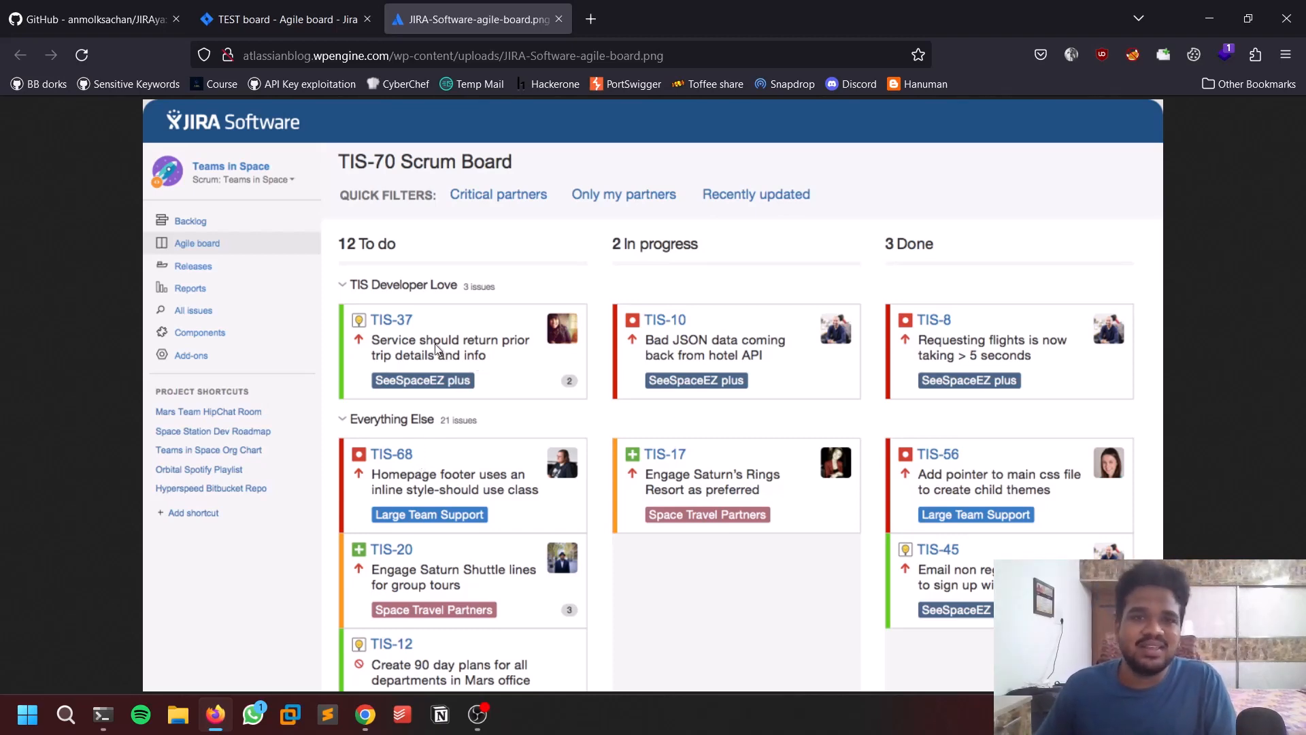
pyautogui.moveTo(514, 279)
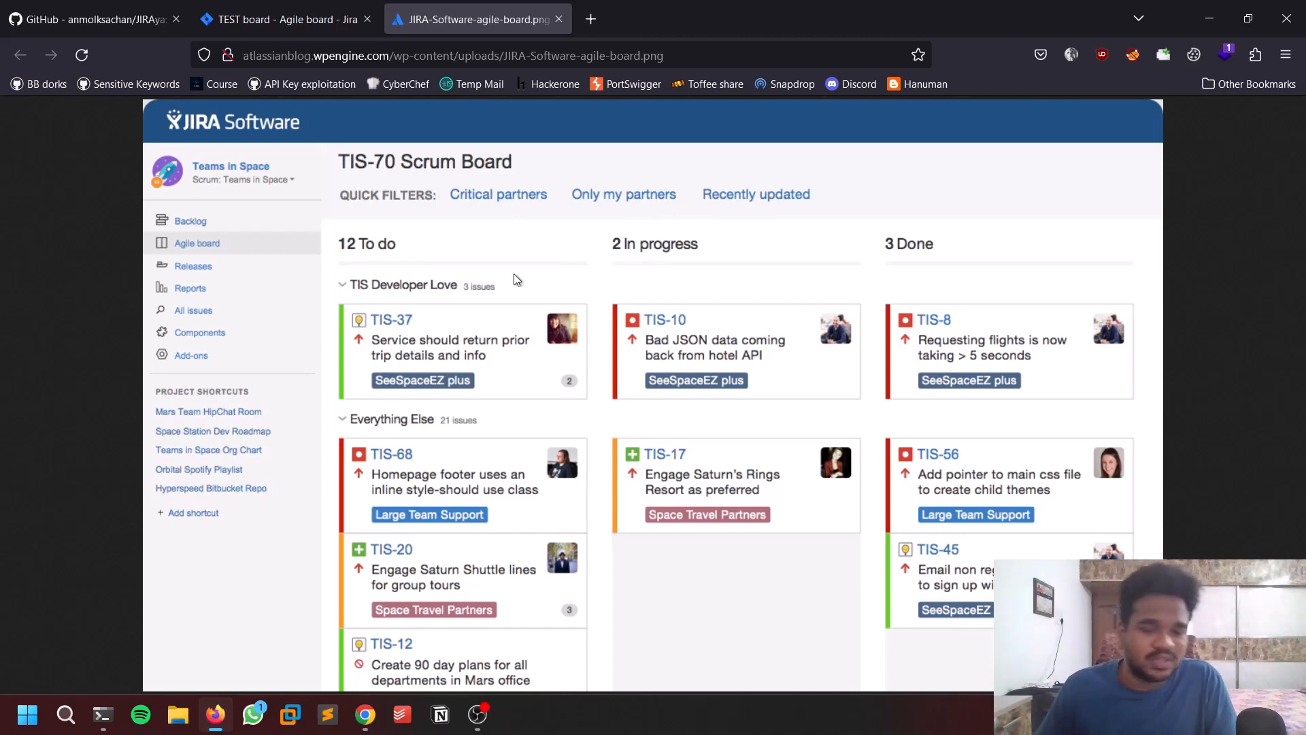
pyautogui.moveTo(434, 376)
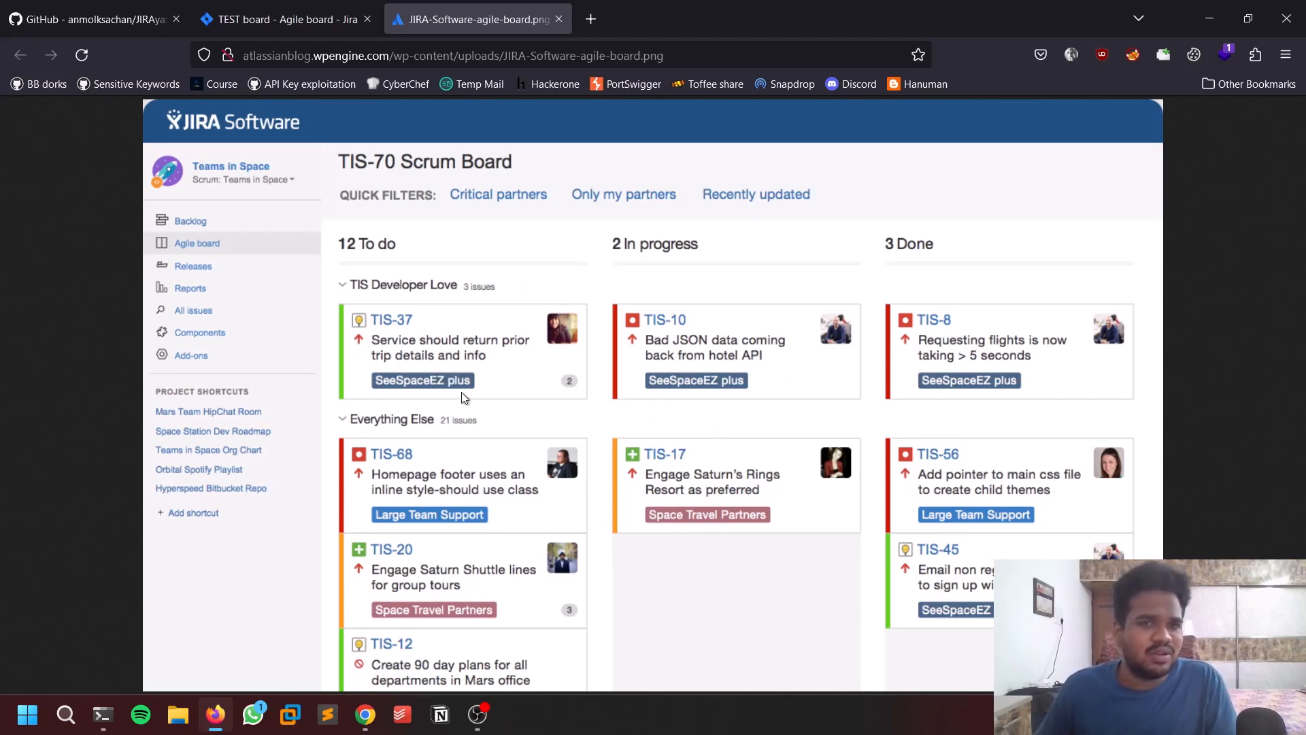
pyautogui.moveTo(475, 389)
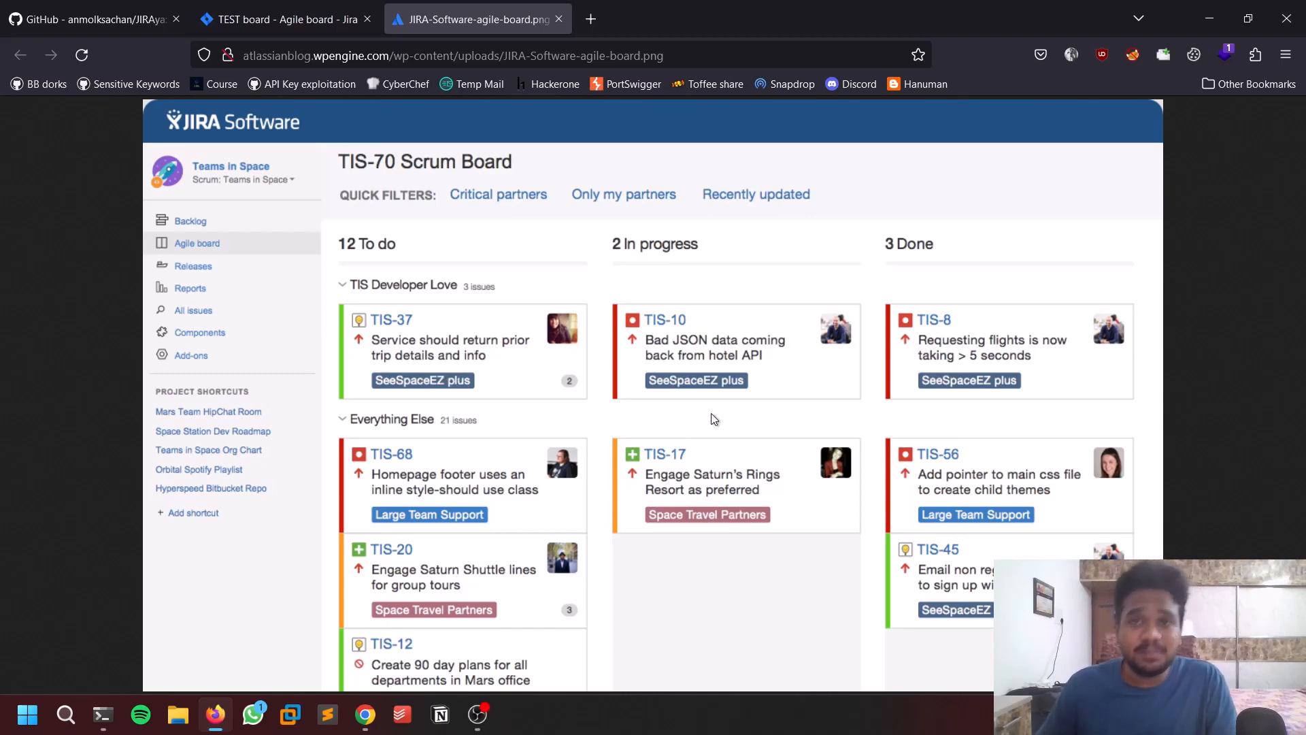
pyautogui.moveTo(649, 413)
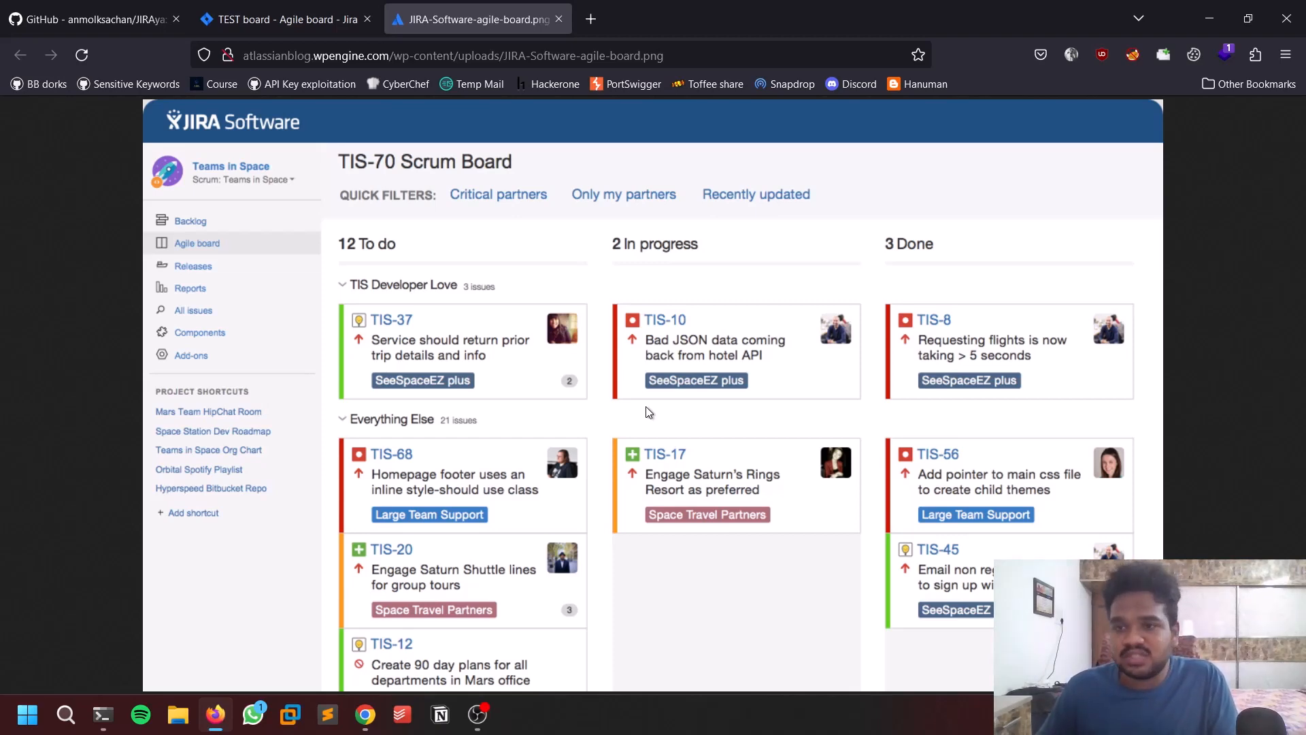
# Create a 'record video' issue under To Do on the TEST board and drag it to In Progress
pyautogui.click(283, 17)
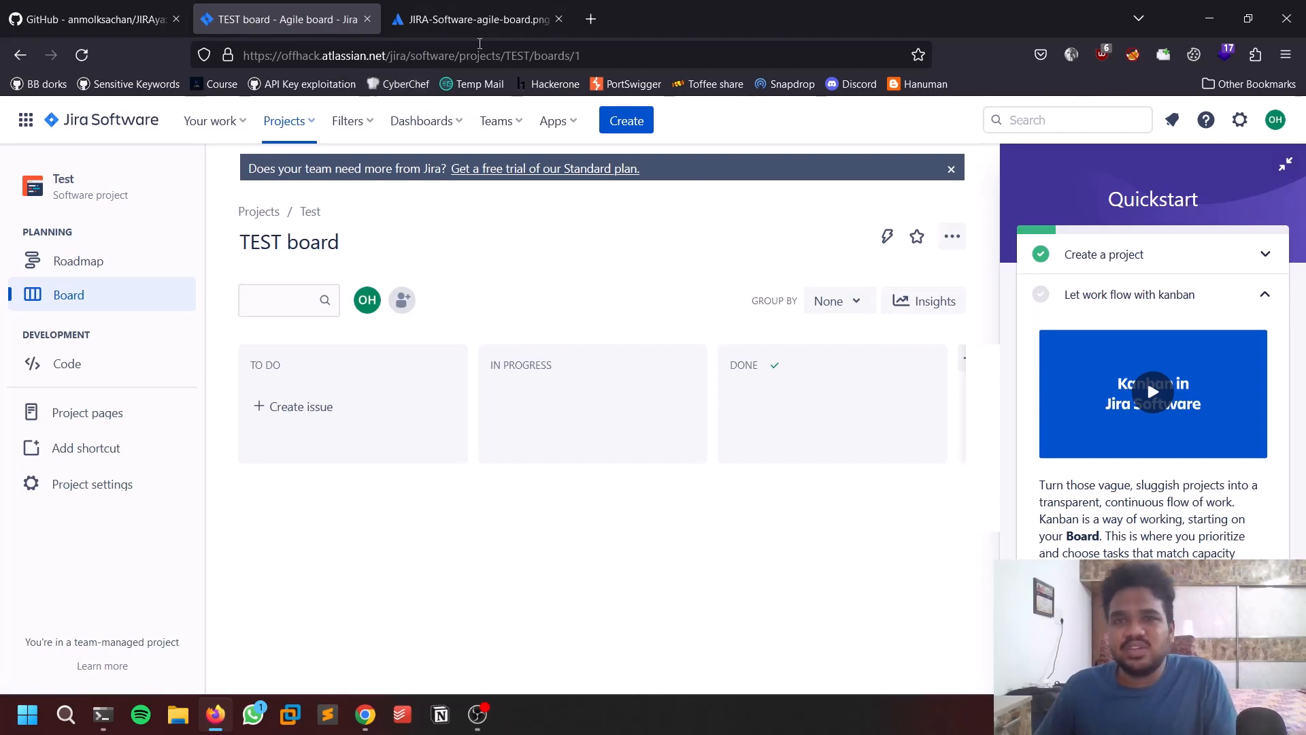
pyautogui.moveTo(411, 141)
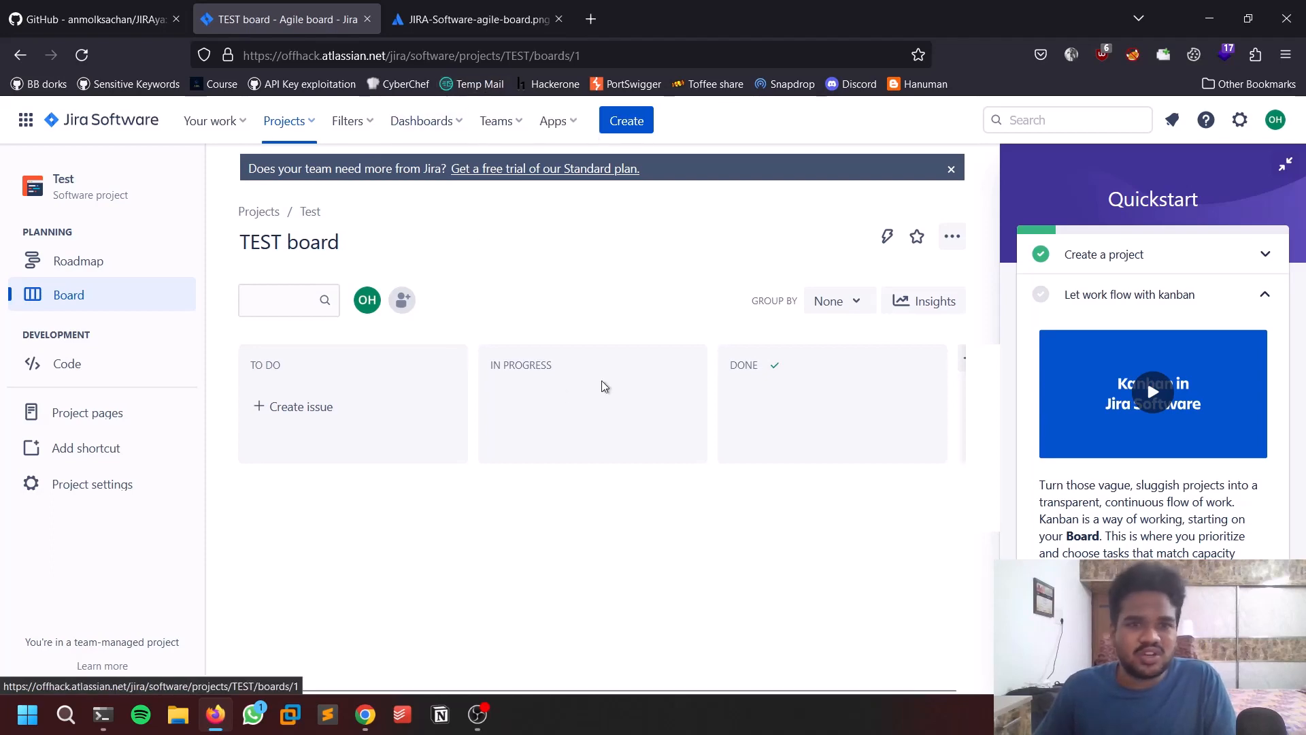
pyautogui.click(300, 407)
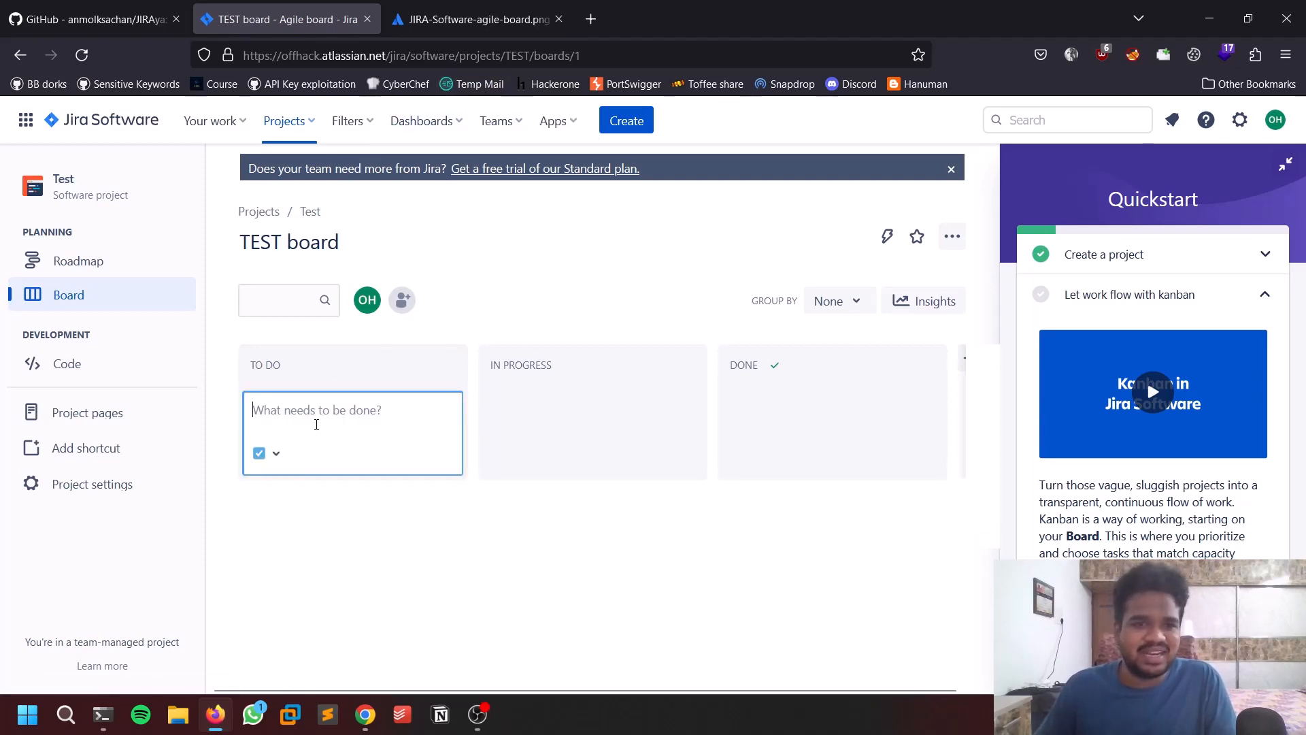
pyautogui.write('record video')
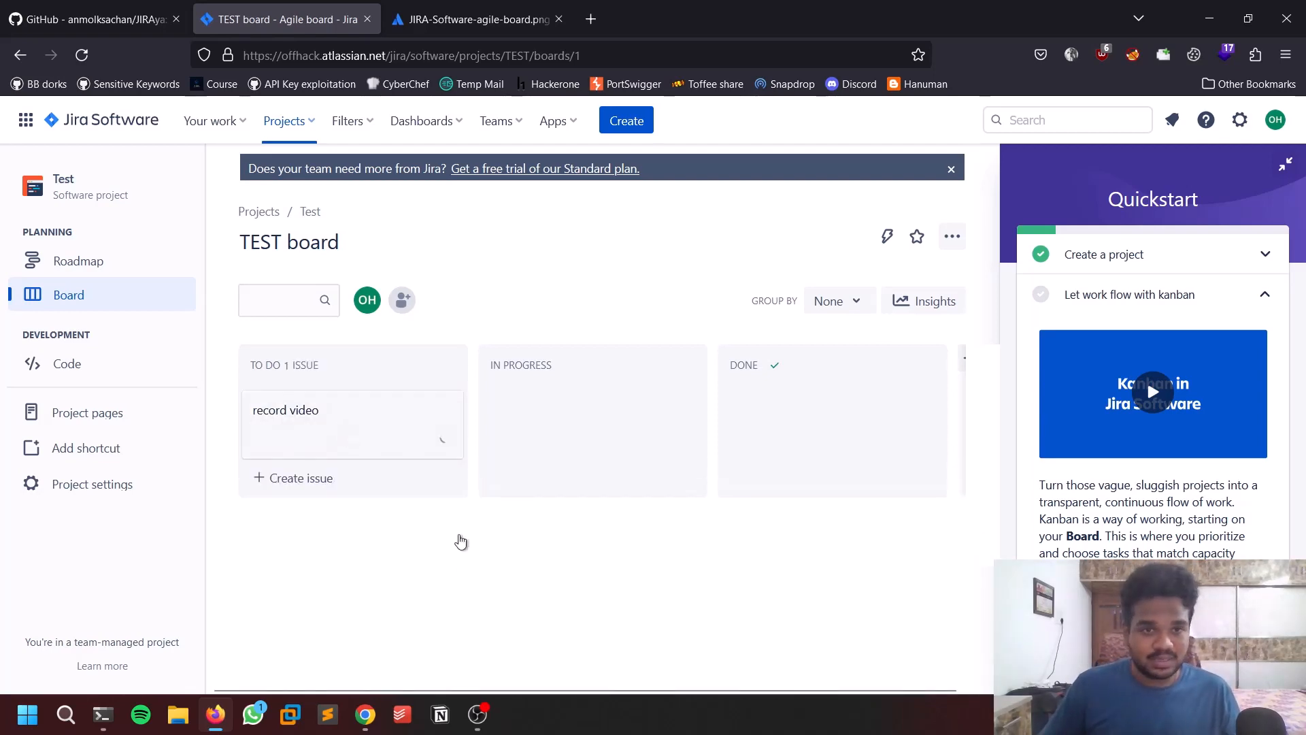
pyautogui.moveTo(352, 423); pyautogui.dragTo(553, 423)
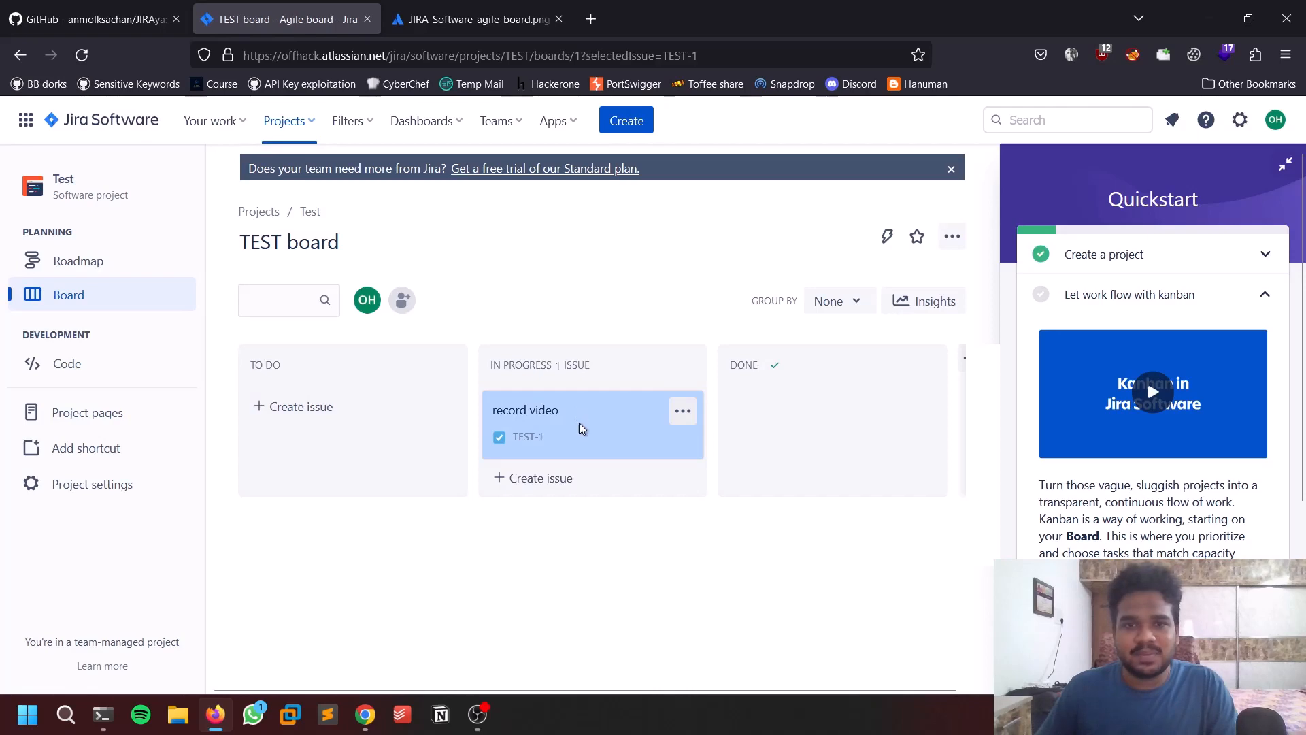
# Review the TEST-1 record video issue details, then move the card into Done
pyautogui.click(525, 409)
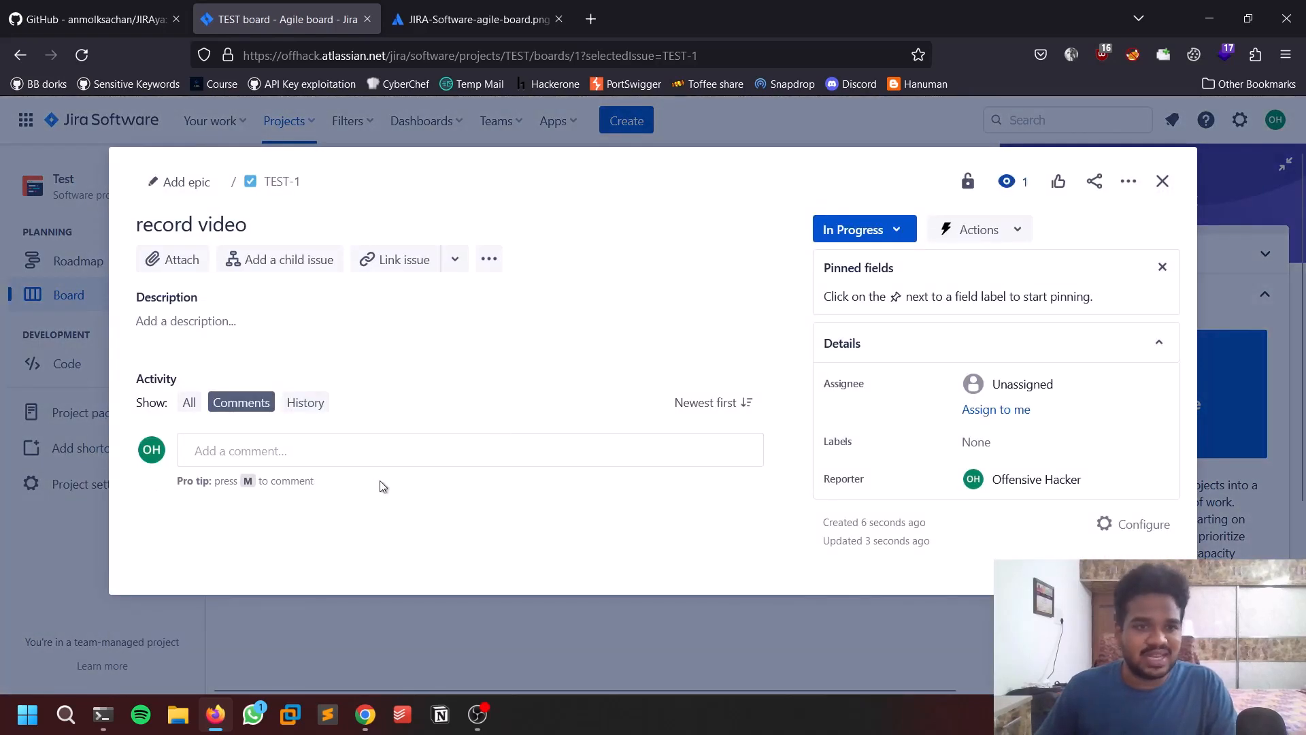
pyautogui.click(1162, 181)
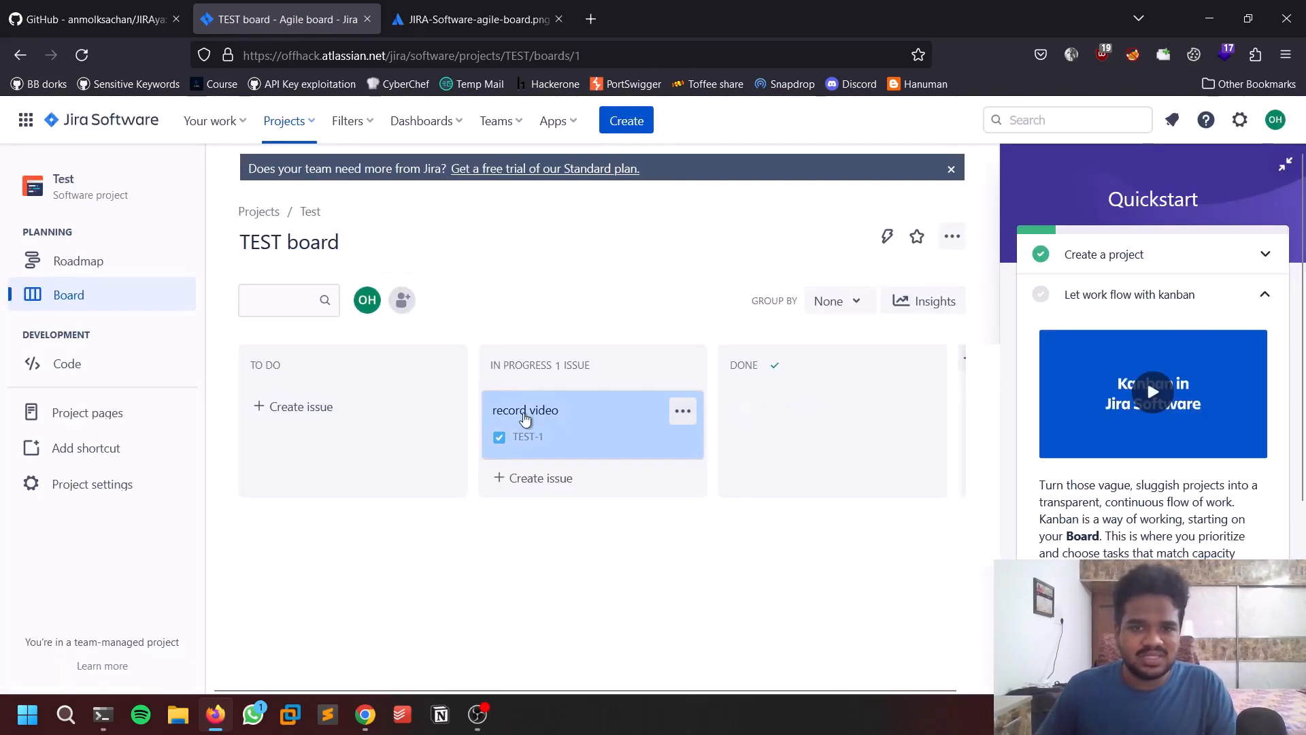
pyautogui.moveTo(592, 421); pyautogui.dragTo(803, 421)
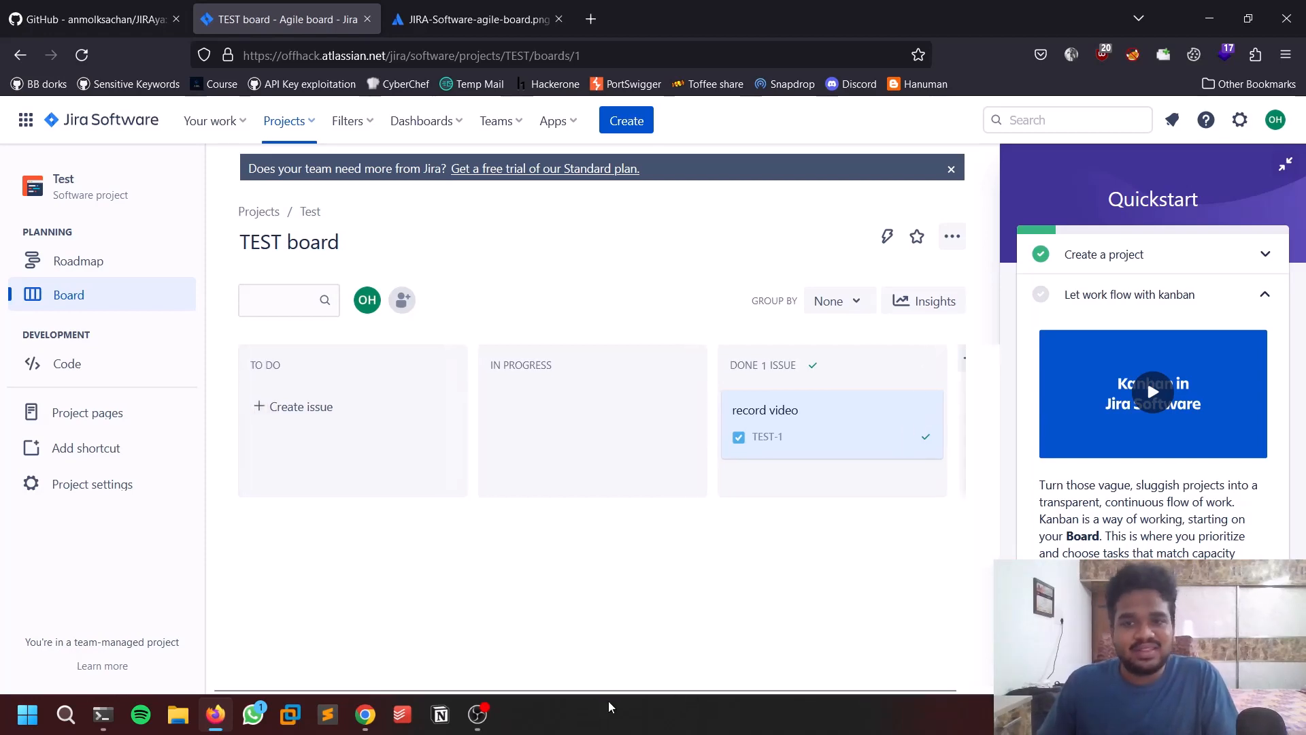
pyautogui.moveTo(525, 600)
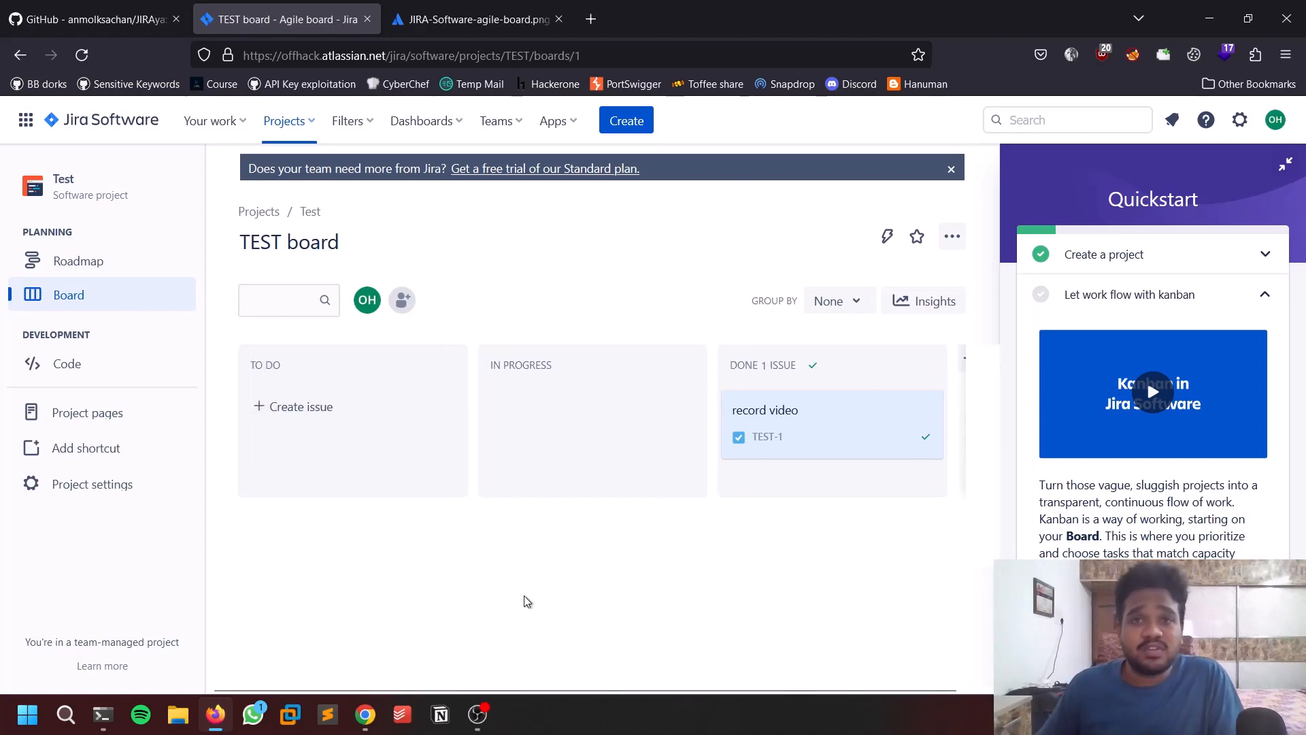
pyautogui.moveTo(580, 604)
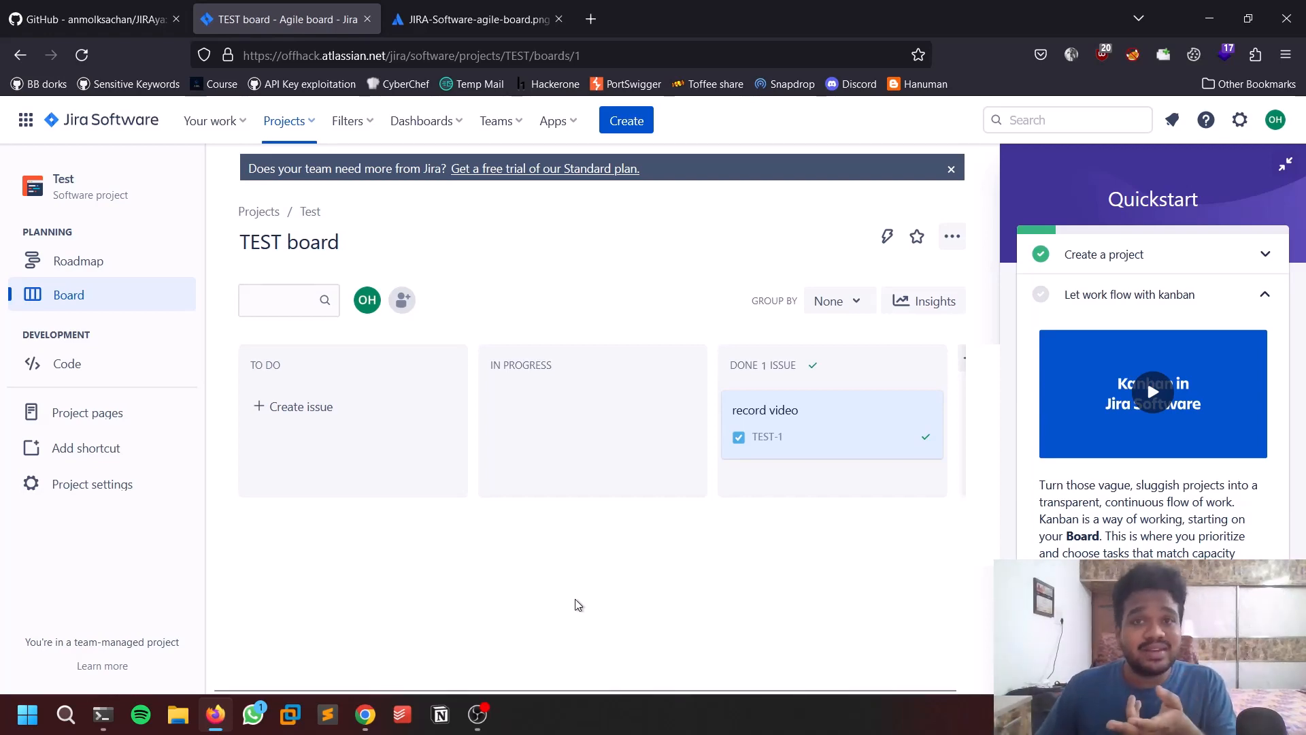
pyautogui.moveTo(478, 567)
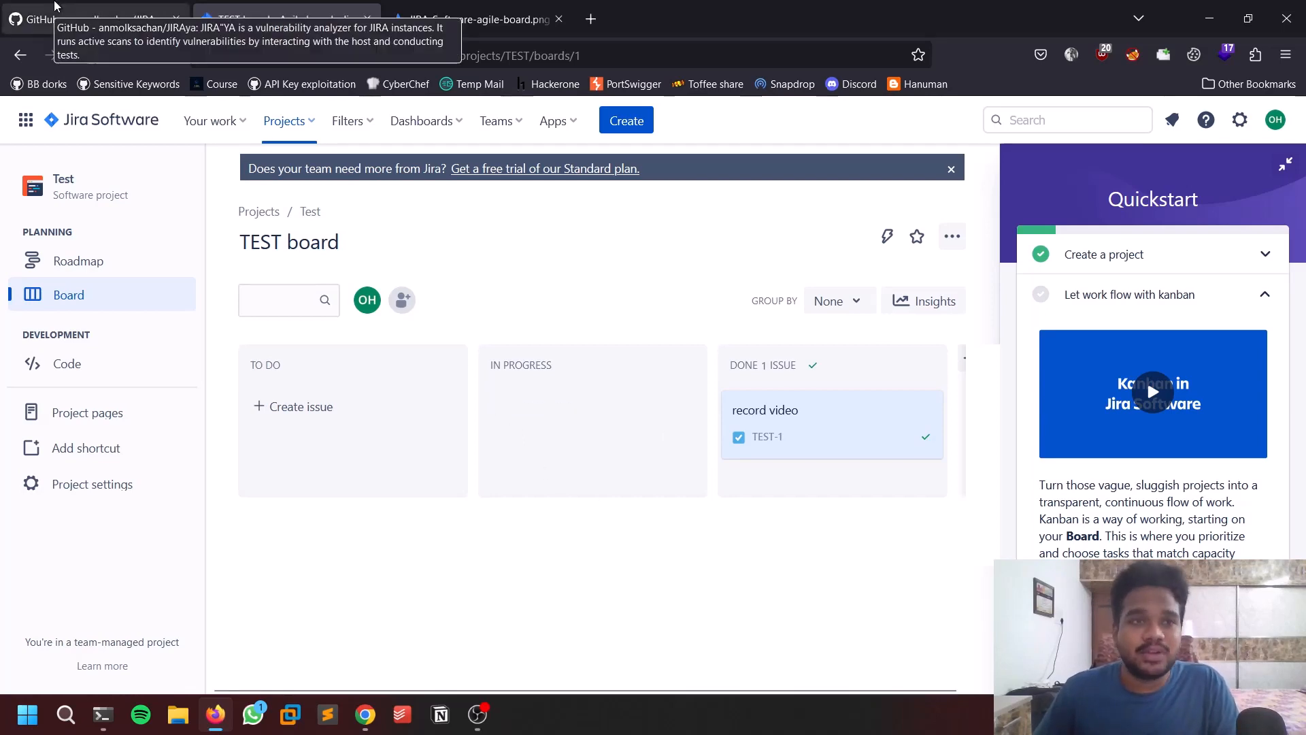
# Scroll the JIRAya README past the --single and --list examples to the --thetimemachine Way Back URLs section
pyautogui.click(91, 18)
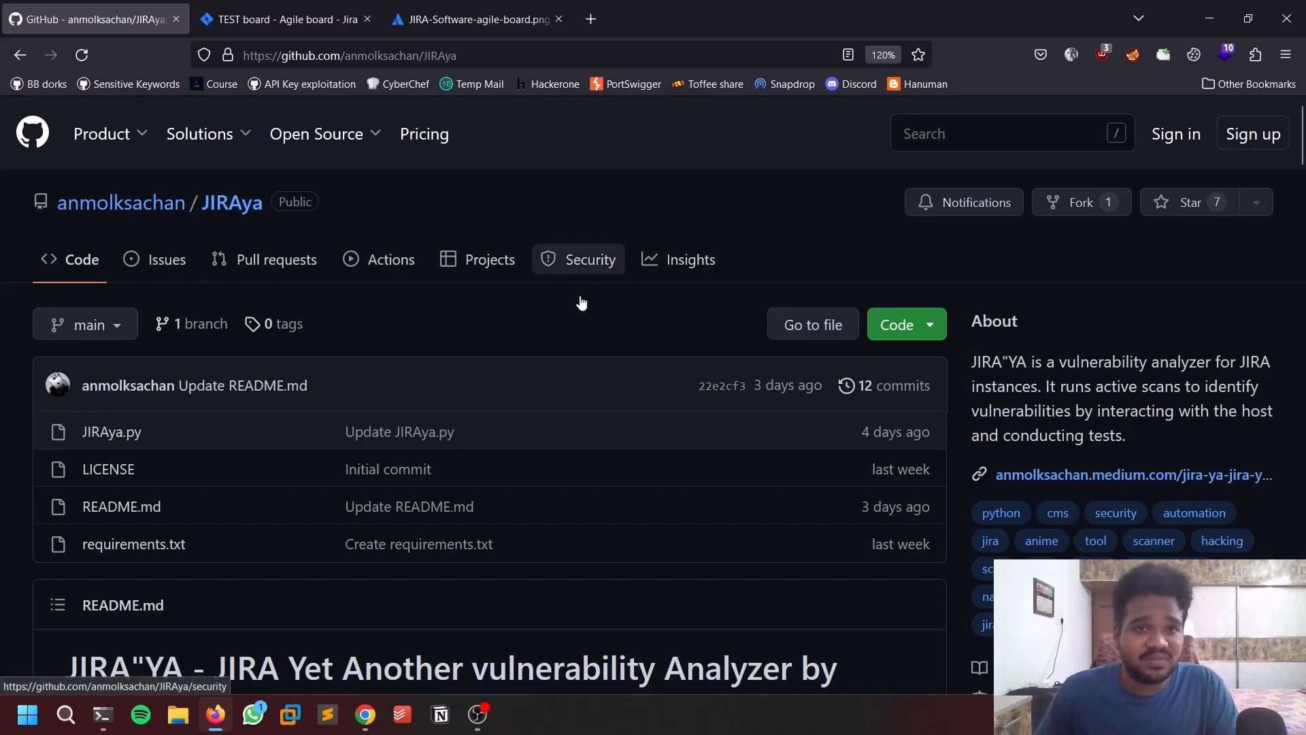
pyautogui.moveTo(252, 235)
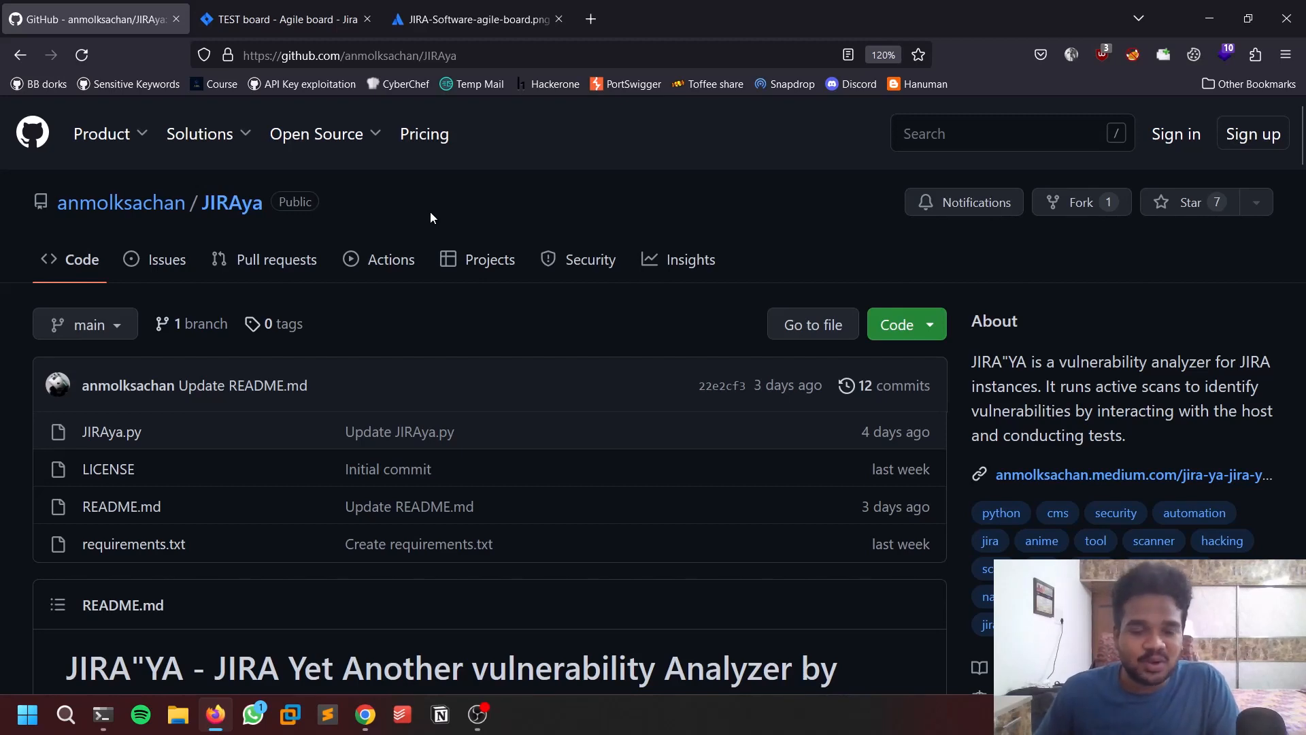
pyautogui.scroll(-3)
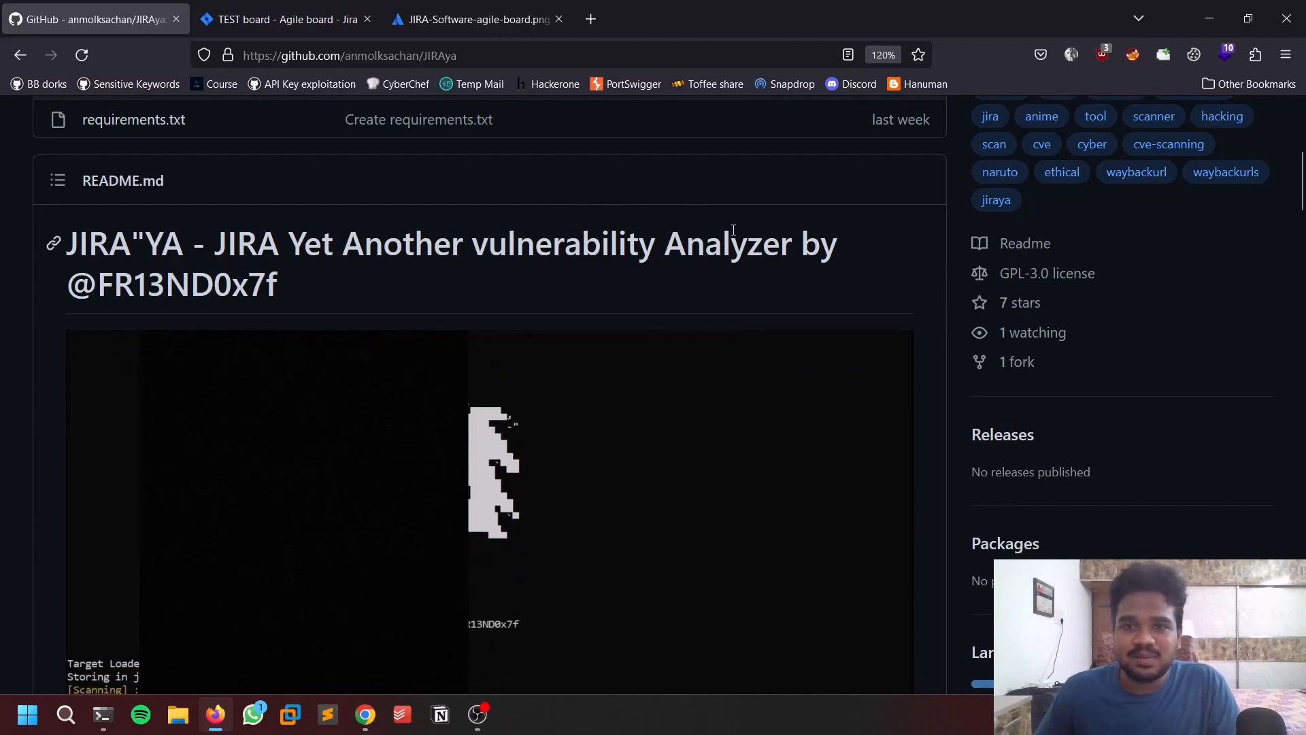
pyautogui.scroll(-3)
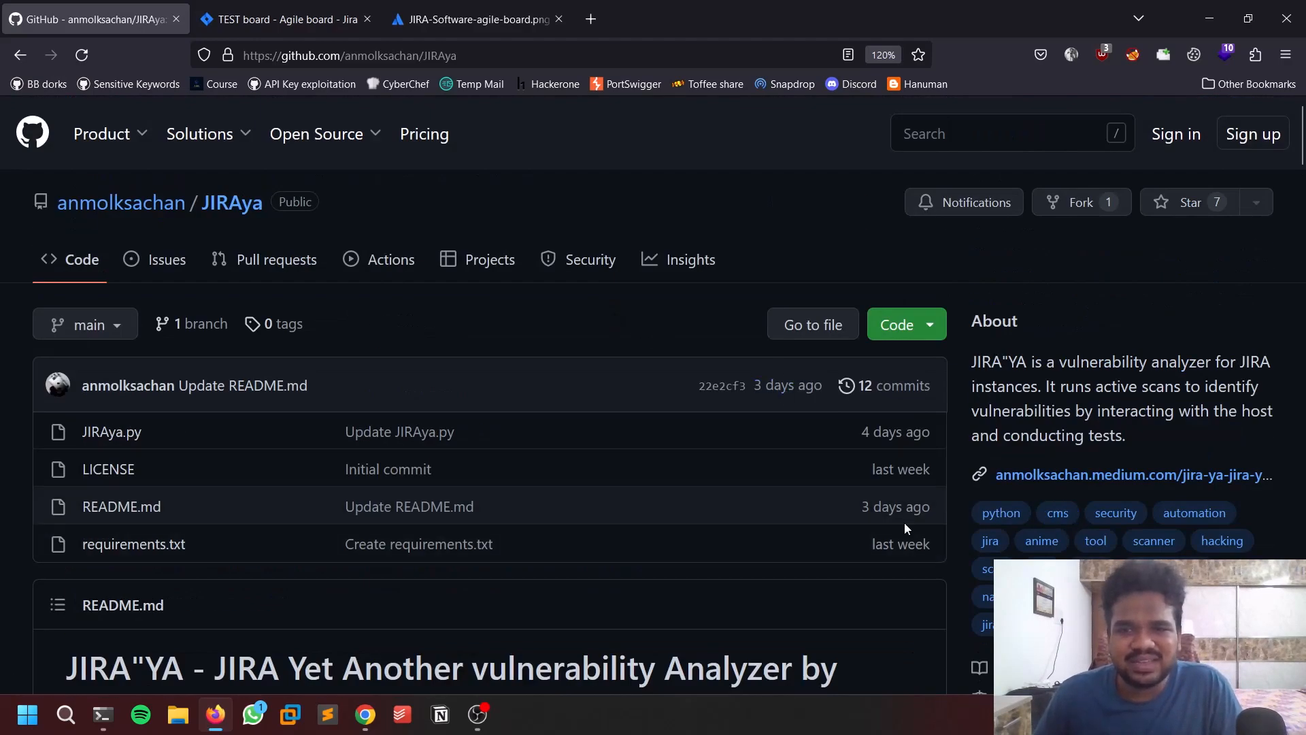
pyautogui.scroll(-3)
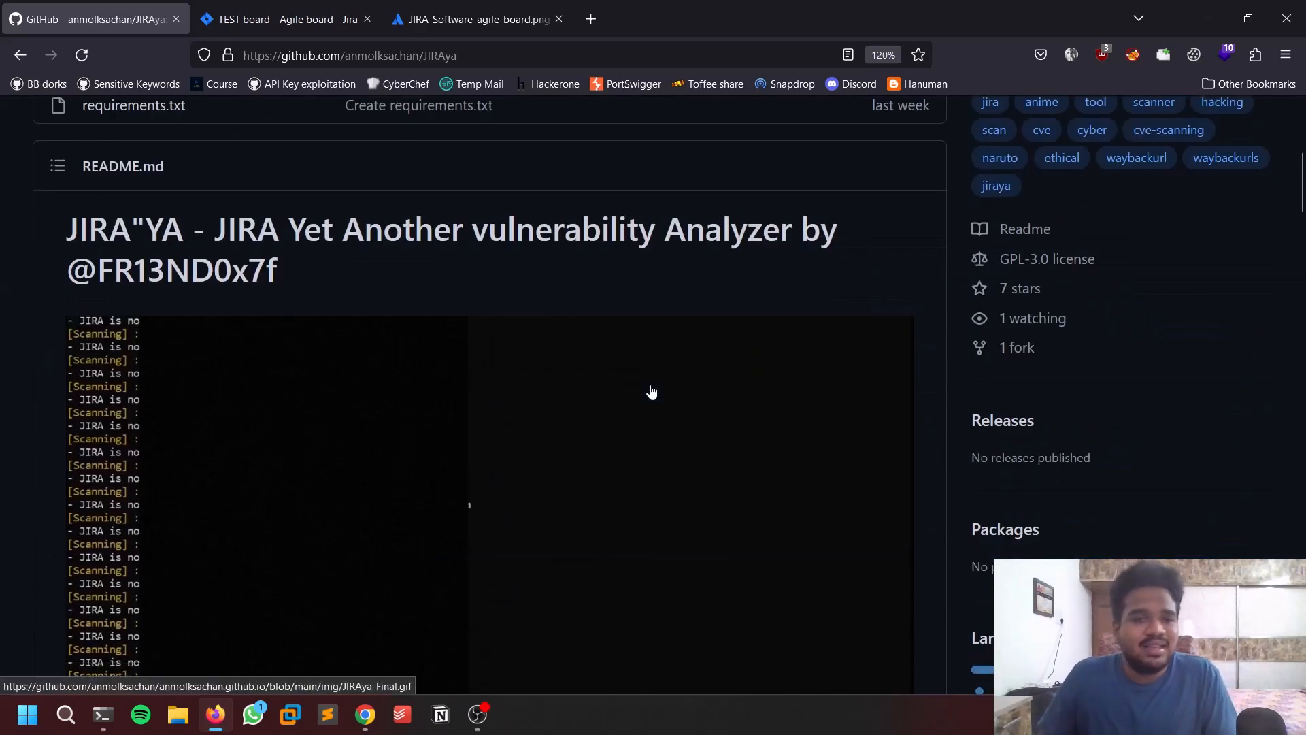
pyautogui.scroll(-3)
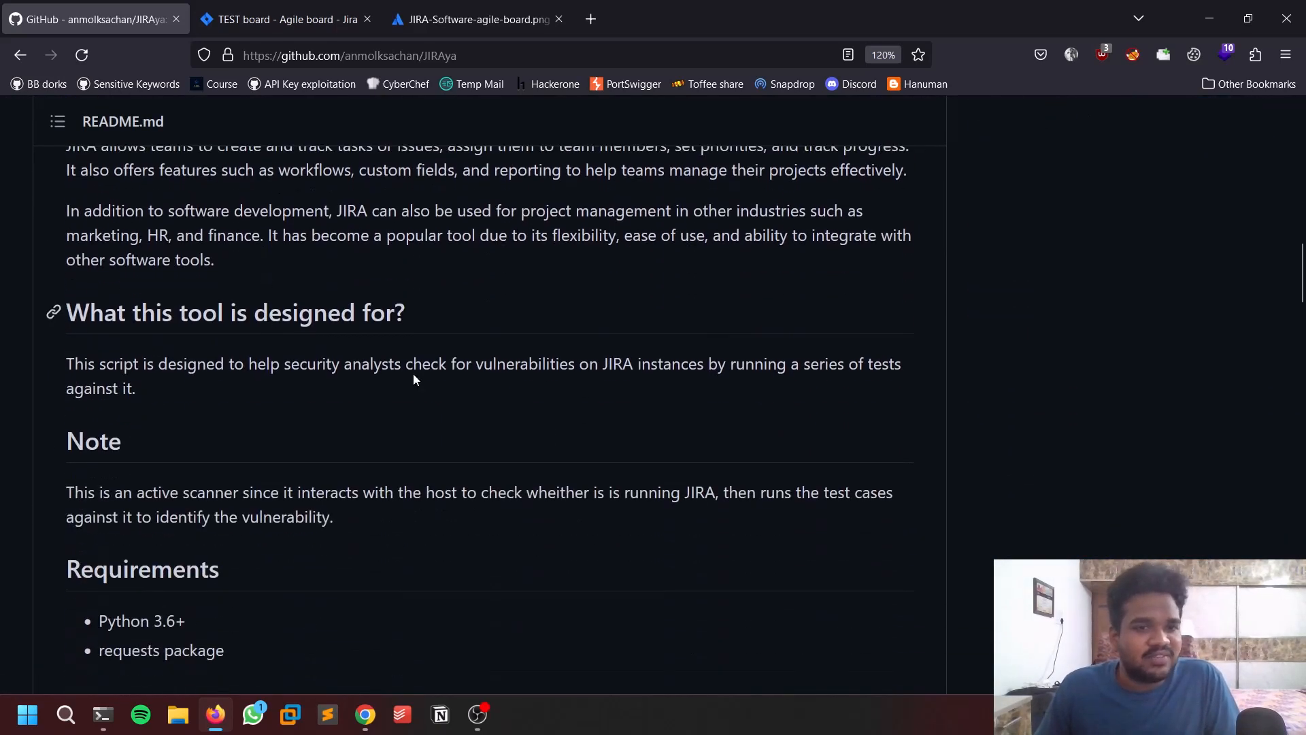
pyautogui.scroll(-3)
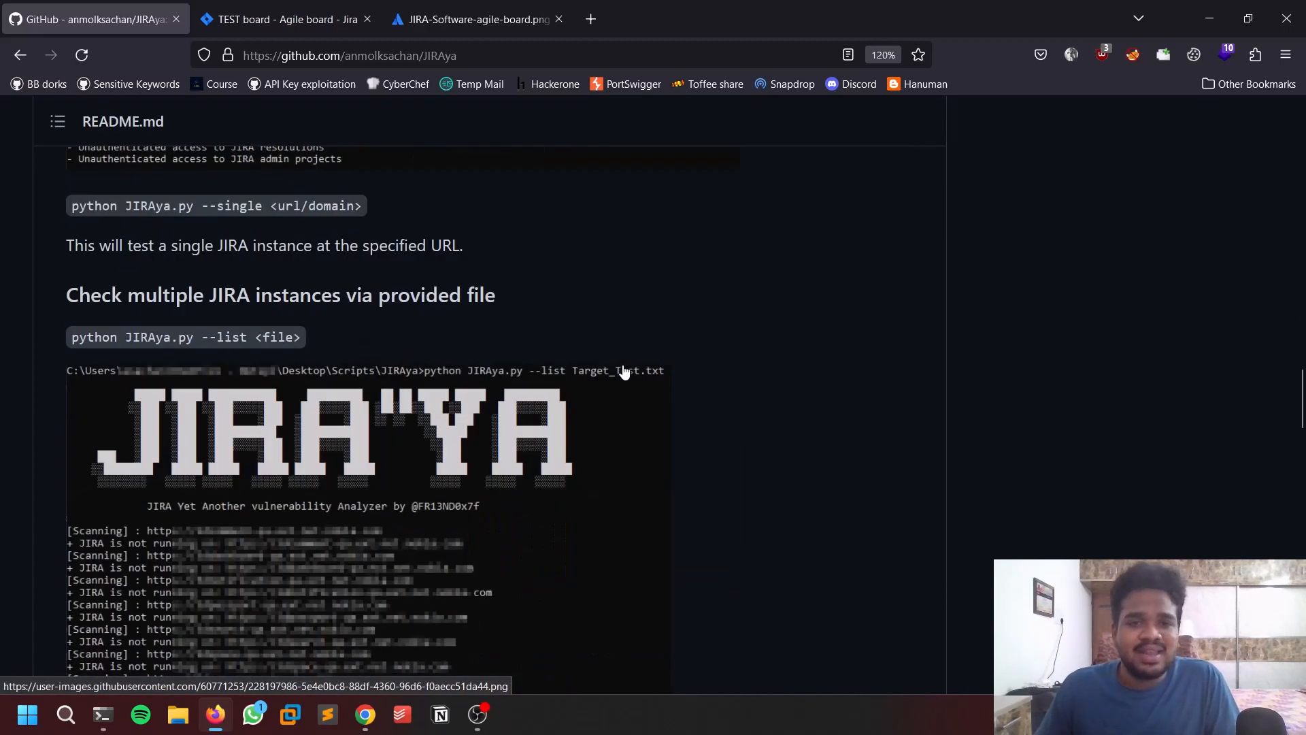
pyautogui.moveTo(543, 399)
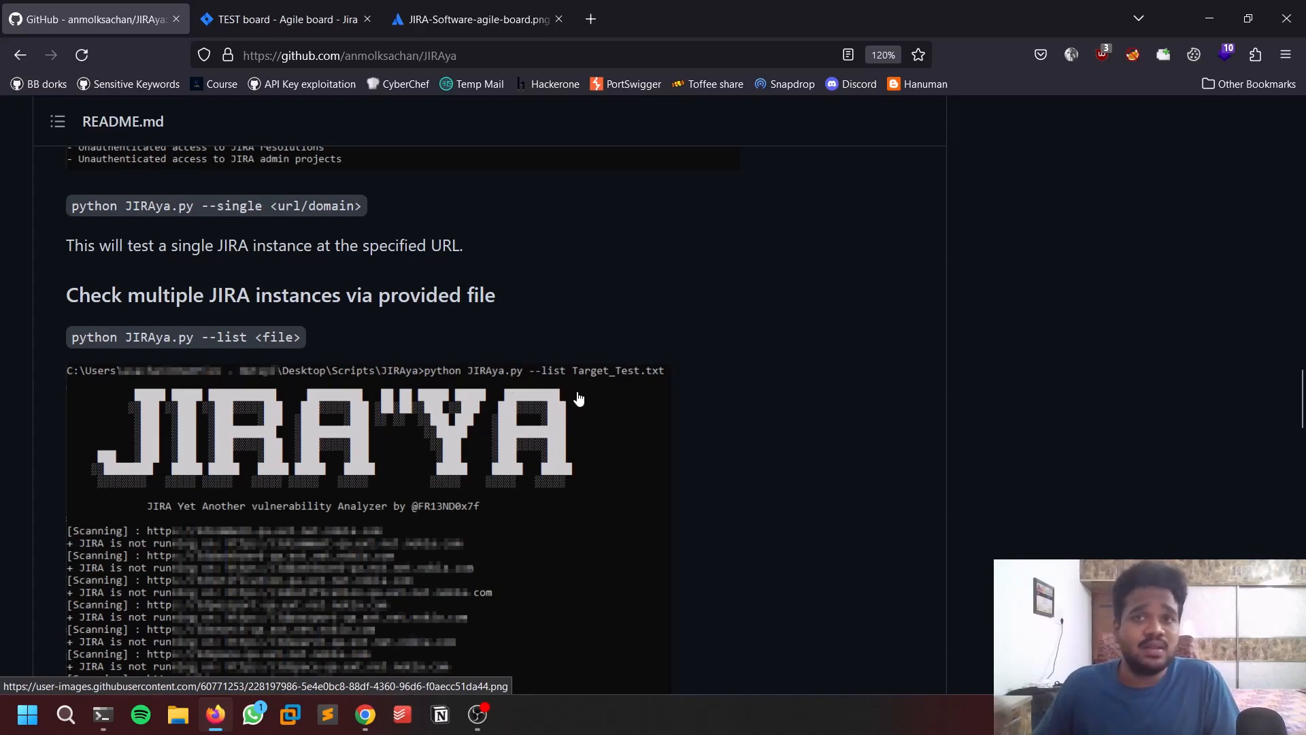
pyautogui.moveTo(781, 437)
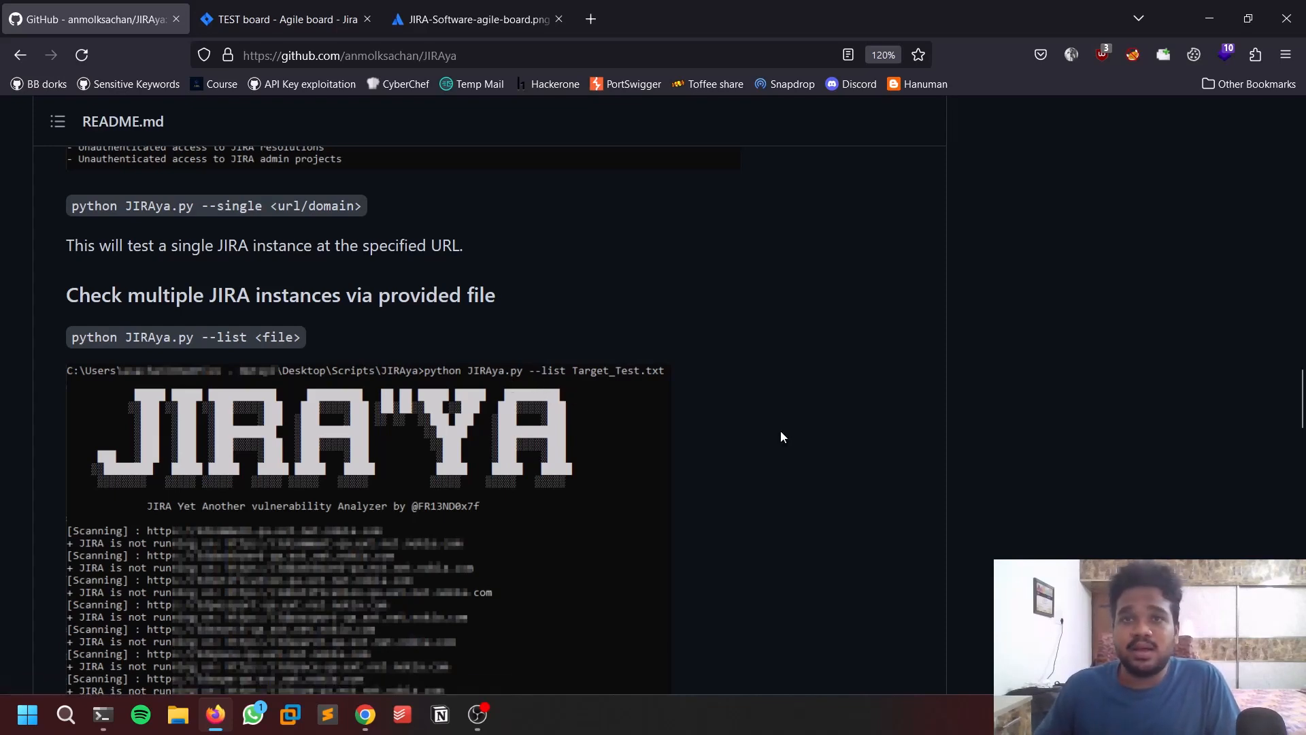
pyautogui.scroll(-3)
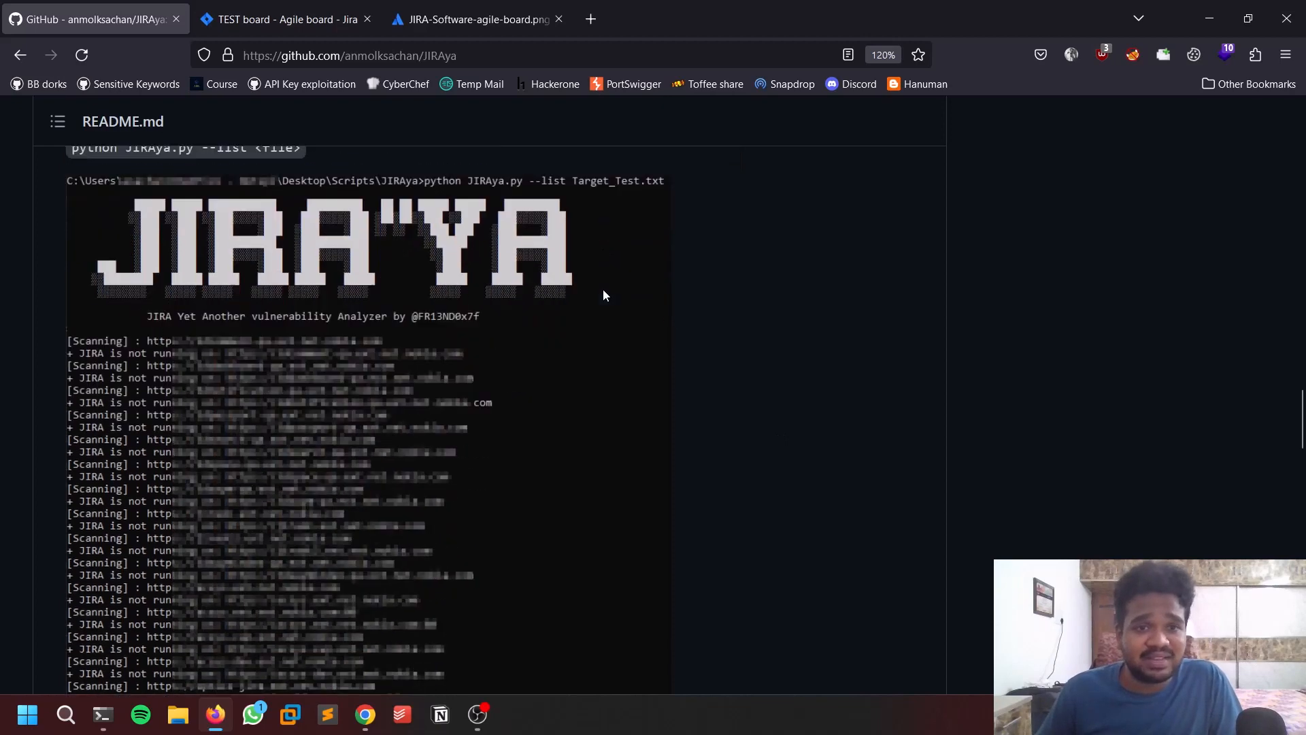
pyautogui.scroll(-3)
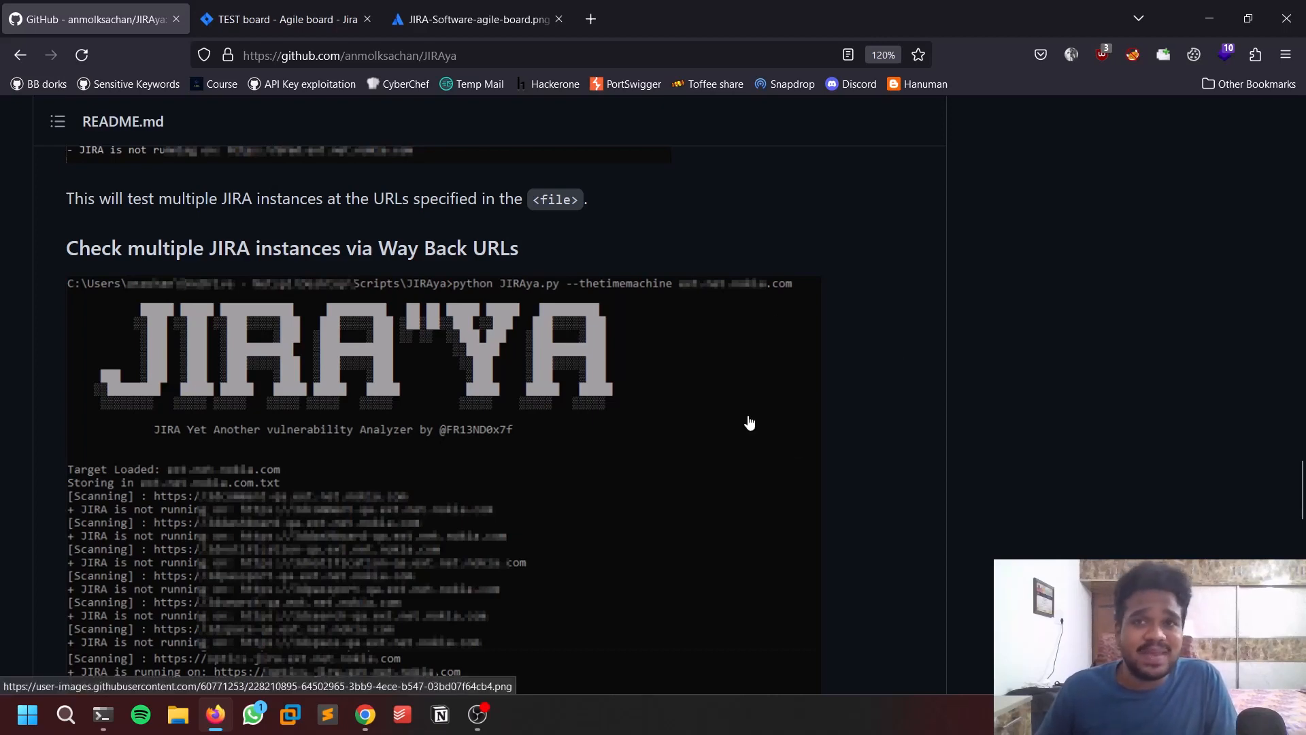
# Highlight the unauthenticated dashboards test, glance at the Jira board, then scroll through the Tests performed table
pyautogui.scroll(-3)
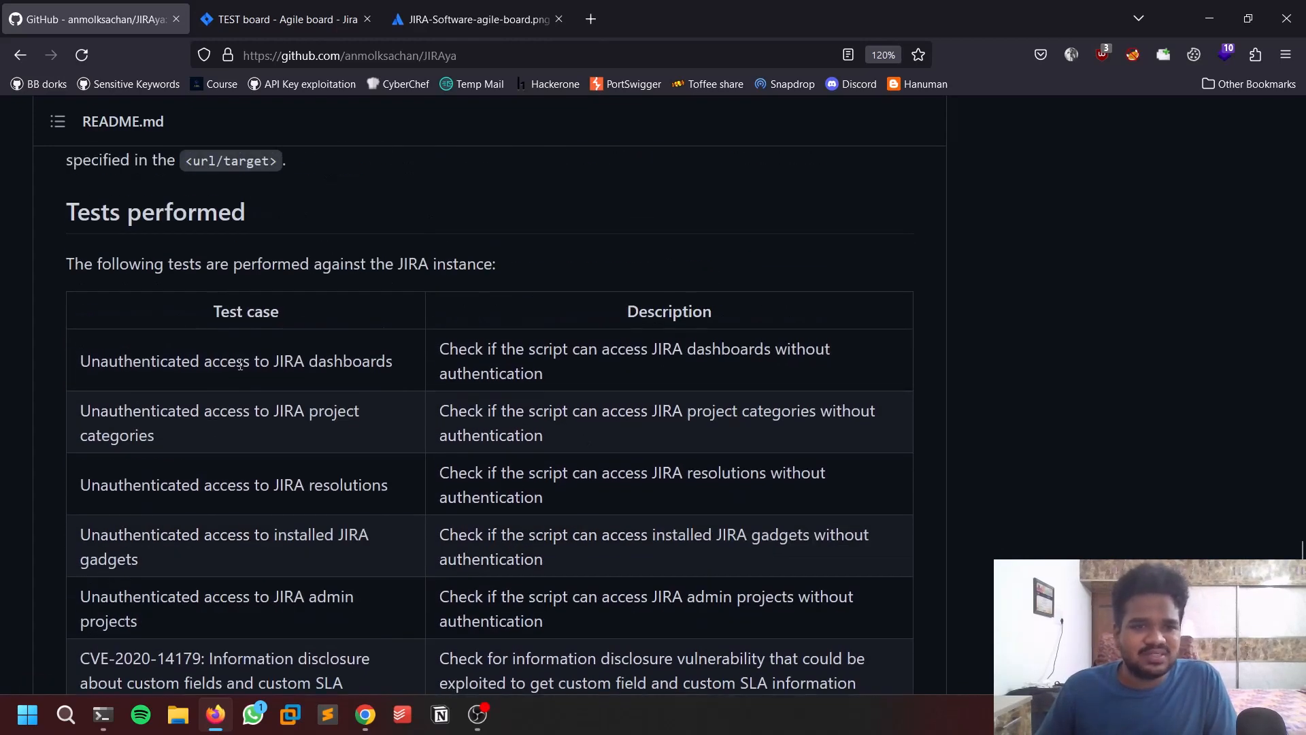
pyautogui.doubleClick(235, 360)
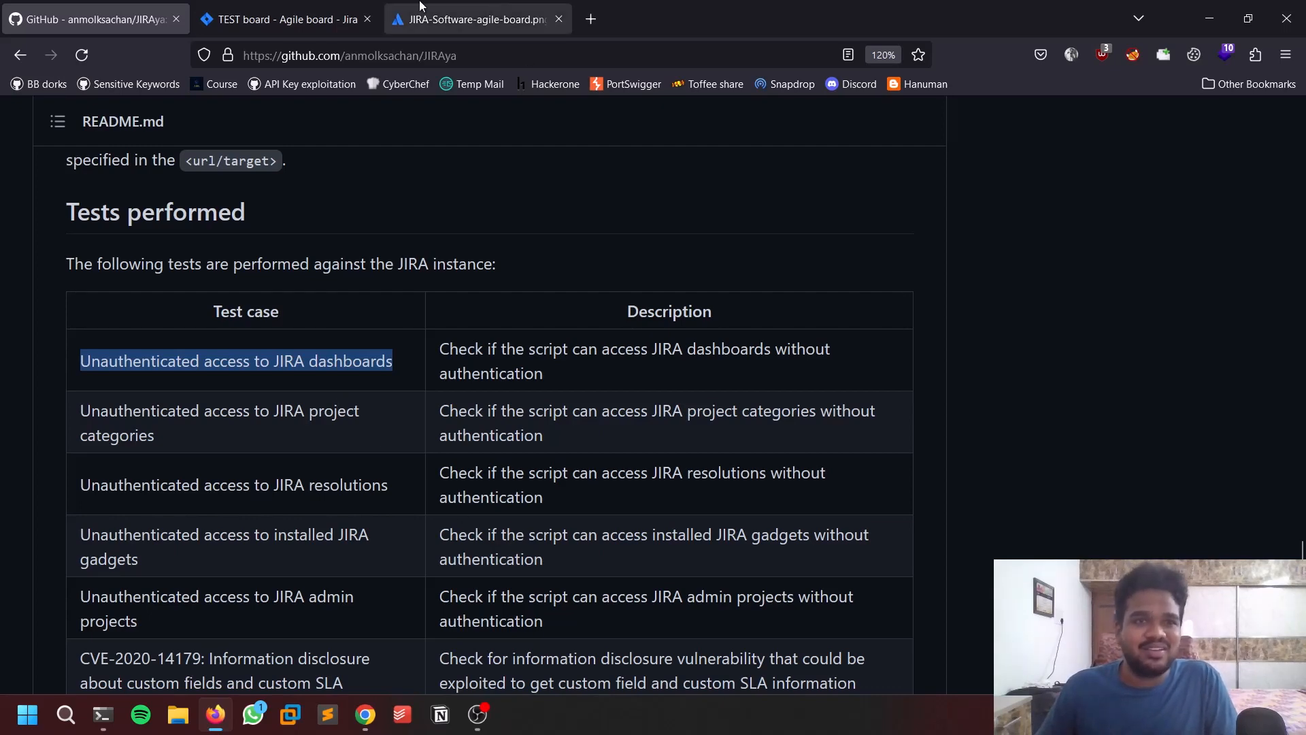
pyautogui.click(285, 18)
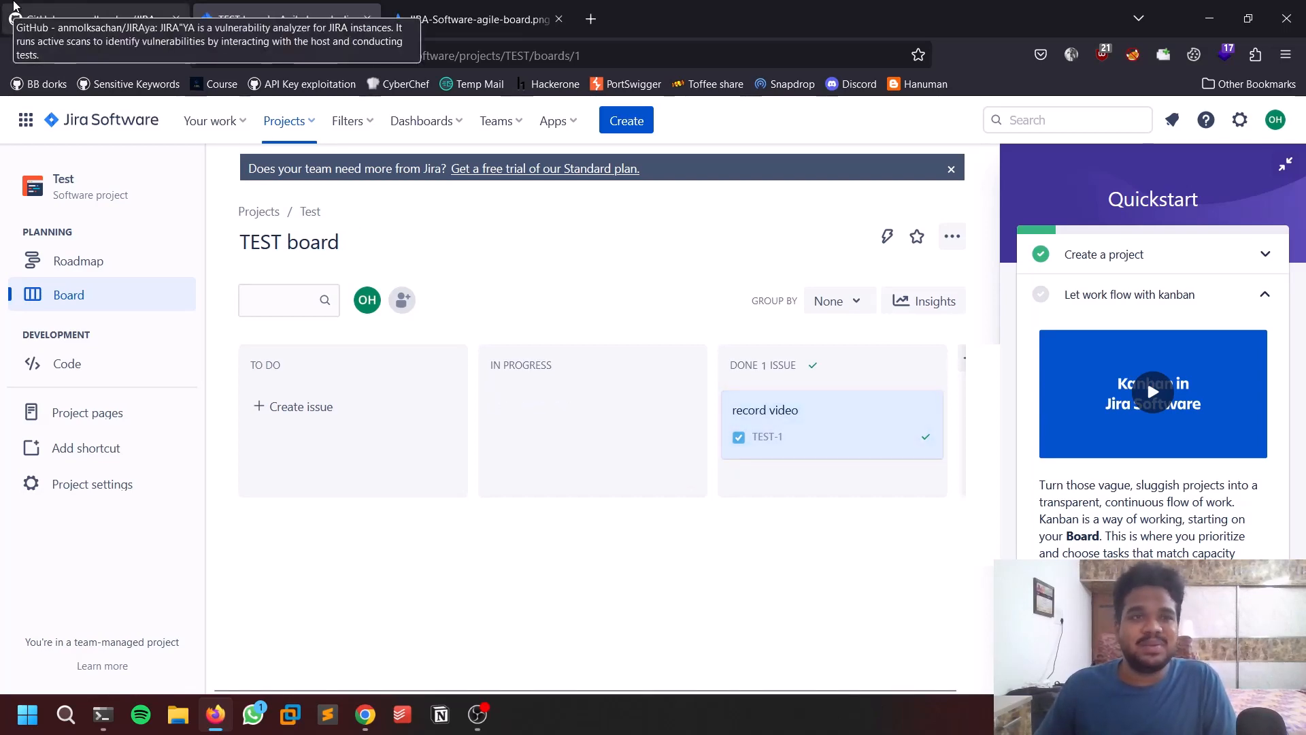
pyautogui.click(91, 17)
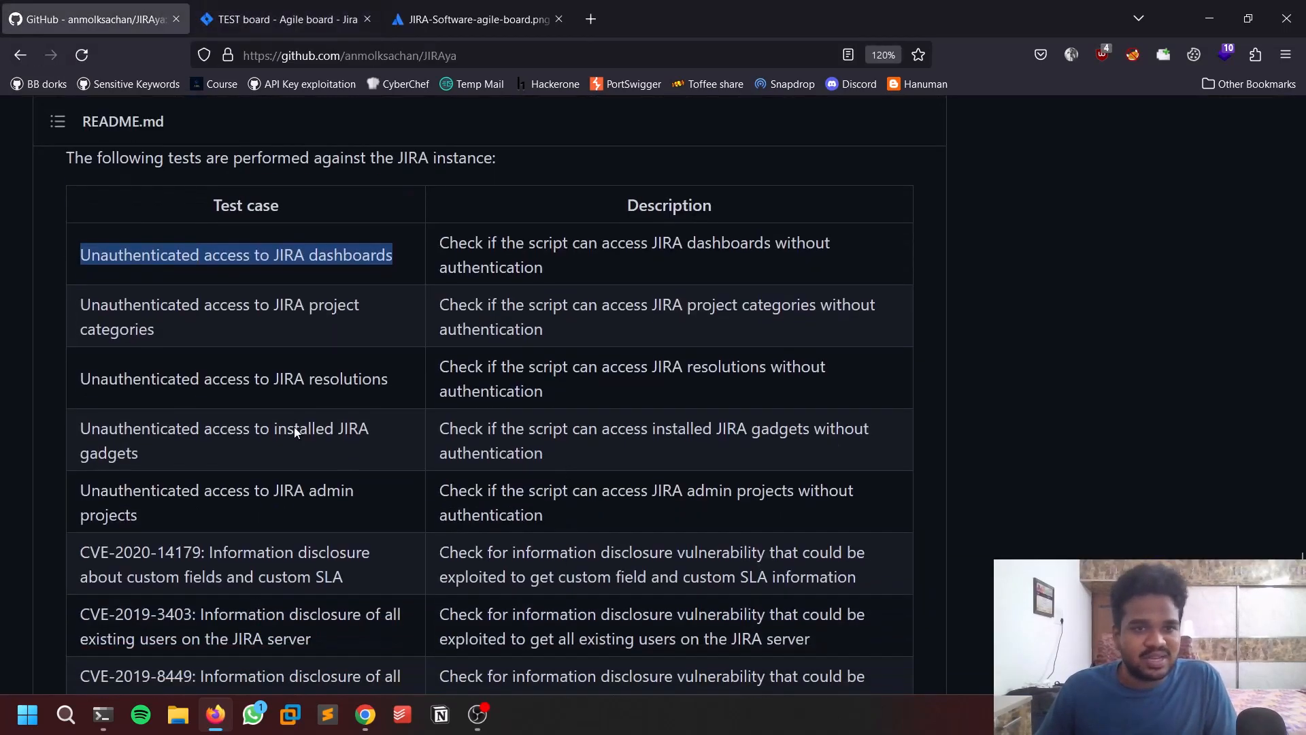
pyautogui.scroll(-3)
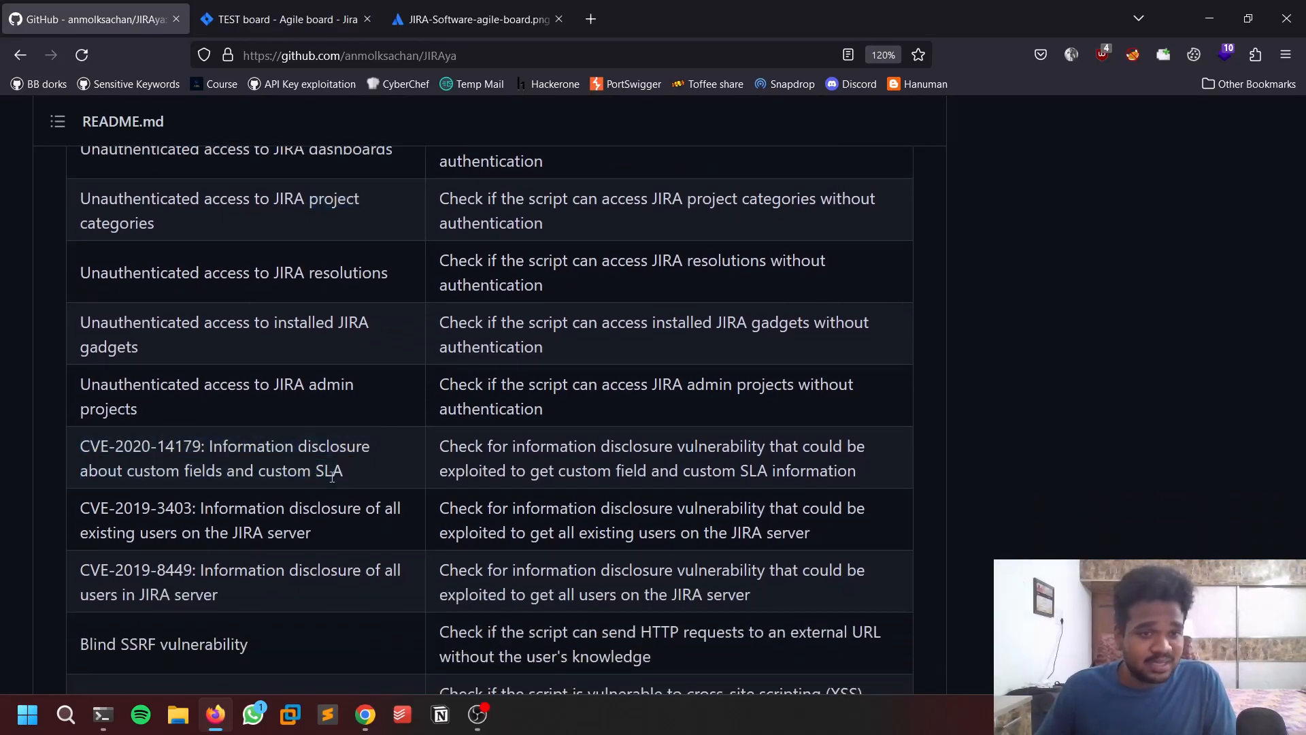
pyautogui.scroll(-3)
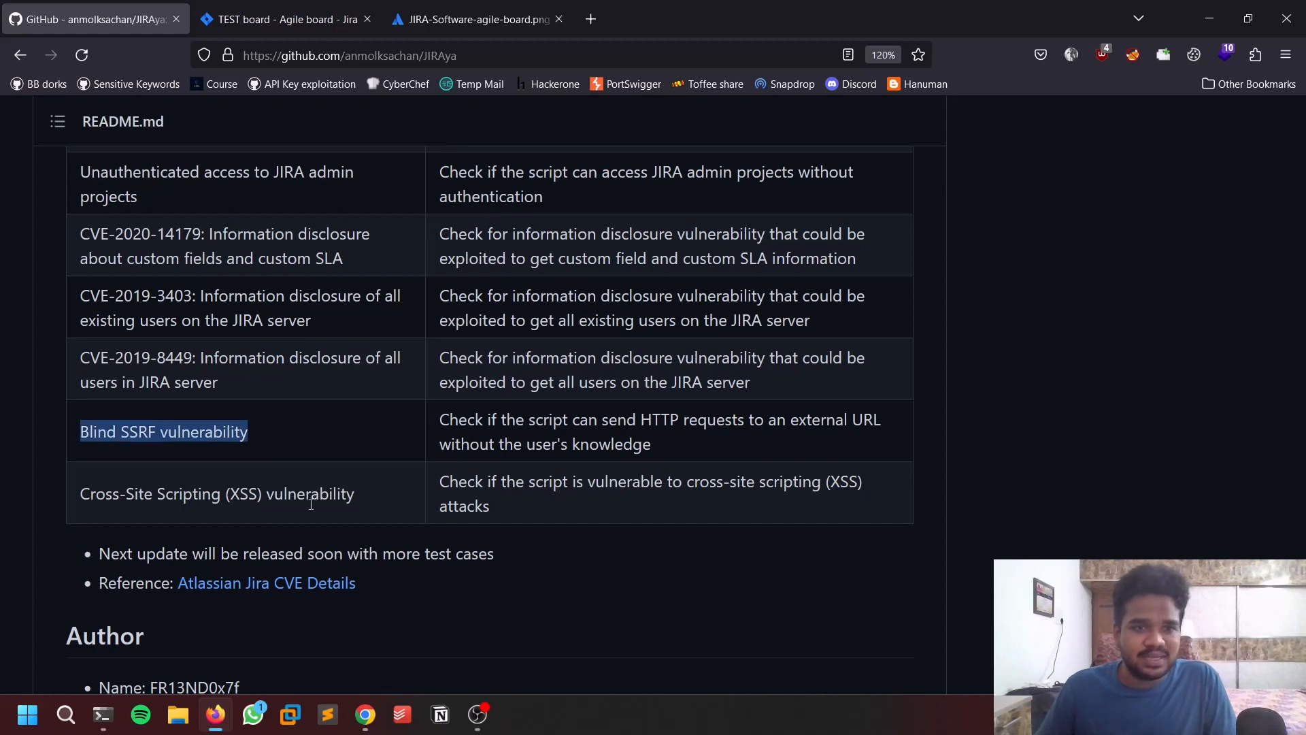
# Open the Atlassian Jira CVE Details link in a new tab and return to the README's Note and Requirements
pyautogui.scroll(-3)
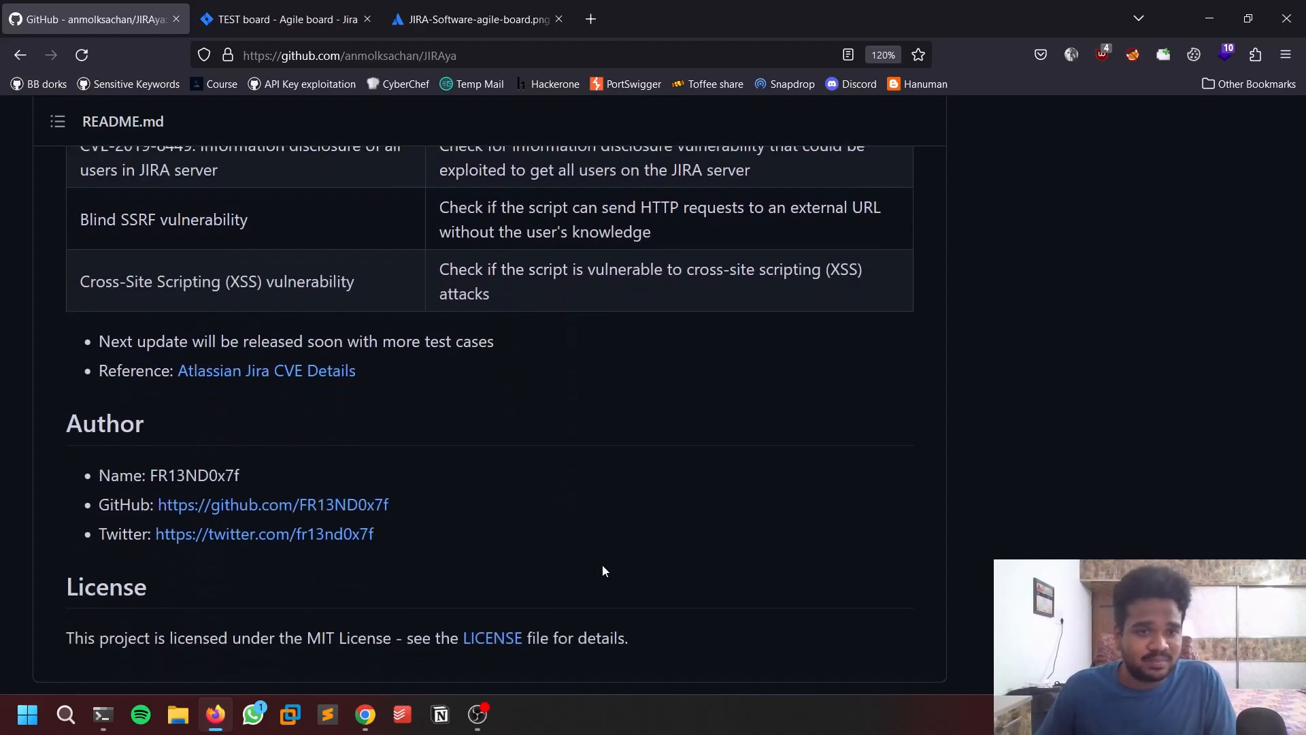
pyautogui.click(266, 370)
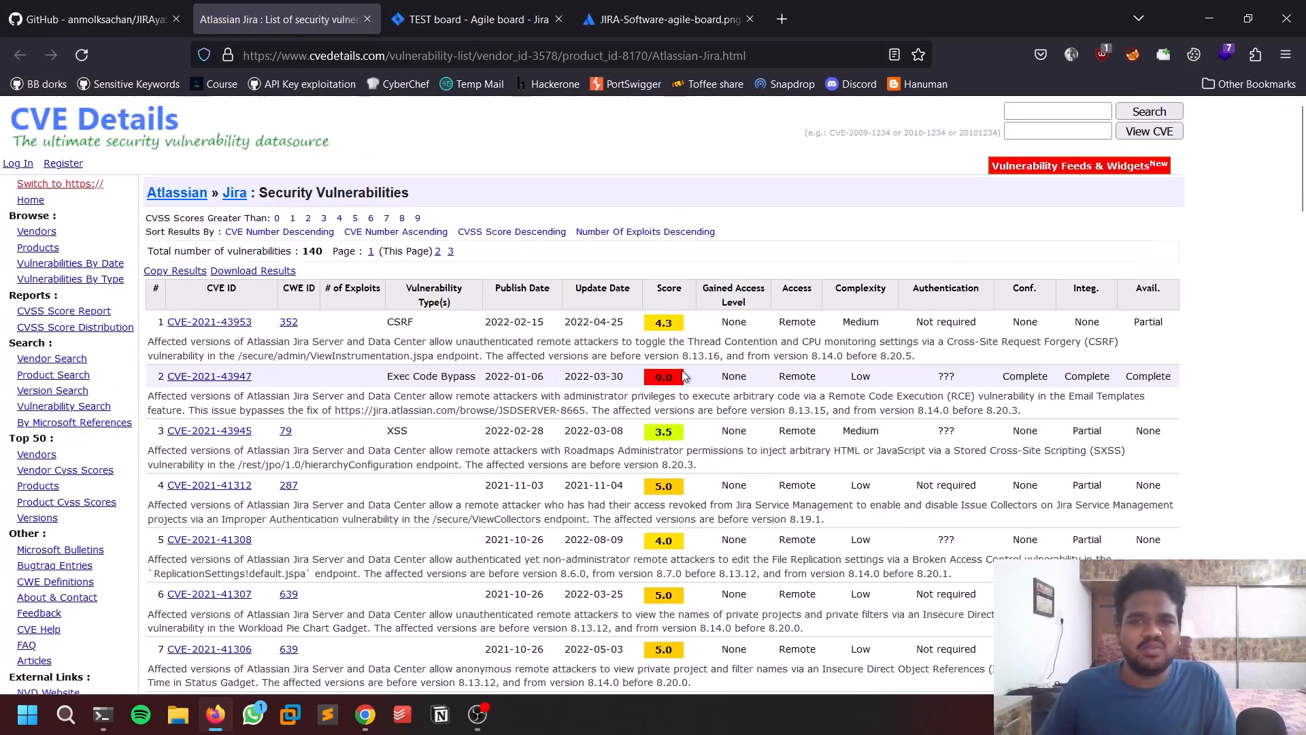
pyautogui.moveTo(490, 389)
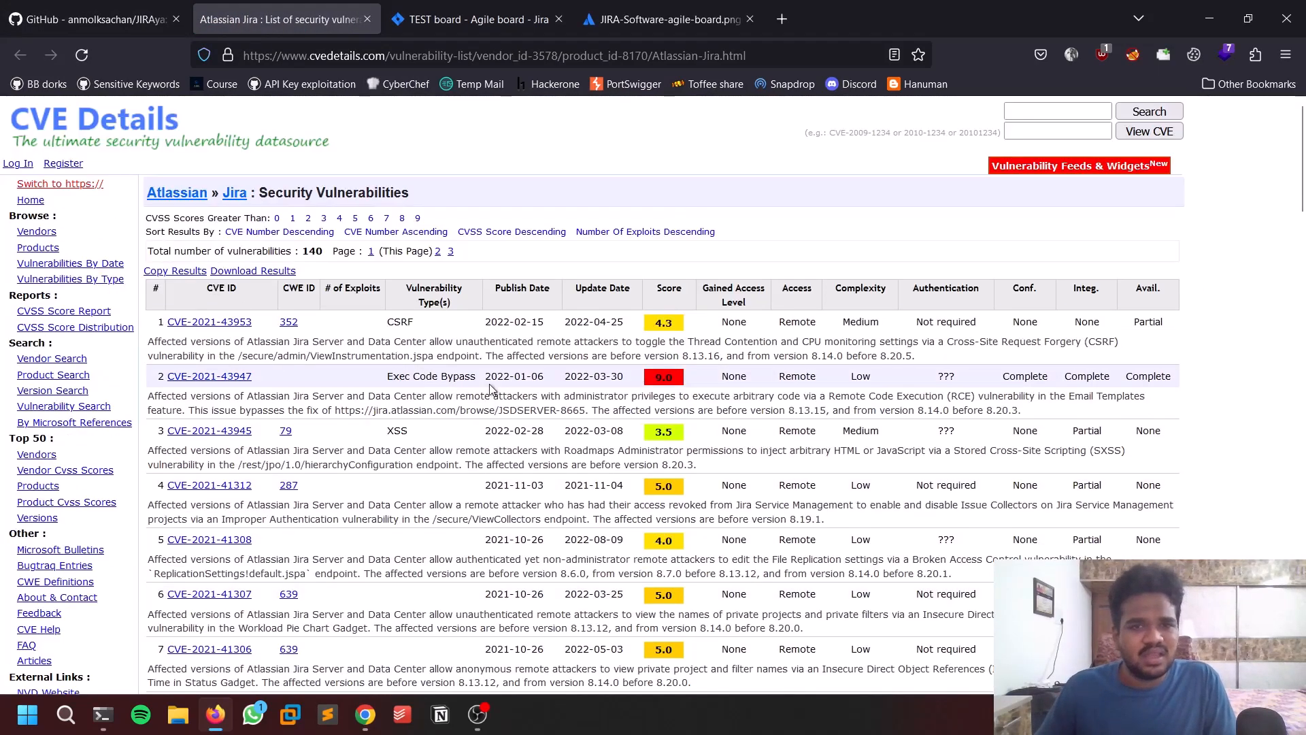
pyautogui.click(91, 18)
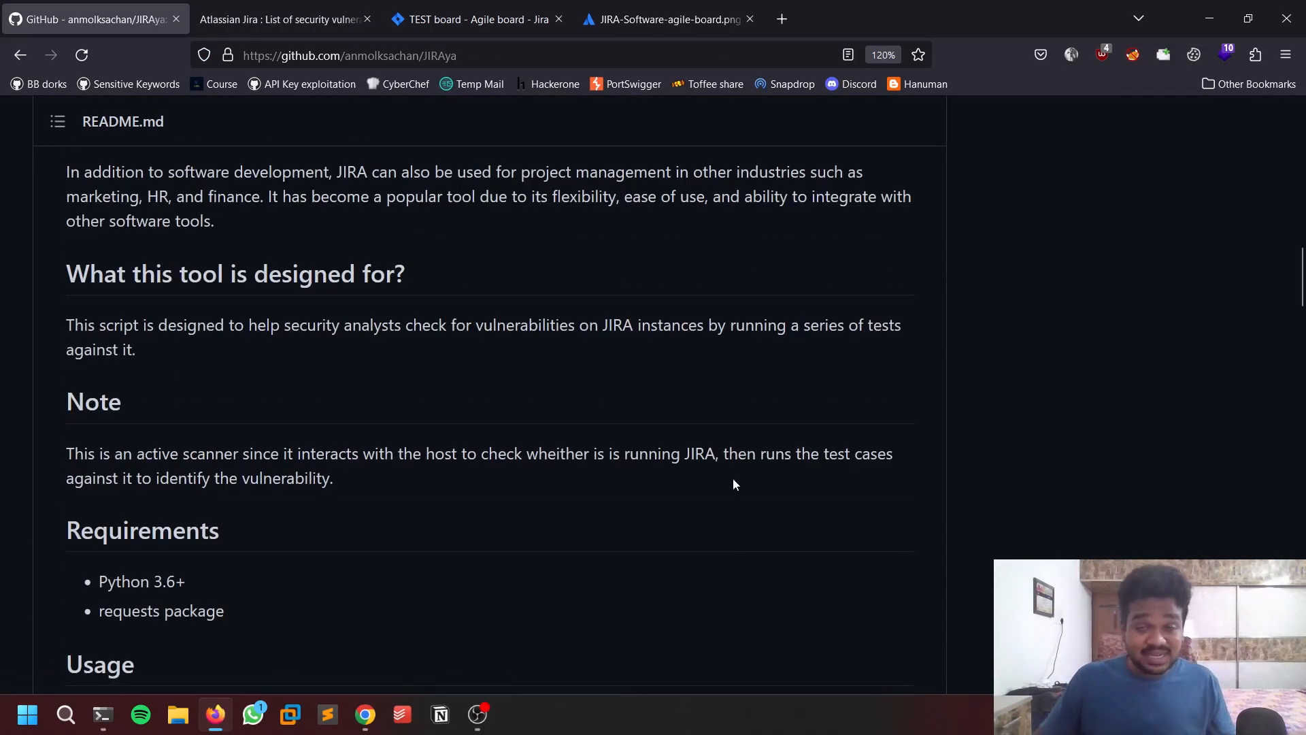
# Select the JIRAya repository URL in the address bar and bring the Ubuntu terminal to the front
pyautogui.click(347, 55)
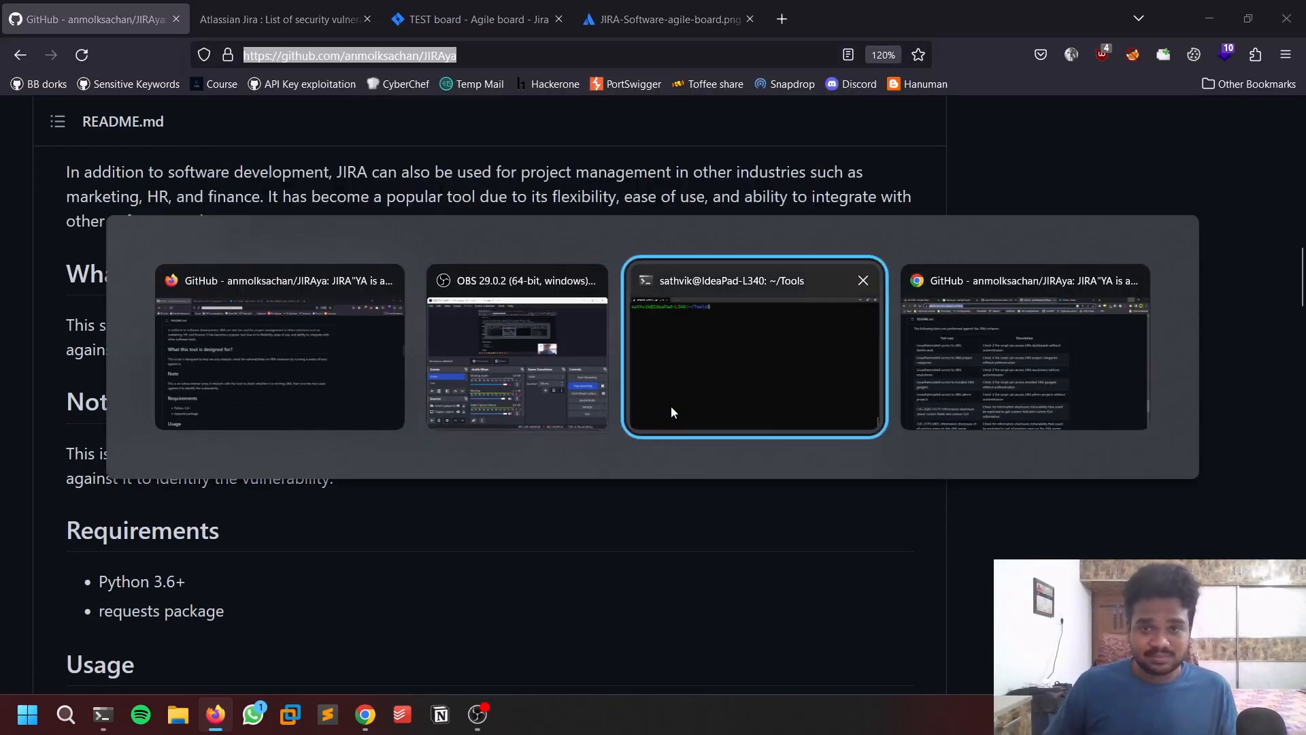
pyautogui.click(753, 346)
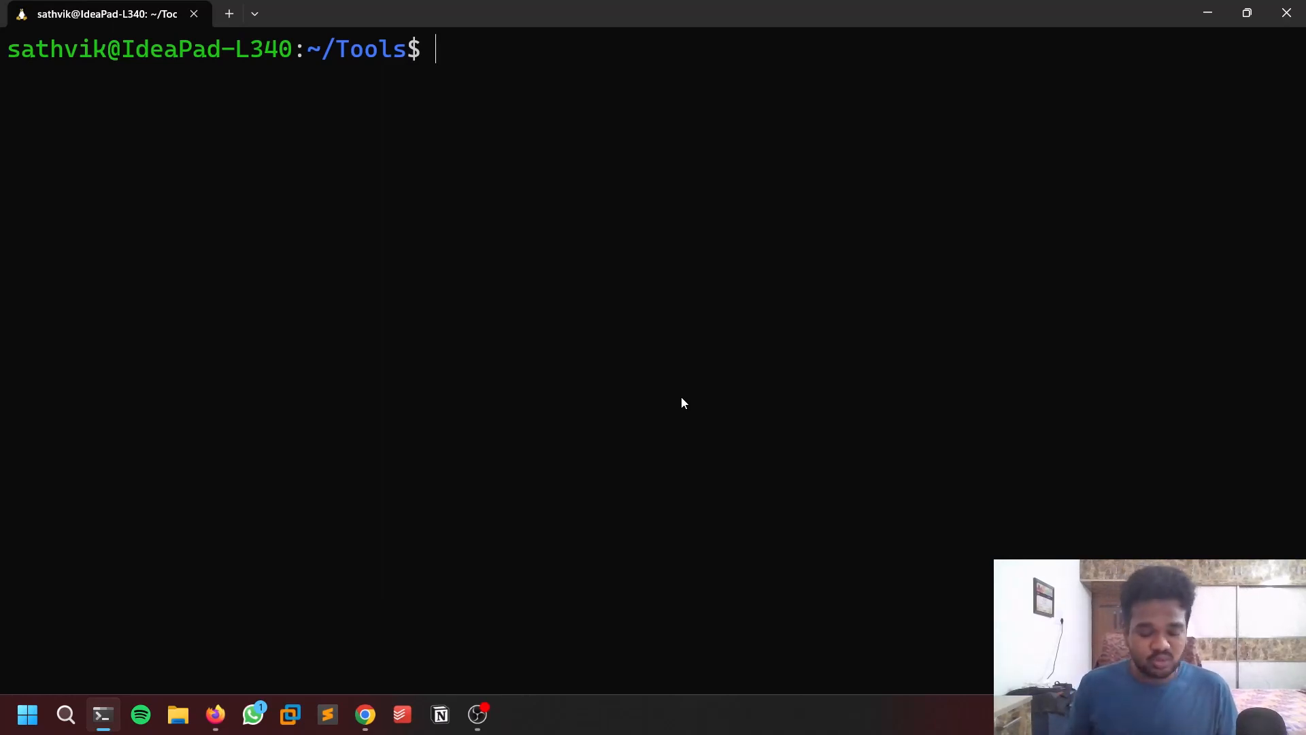
# Start 'sudo apt install python3-pip' and abandon it with Ctrl+C
pyautogui.write('sudo apt i')
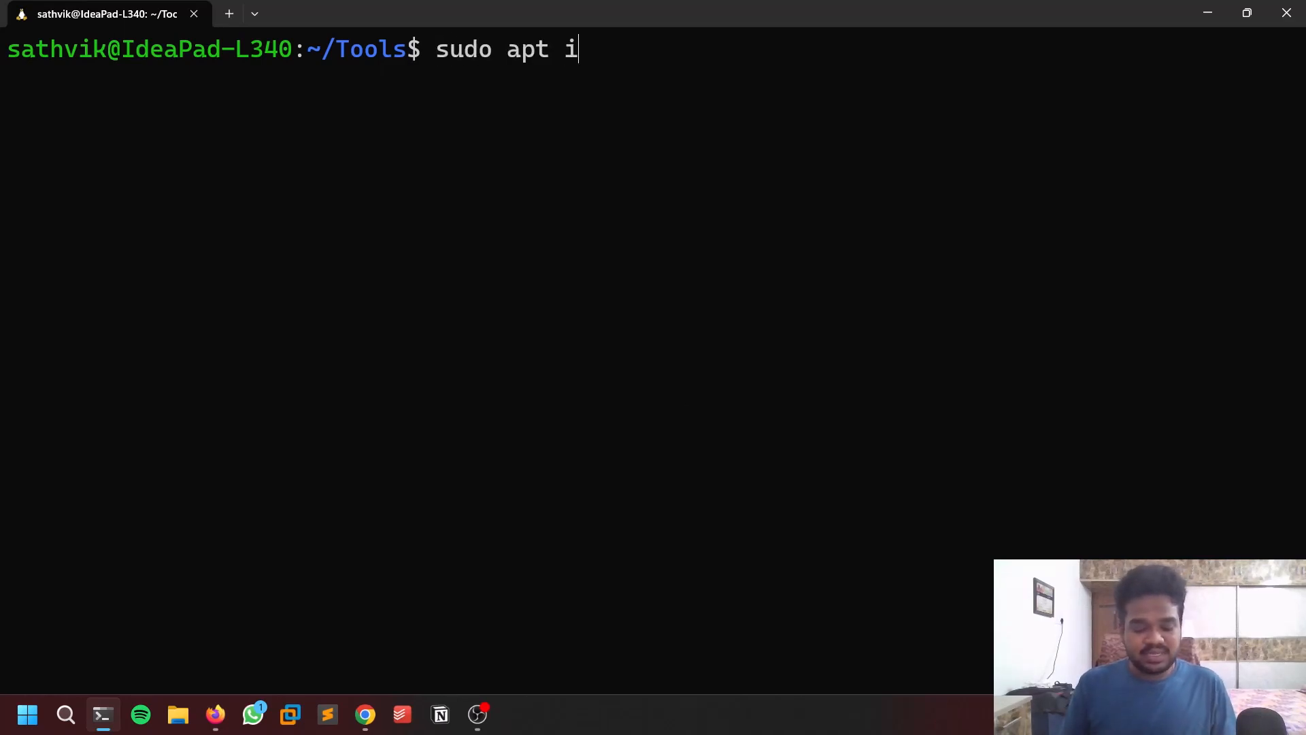
pyautogui.write('ns')
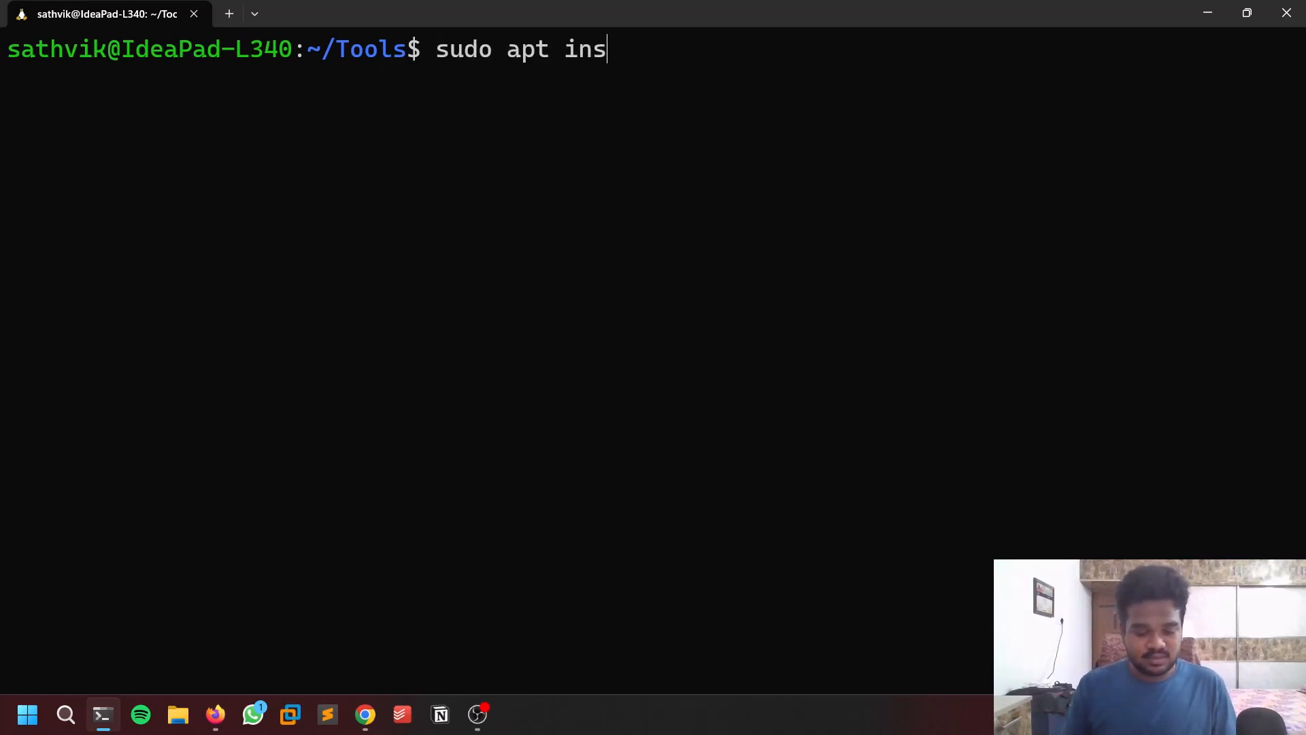
pyautogui.write('tall py')
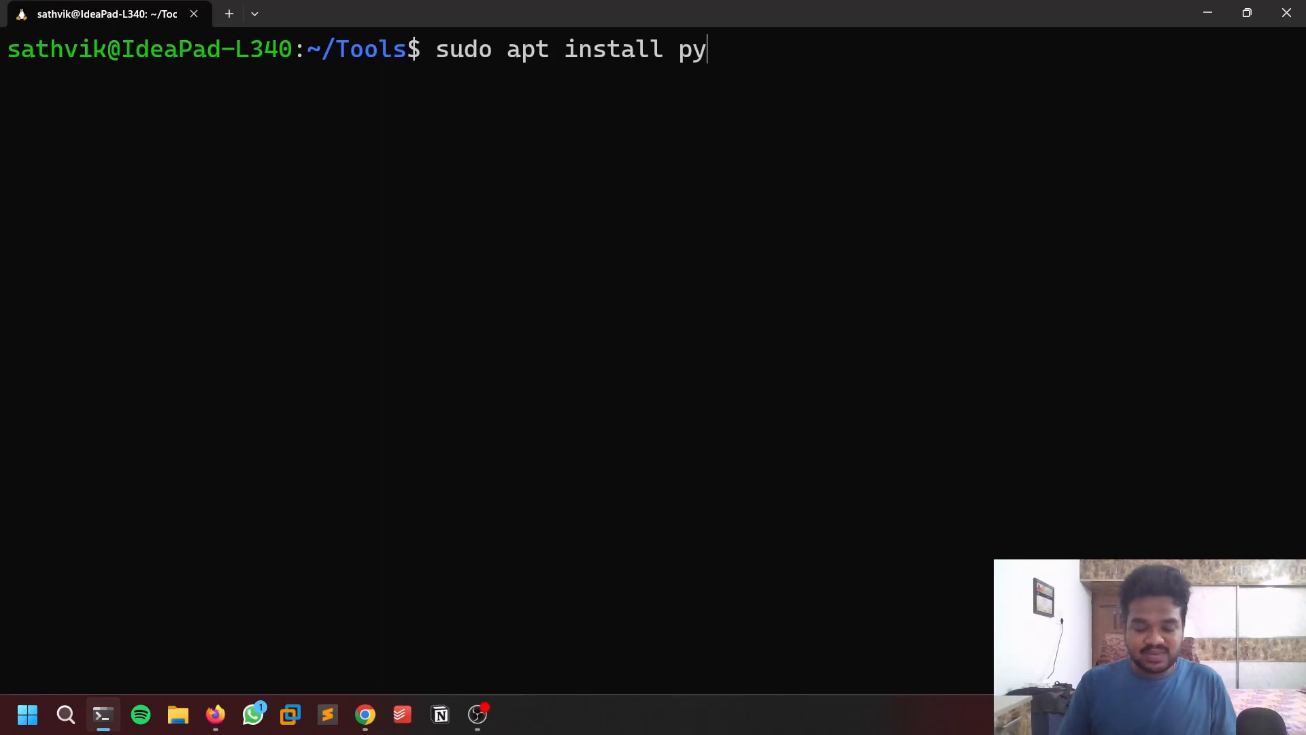
pyautogui.write('thon')
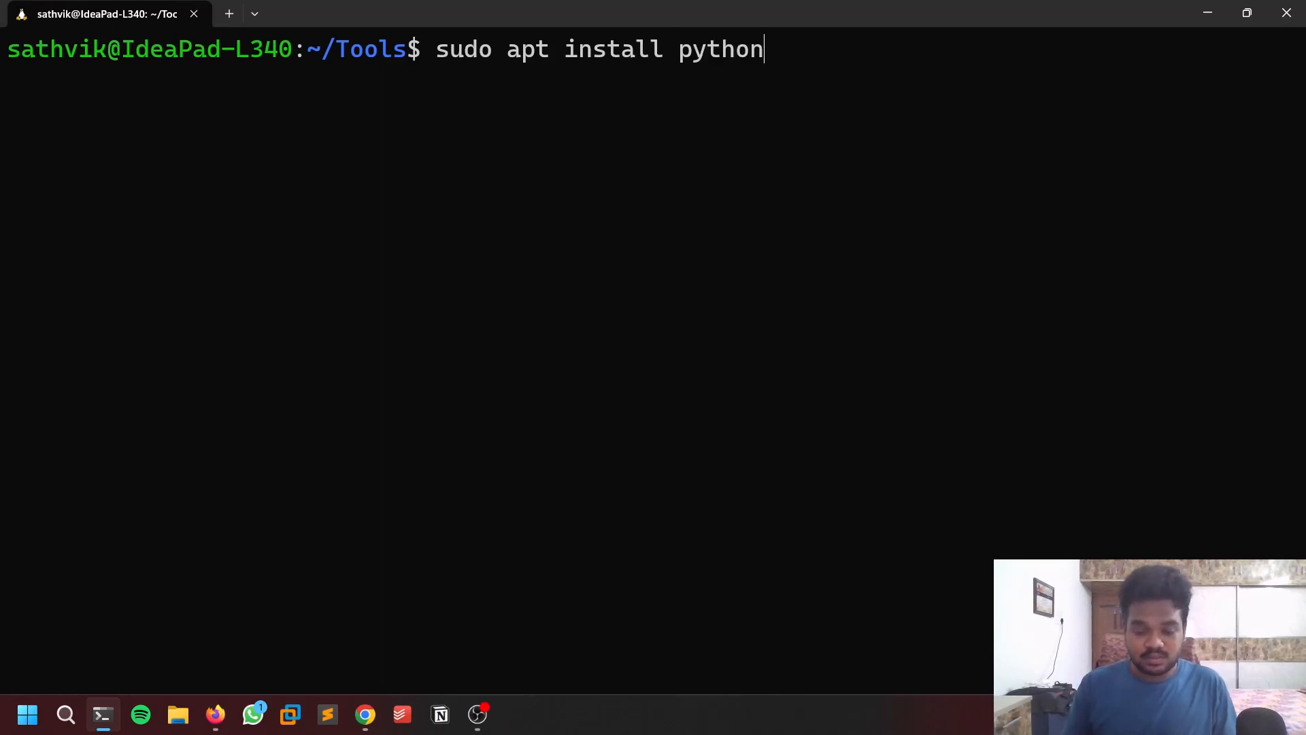
pyautogui.write('3-pip')
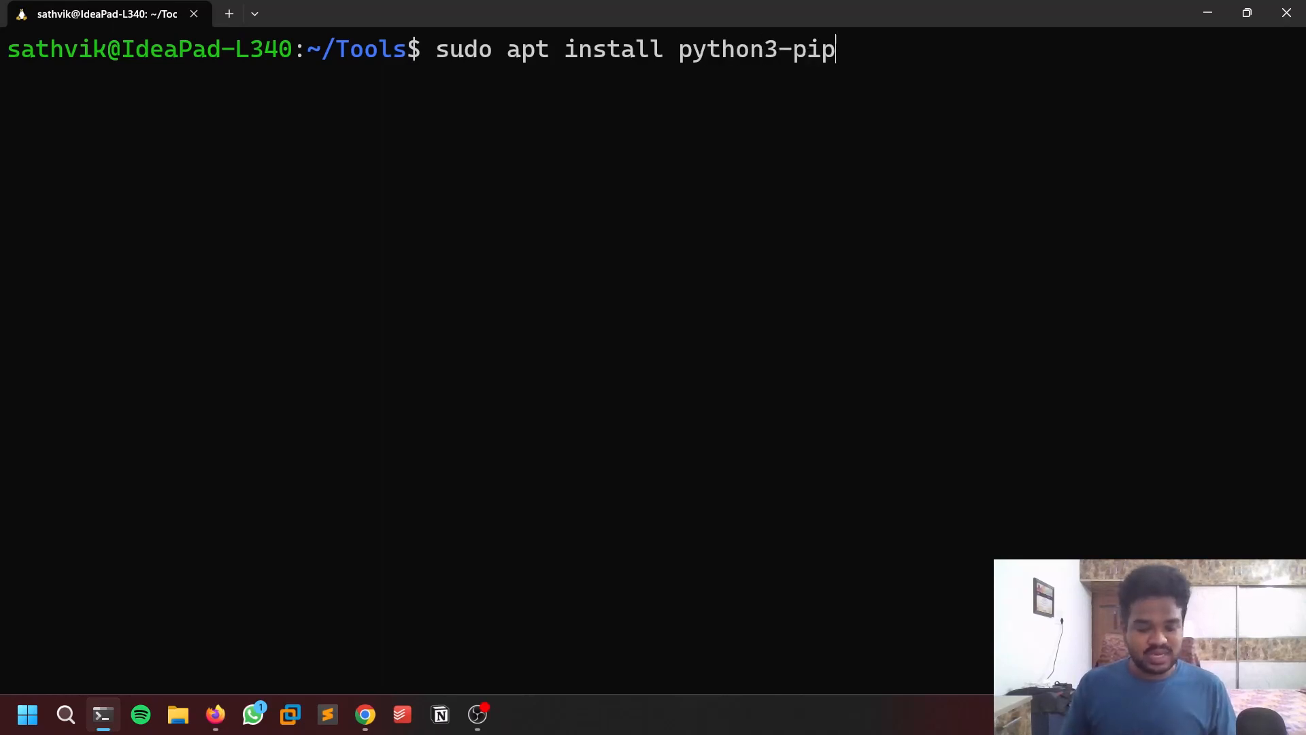
pyautogui.press('ctrl+c')
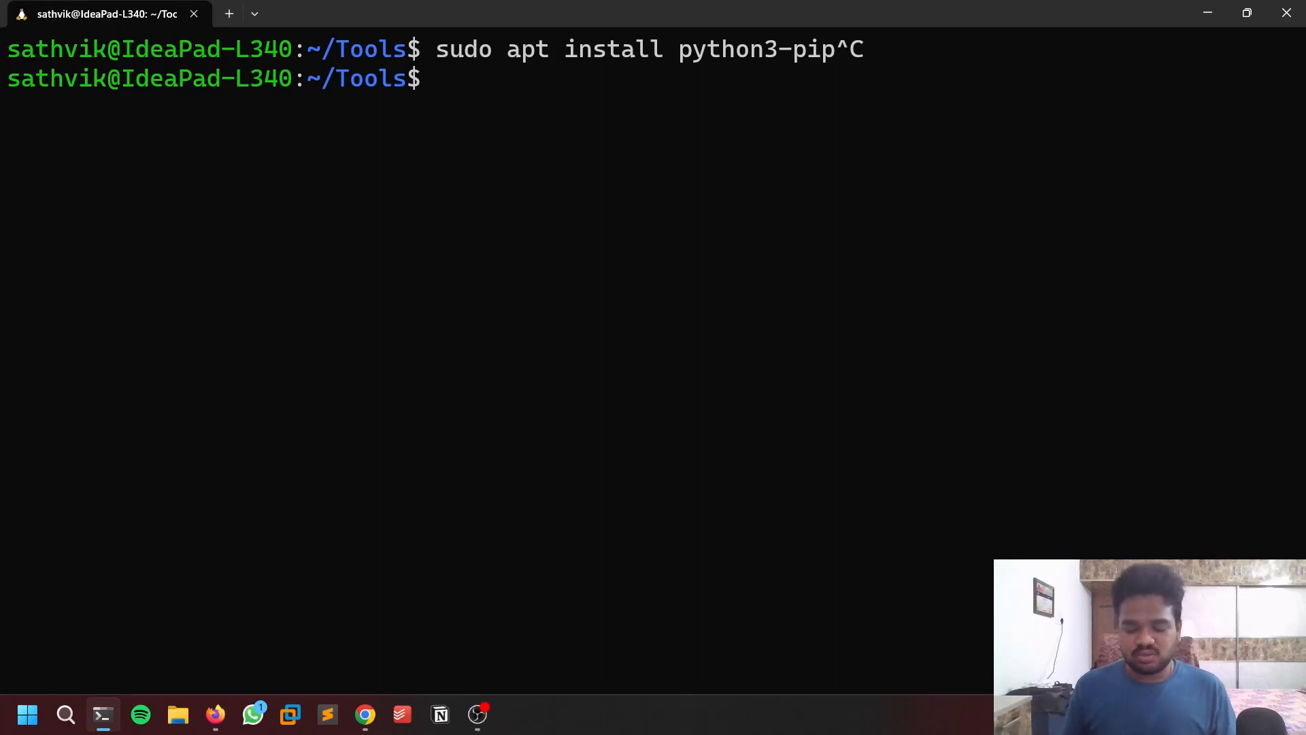
# Git clone the JIRAya repo into Tools, cd into JIRAya/ and list its files
pyautogui.write('git c')
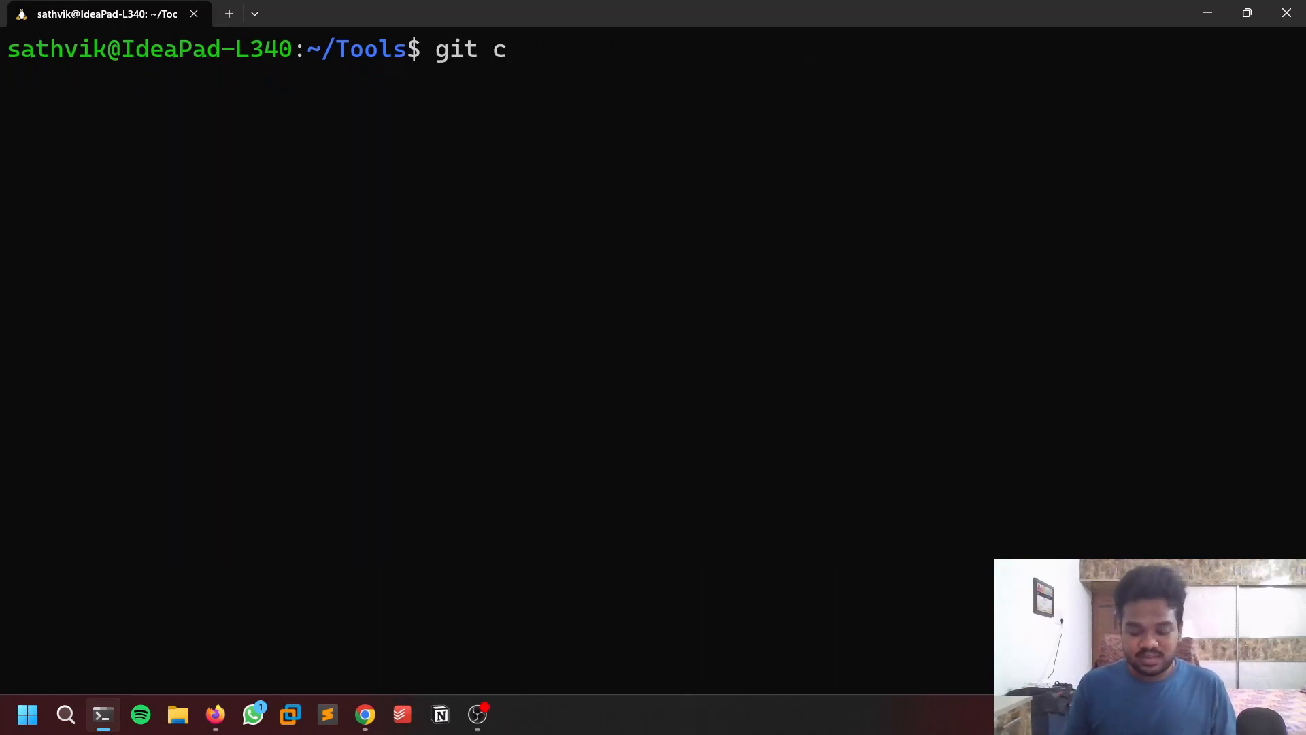
pyautogui.write('lo')
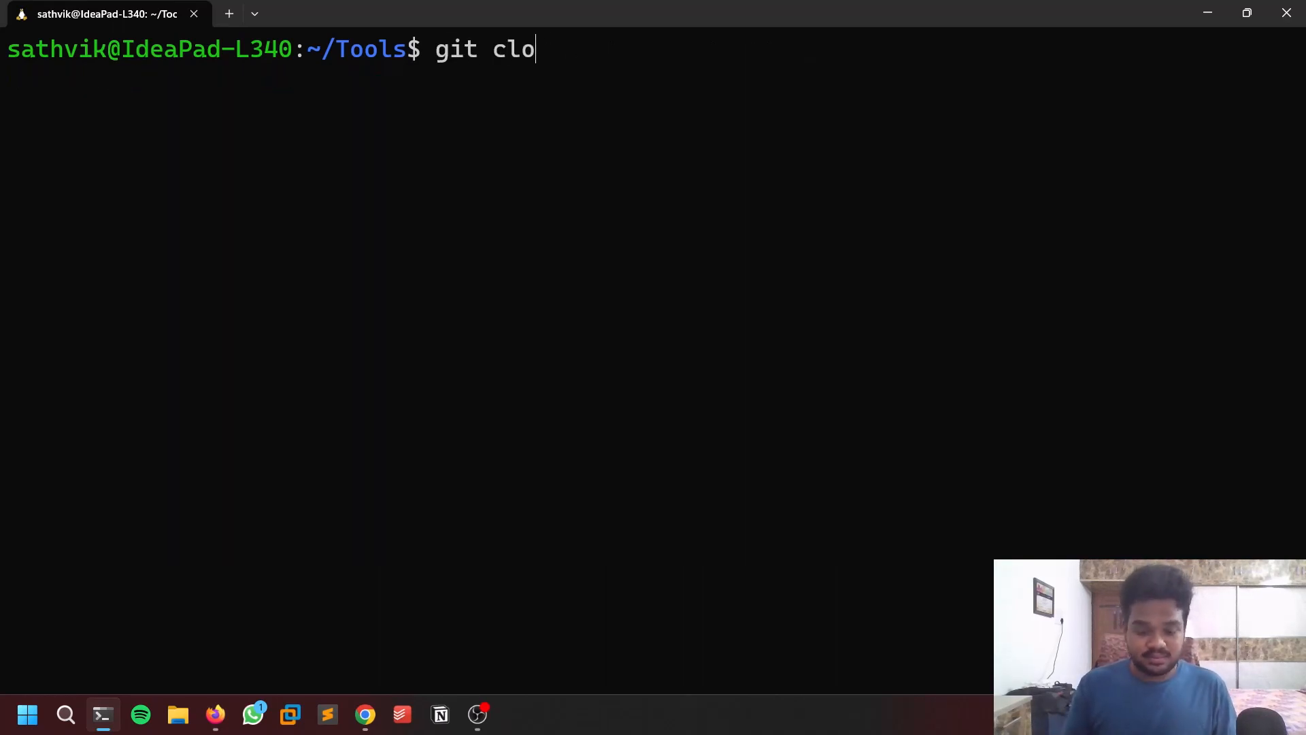
pyautogui.write('ne')
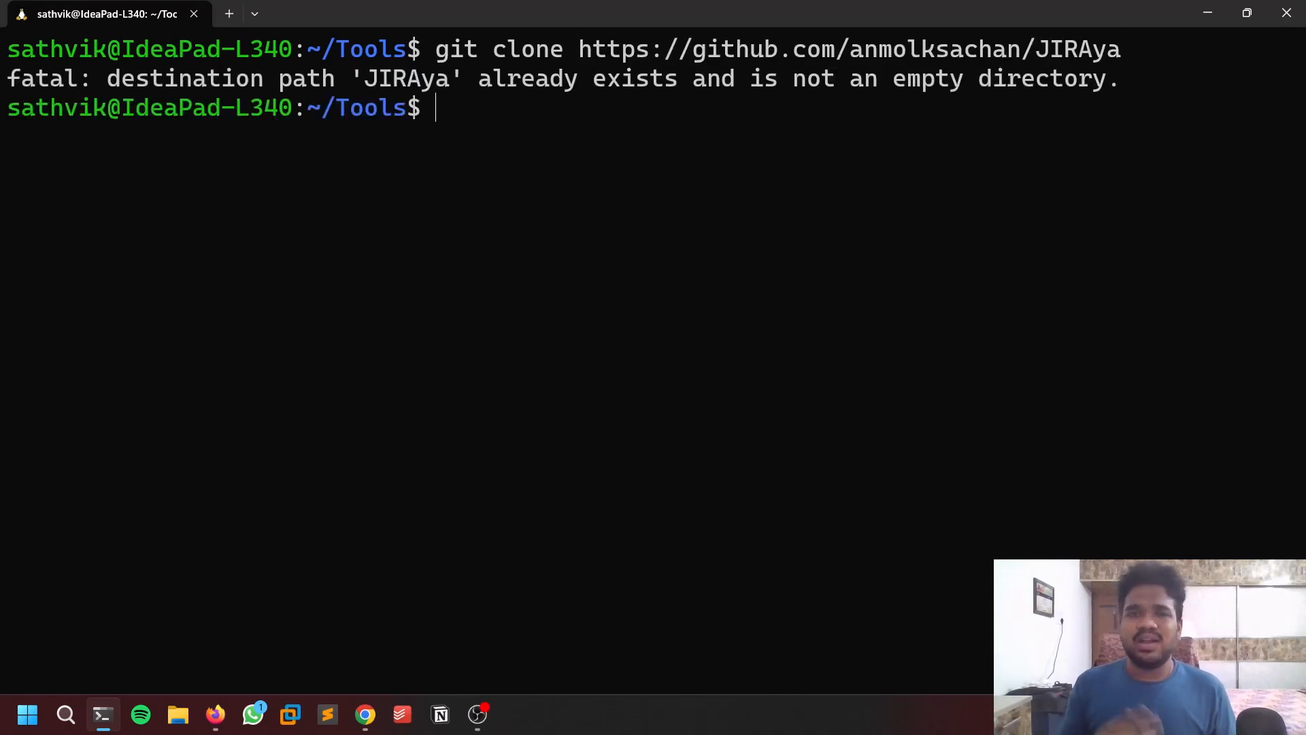
pyautogui.write('cd')
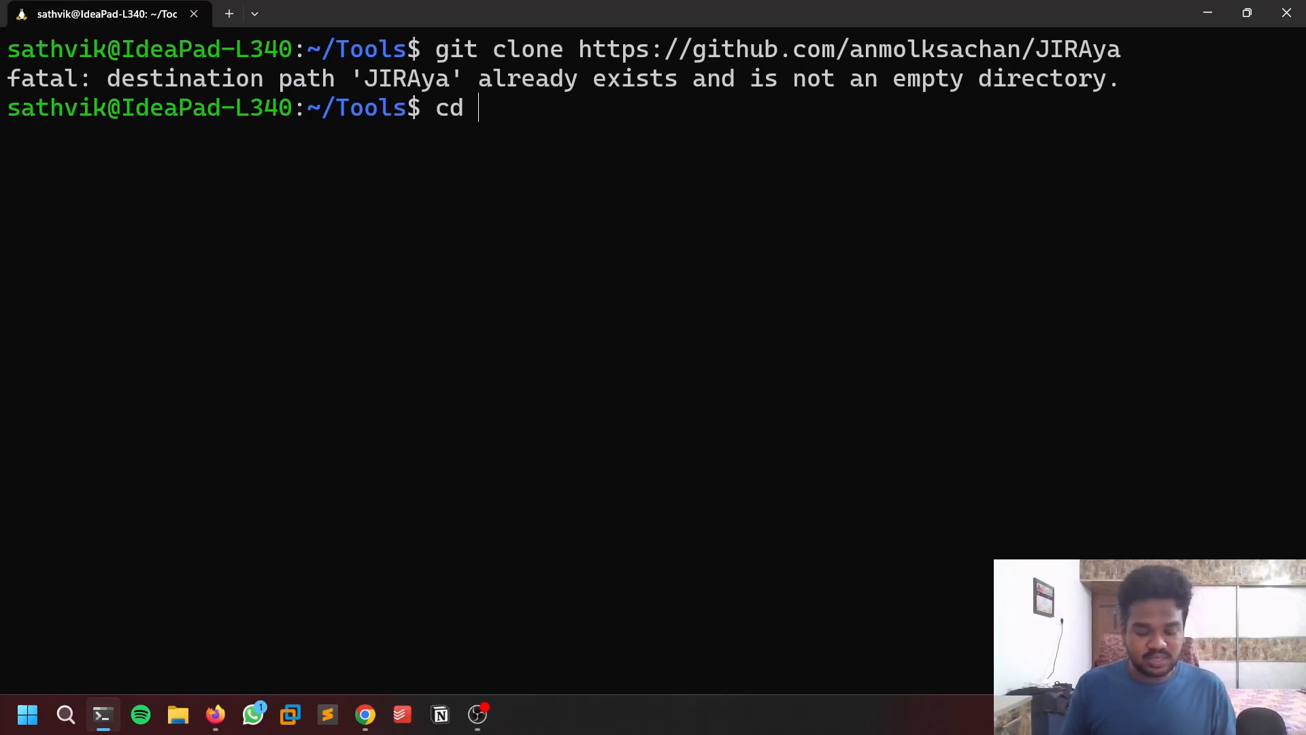
pyautogui.write('JIRAya/')
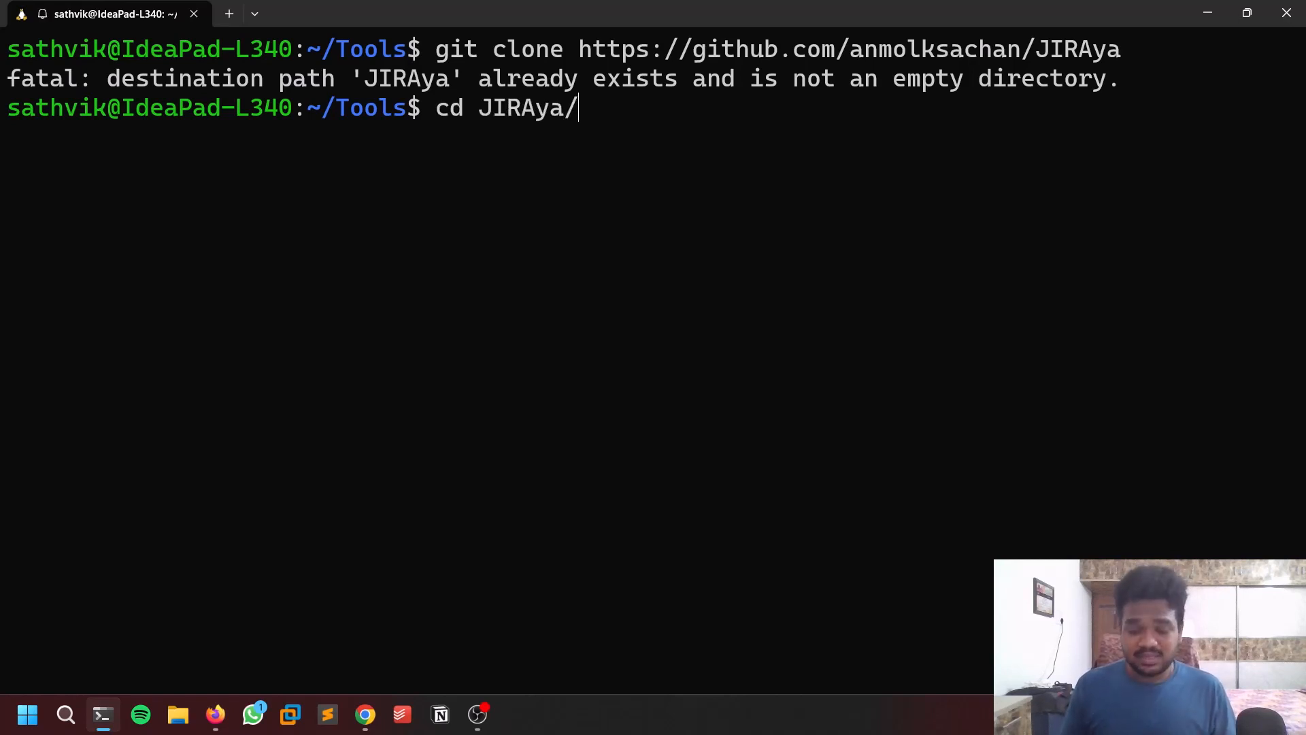
pyautogui.write('ls')
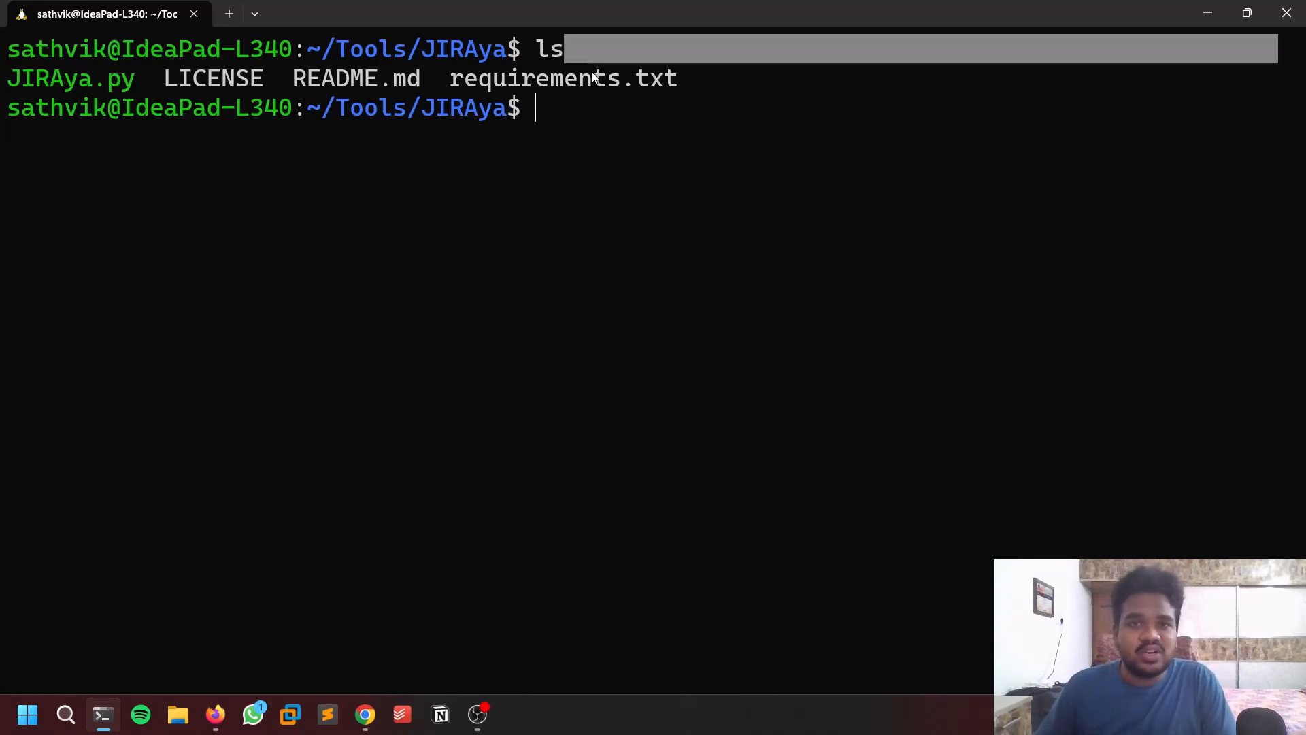
# Start 'pip3 install -r requirements.txt', cancel it, and show a detailed ls -la listing
pyautogui.doubleClick(533, 79)
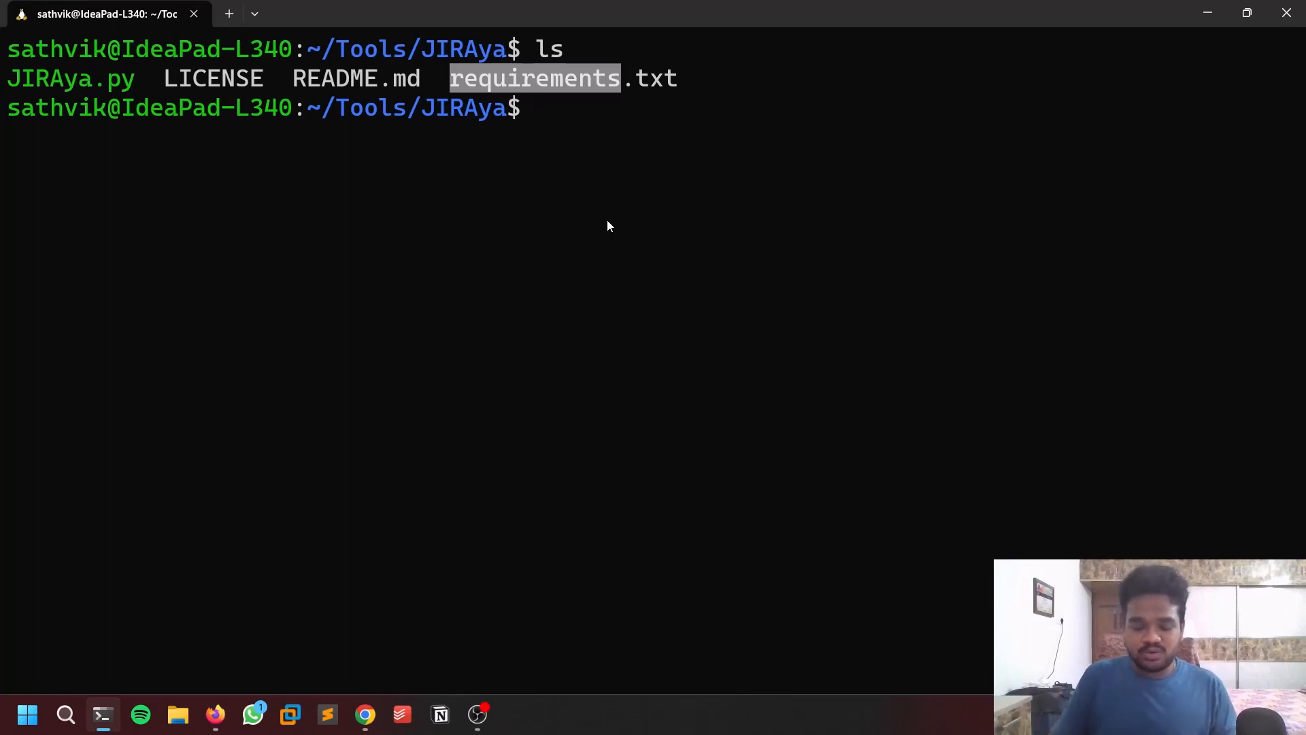
pyautogui.write('pip3 instal')
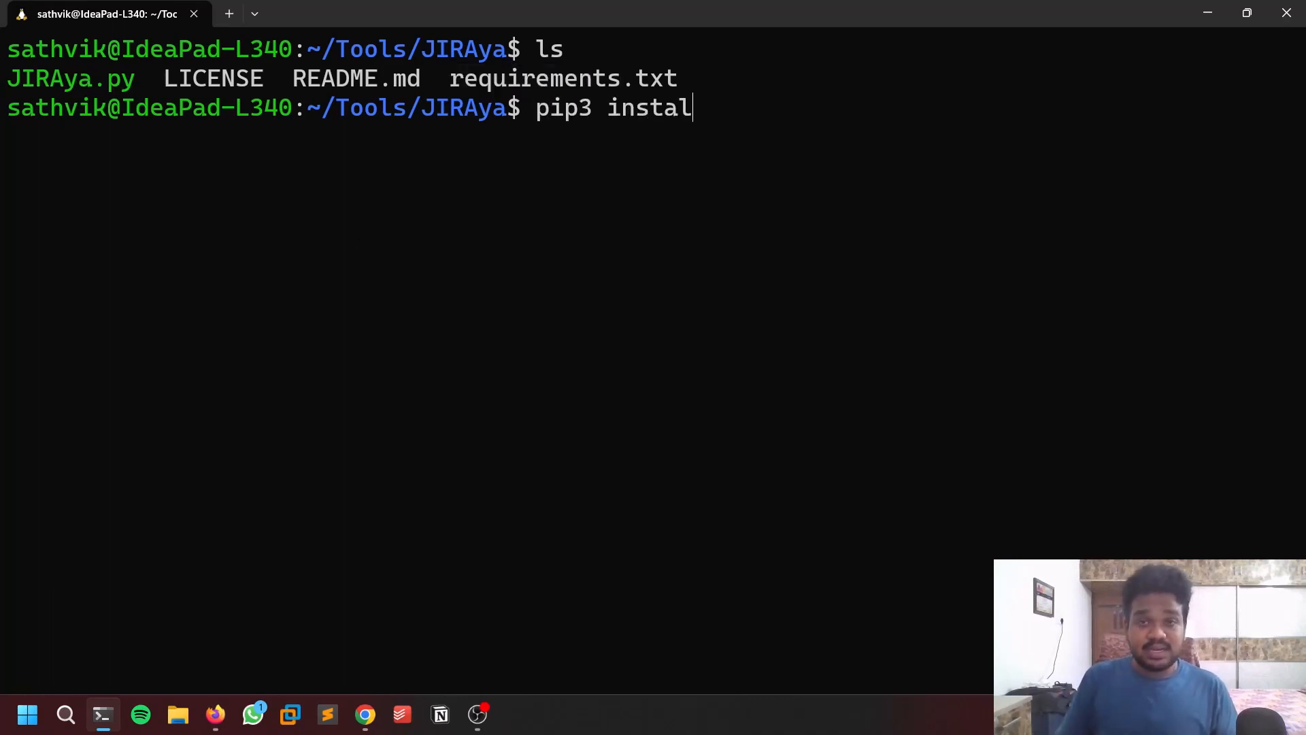
pyautogui.write('l -r requirements.txt')
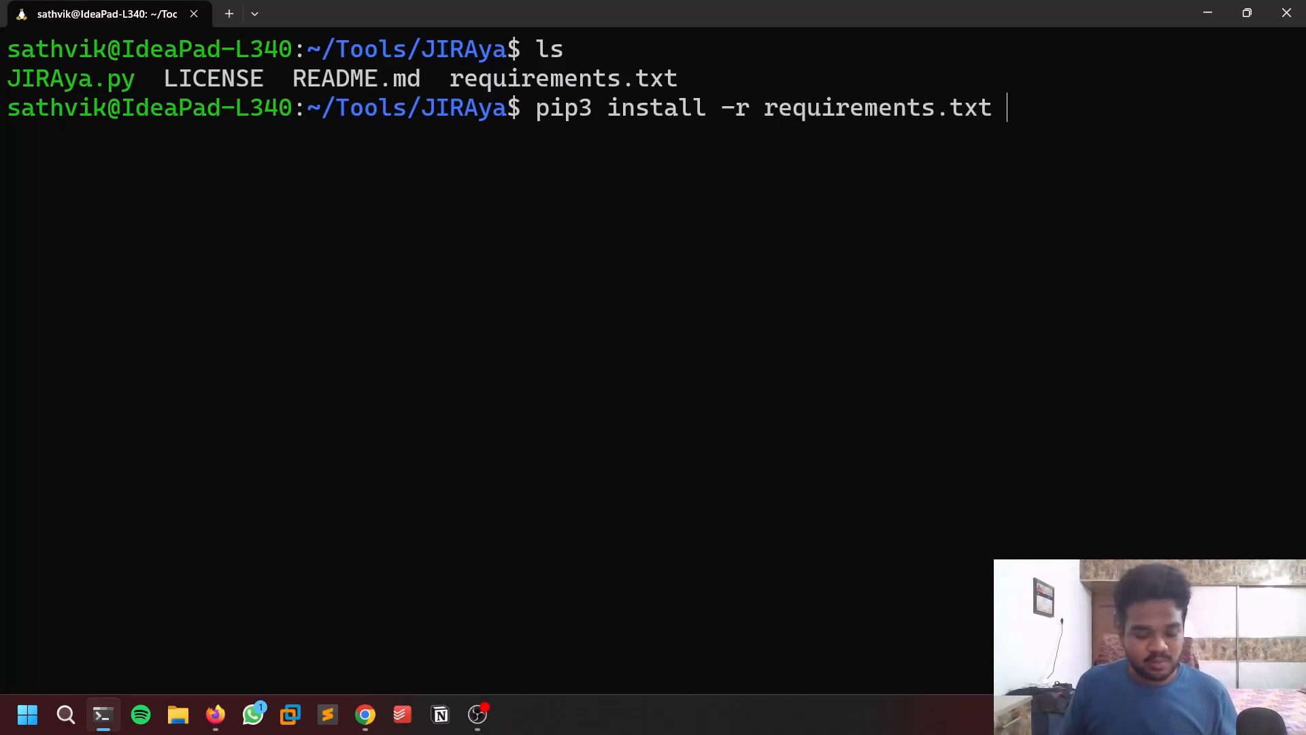
pyautogui.press('ctrl+c')
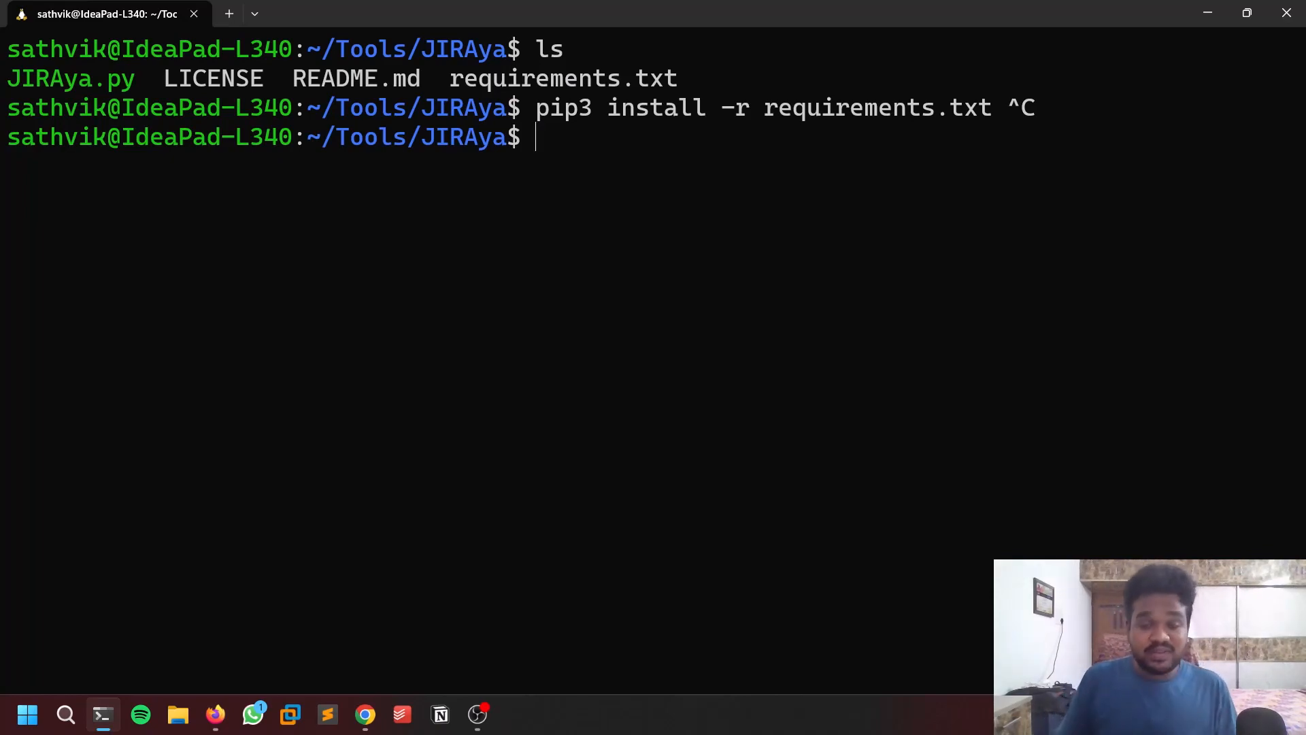
pyautogui.write('ls -la')
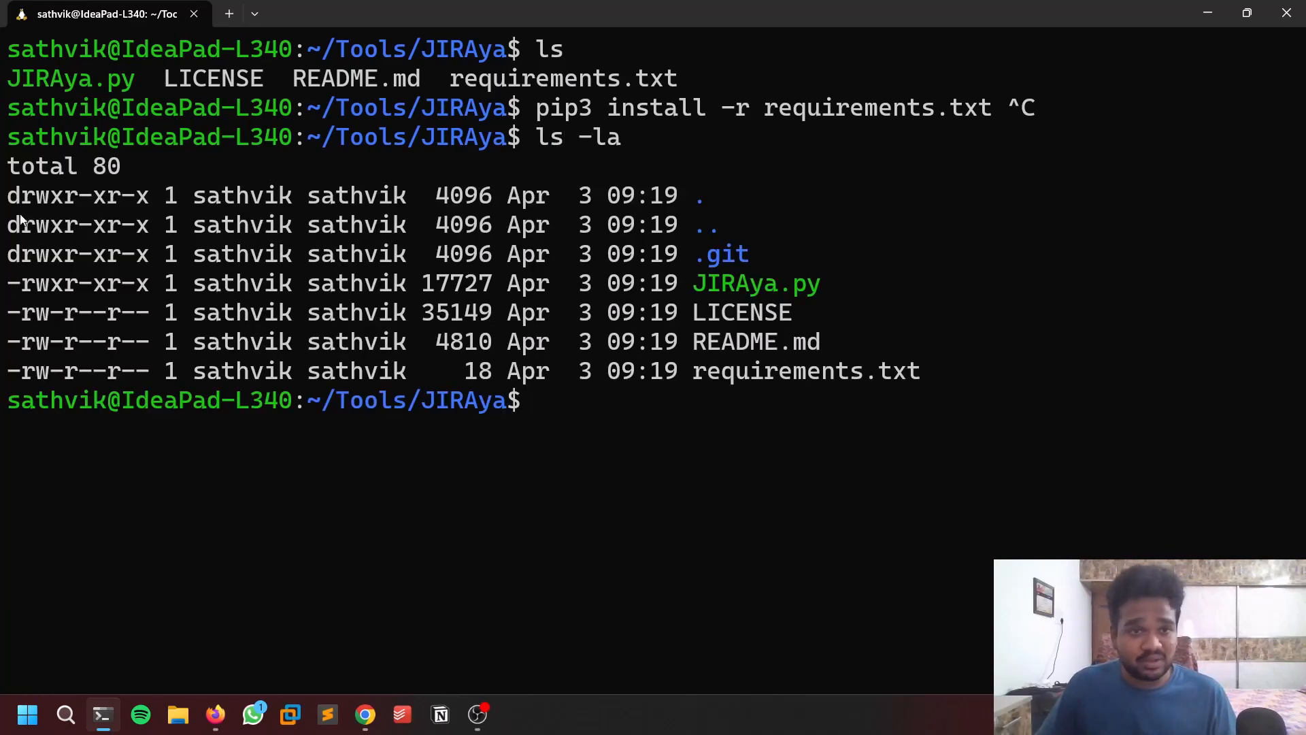
pyautogui.moveTo(573, 459)
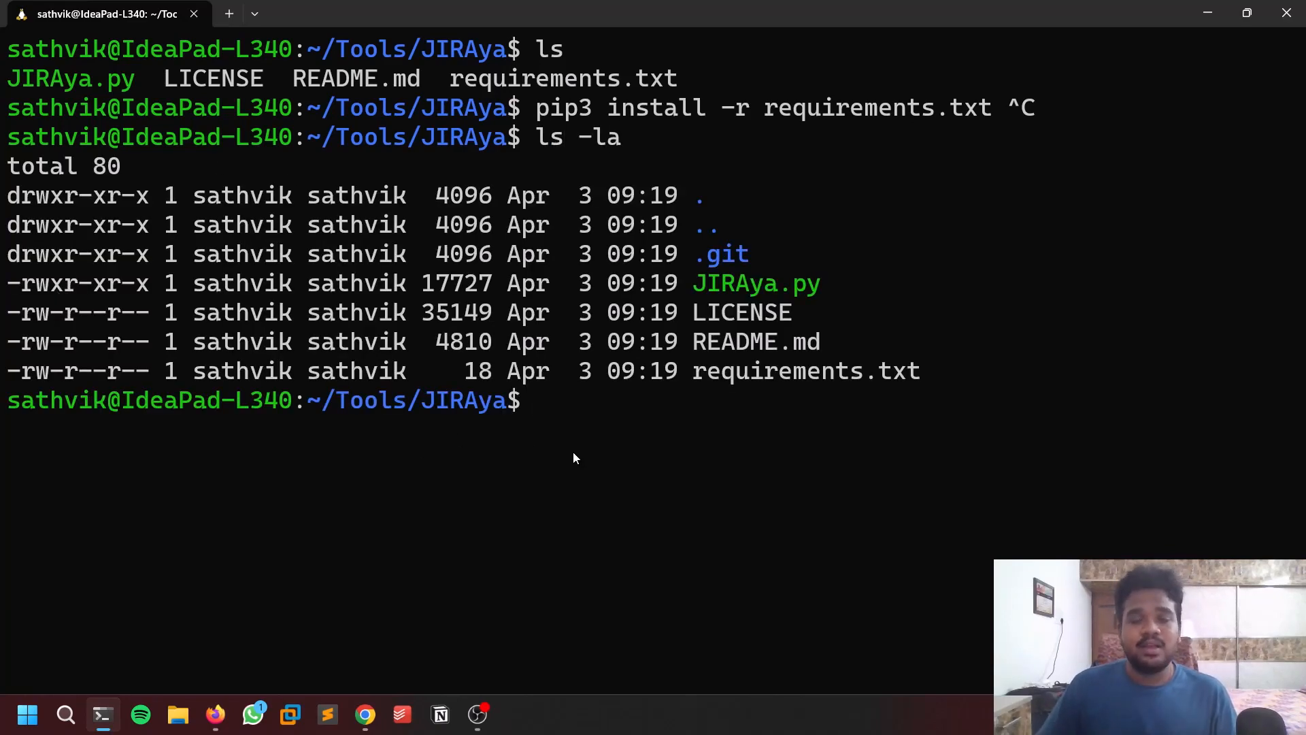
# Make JIRAya.py executable with chmod +x
pyautogui.write('ch')
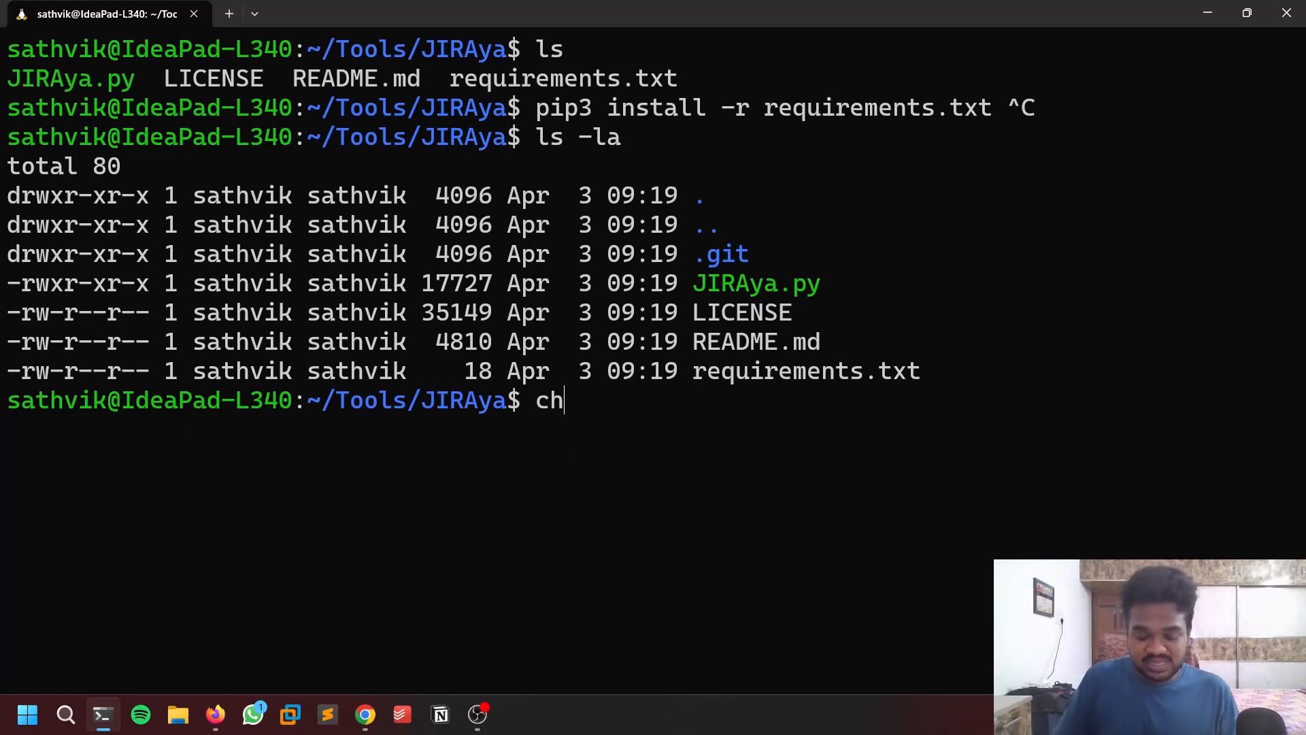
pyautogui.write('mod +x')
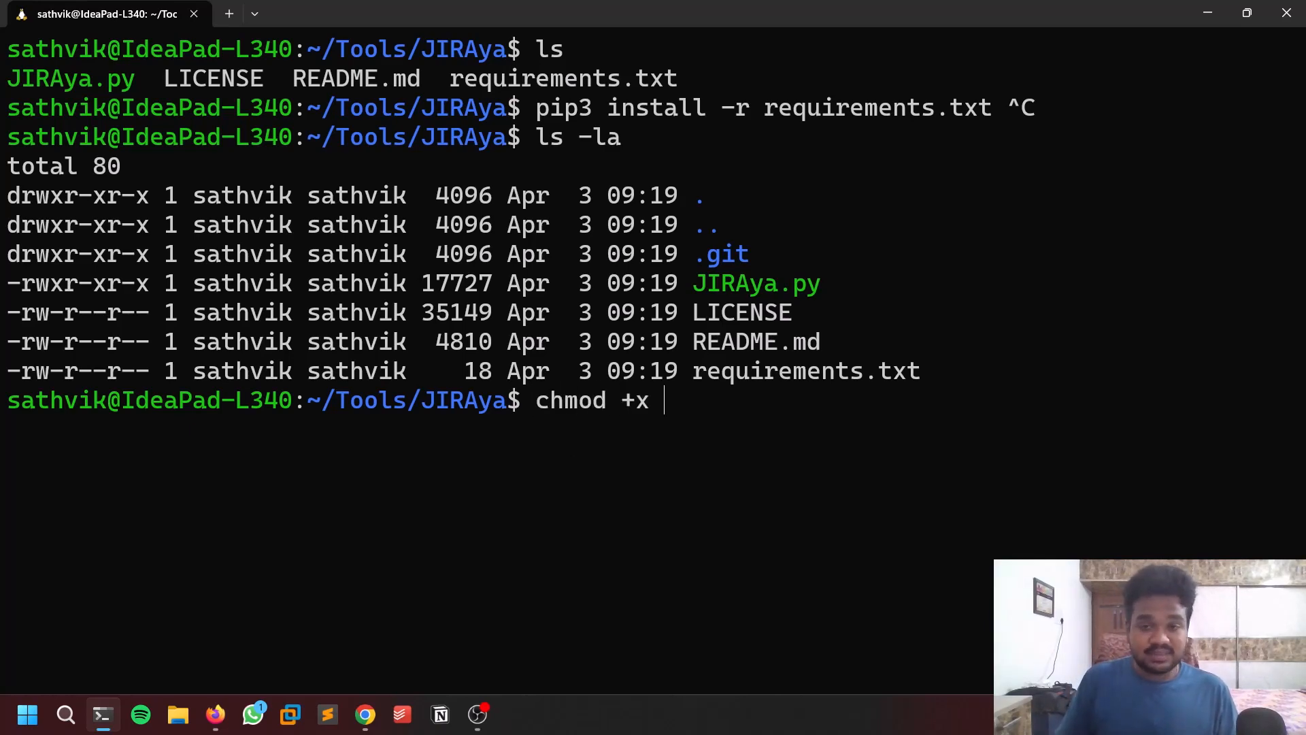
pyautogui.write('JIRAya.py')
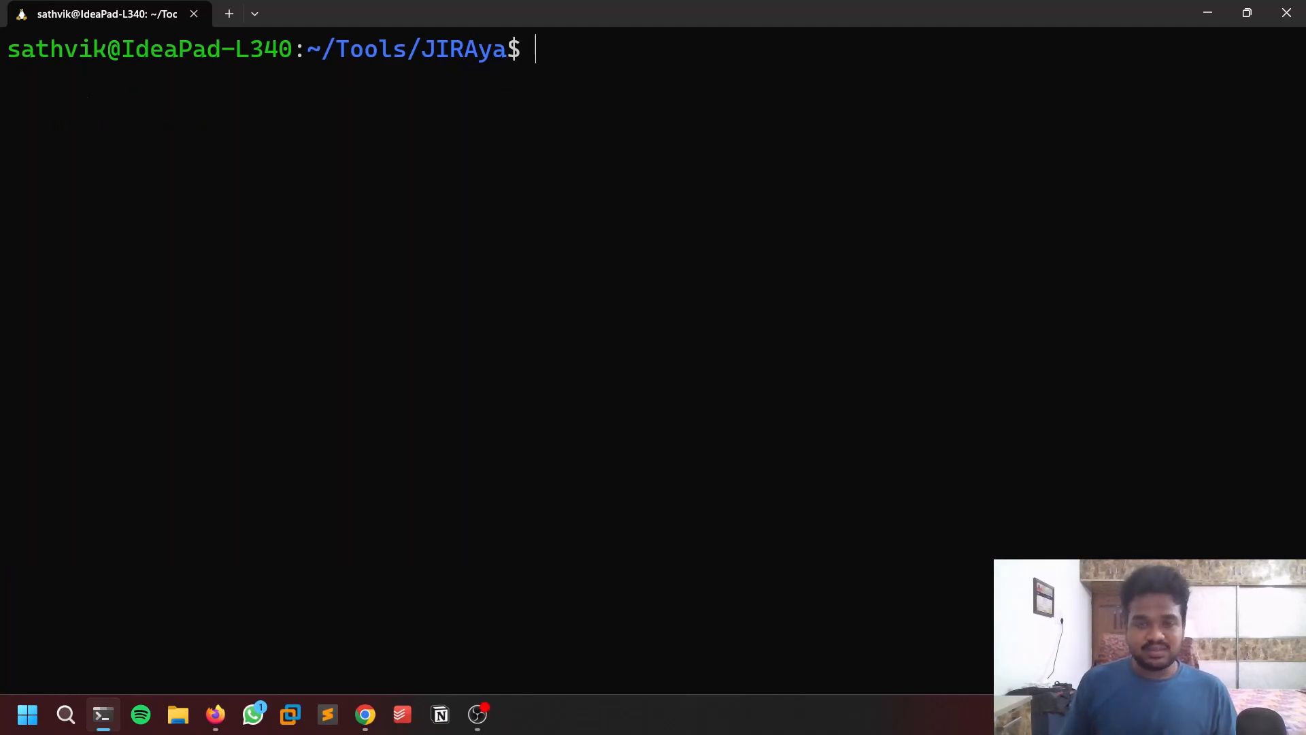
# Run 'python3 JIRAya.py --help' to print the banner and single/list/TimeMachine usage
pyautogui.write('pythio')
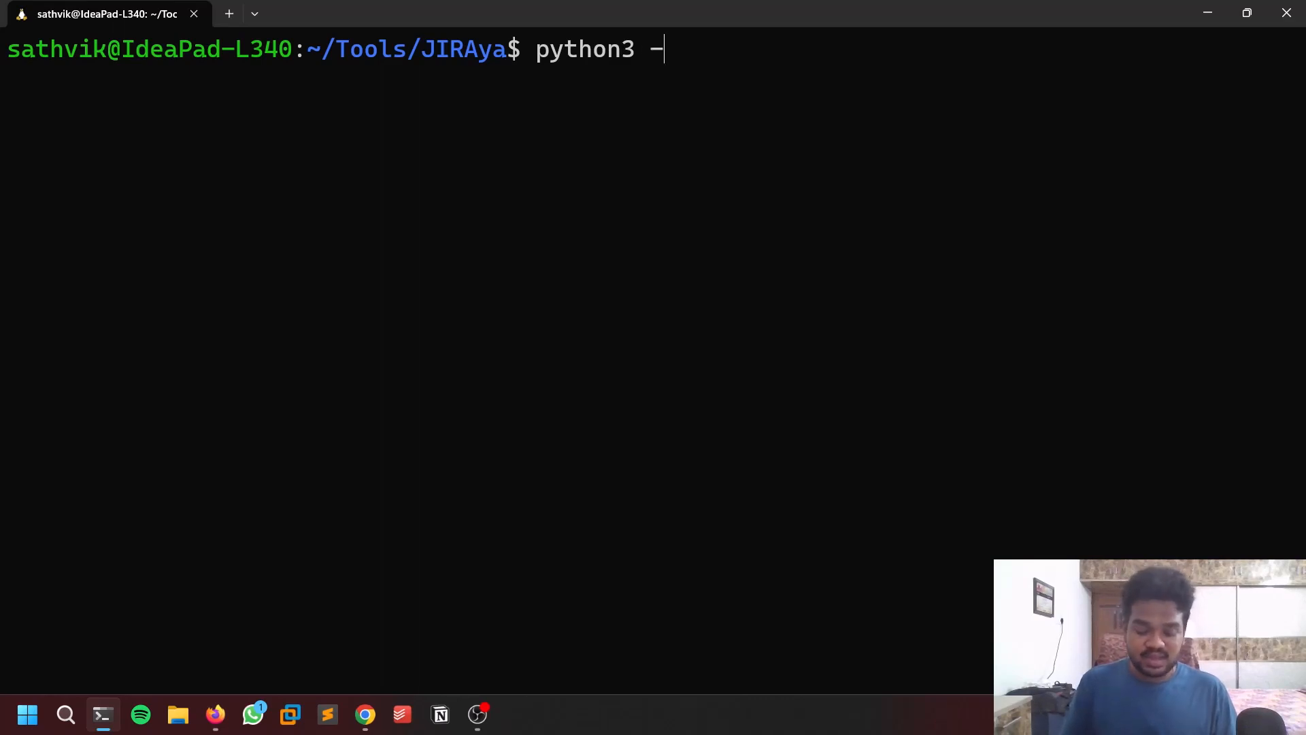
pyautogui.write('Ji')
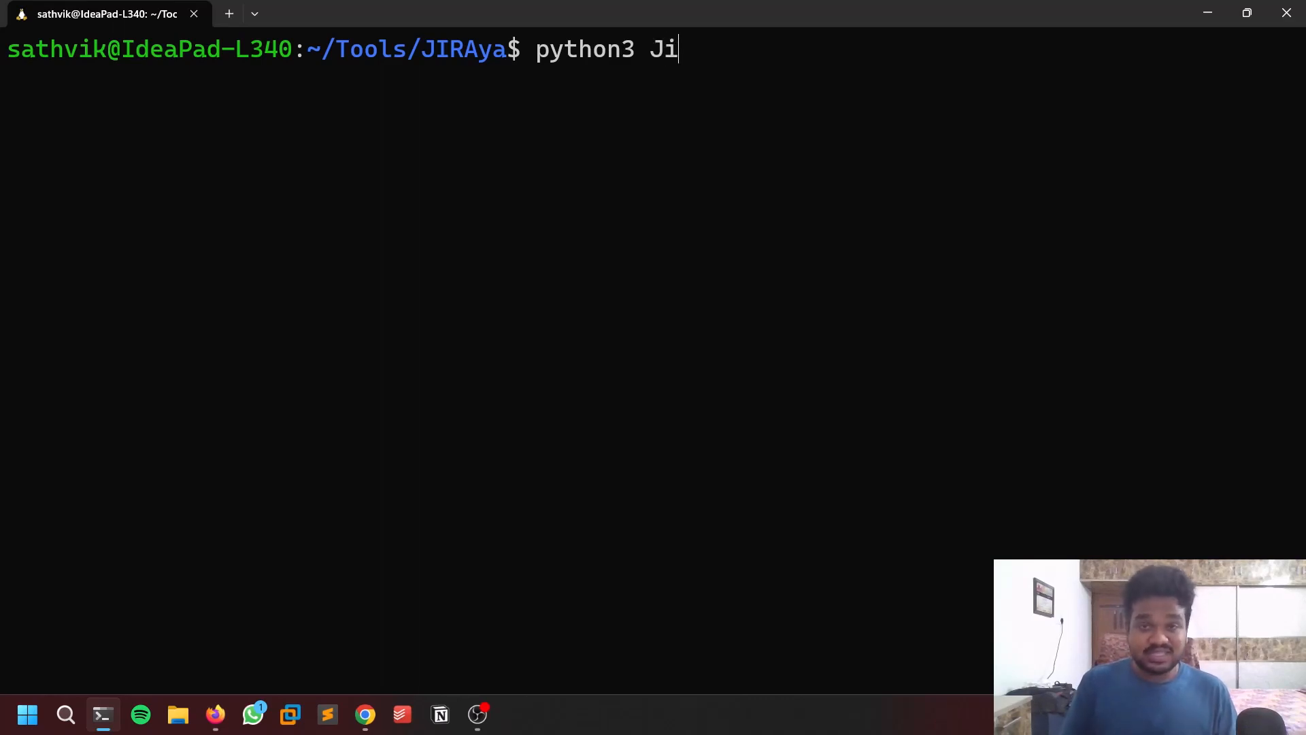
pyautogui.write('RAya.py --h')
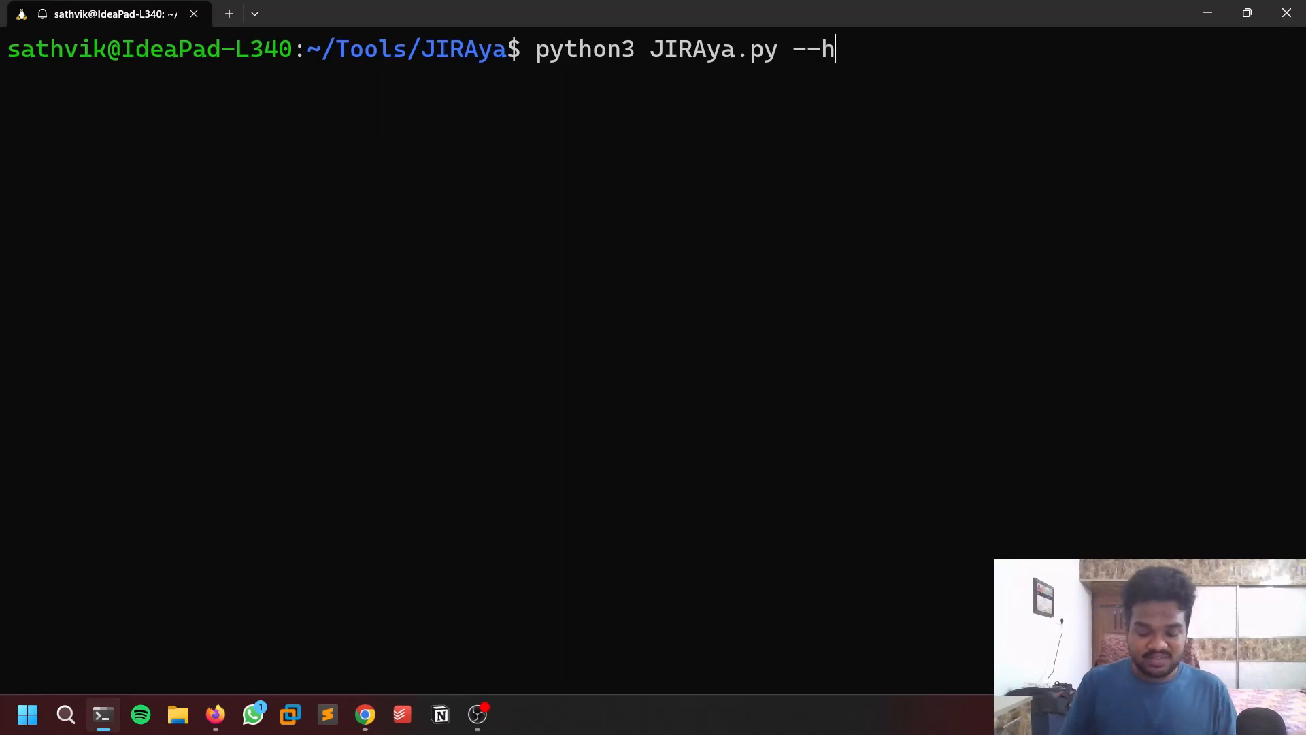
pyautogui.press('Return')
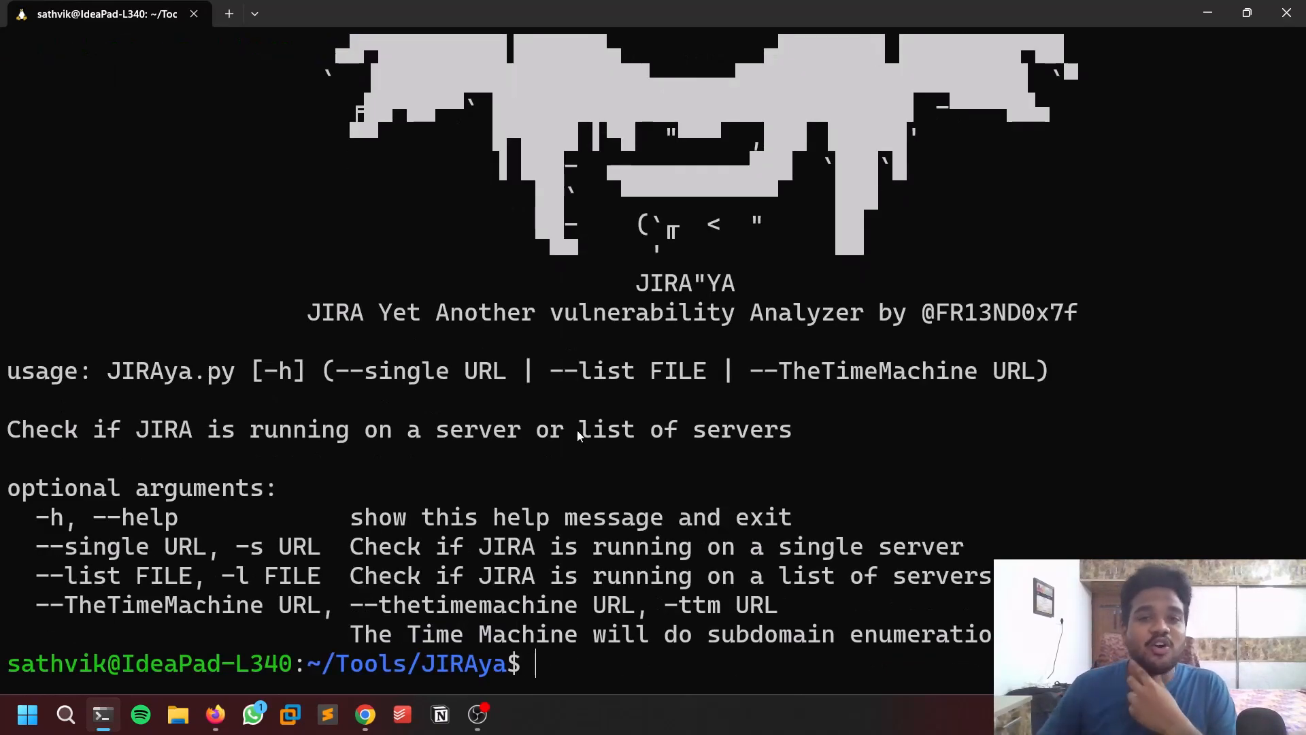
pyautogui.press('Return')
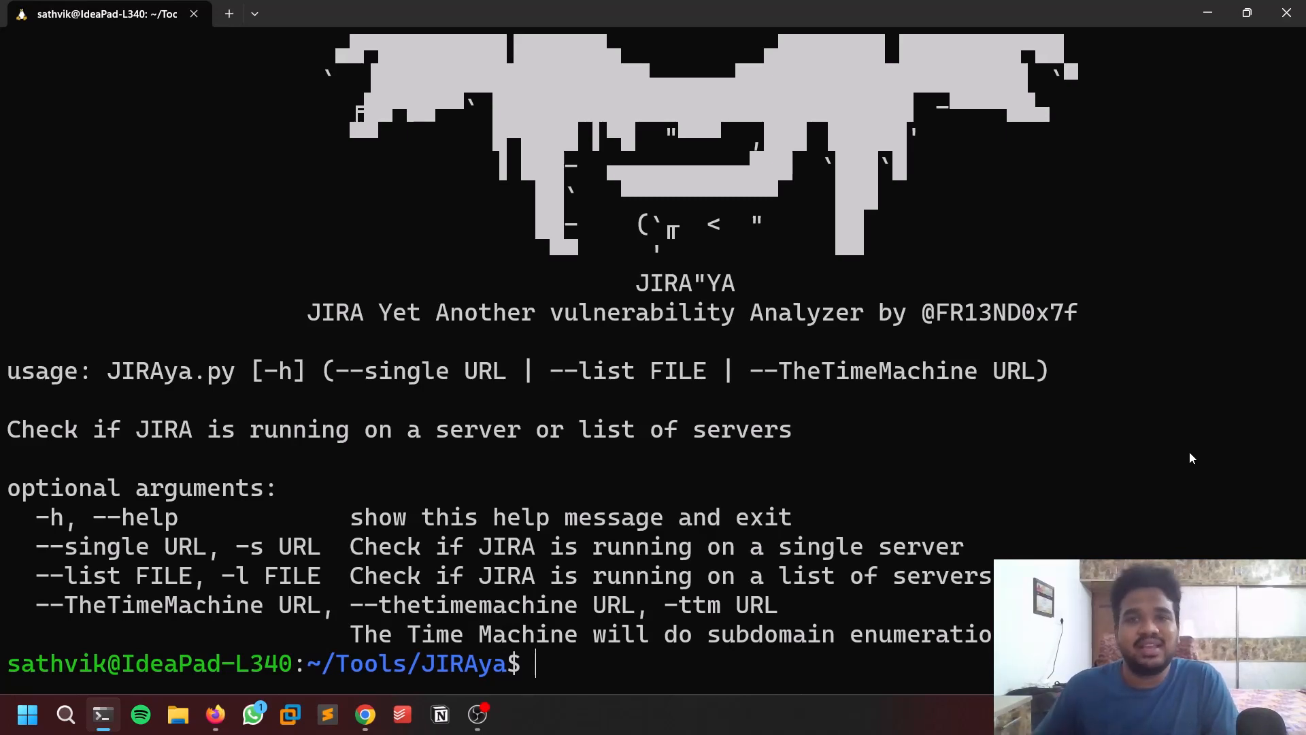
pyautogui.moveTo(1161, 410)
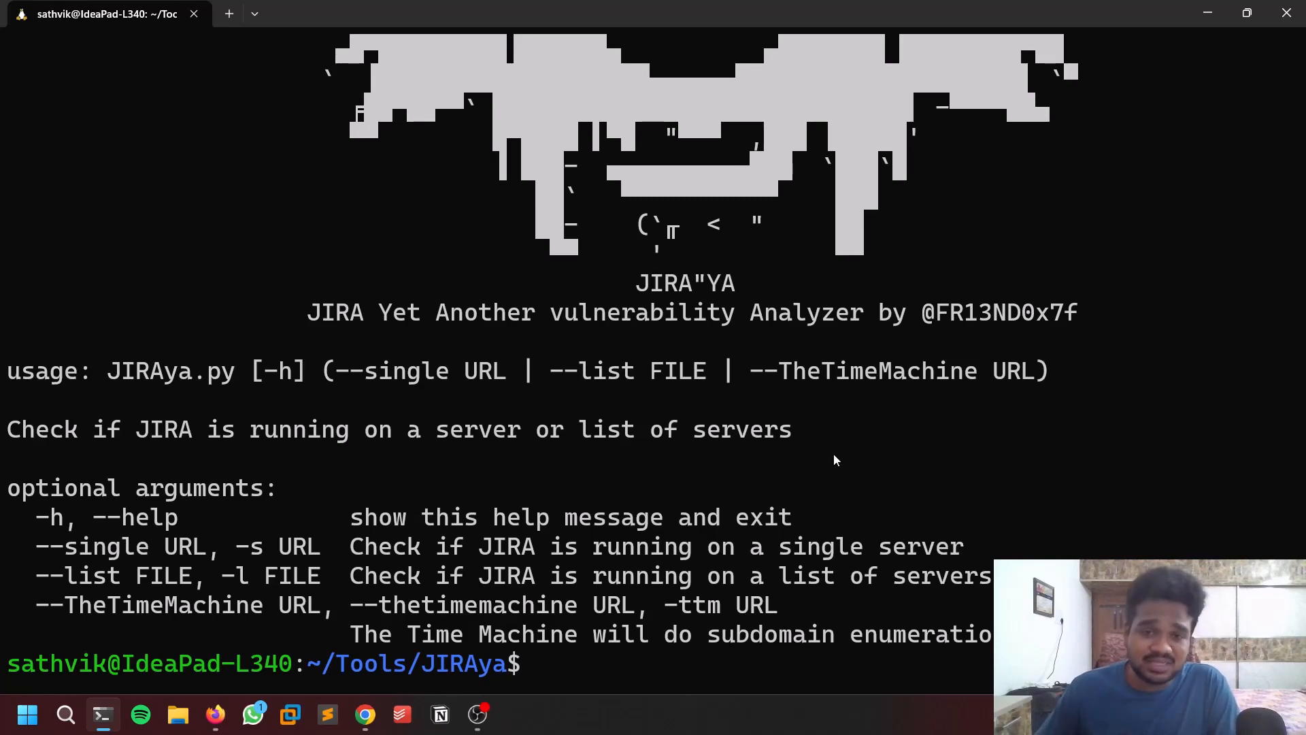
pyautogui.doubleClick(877, 370)
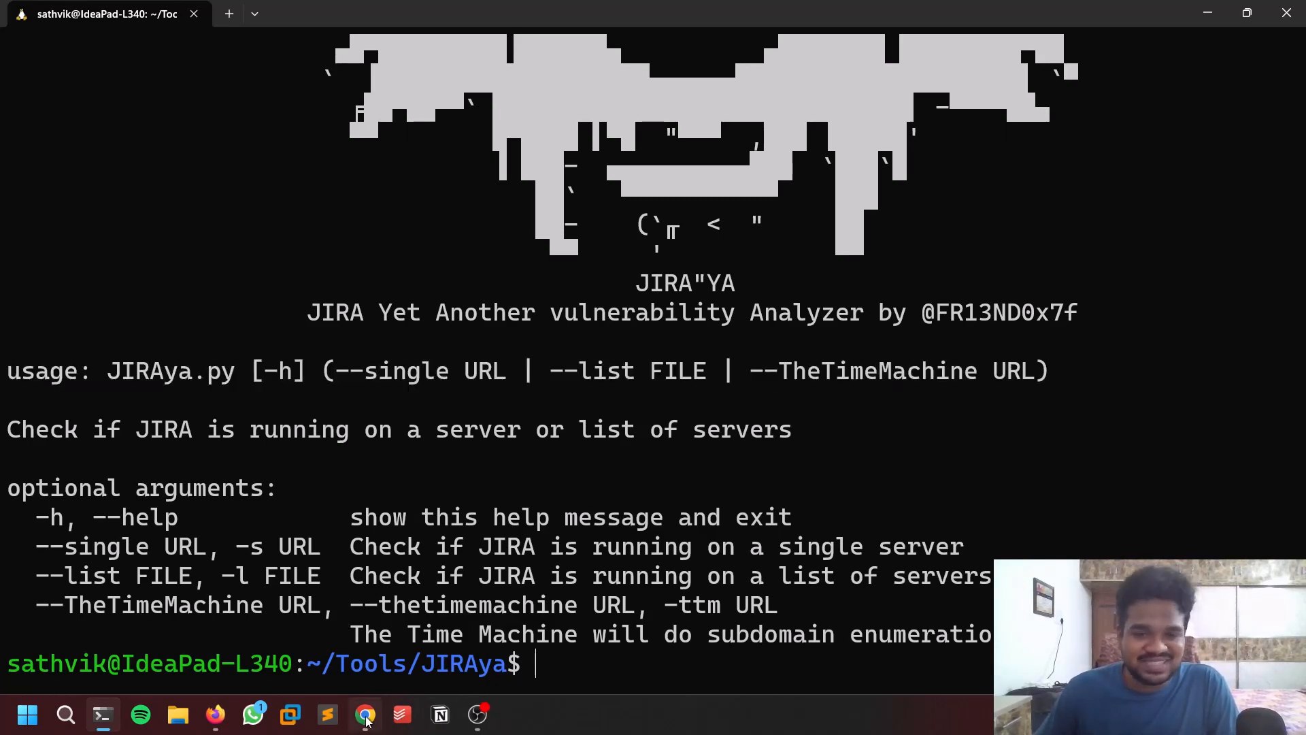
pyautogui.click(364, 715)
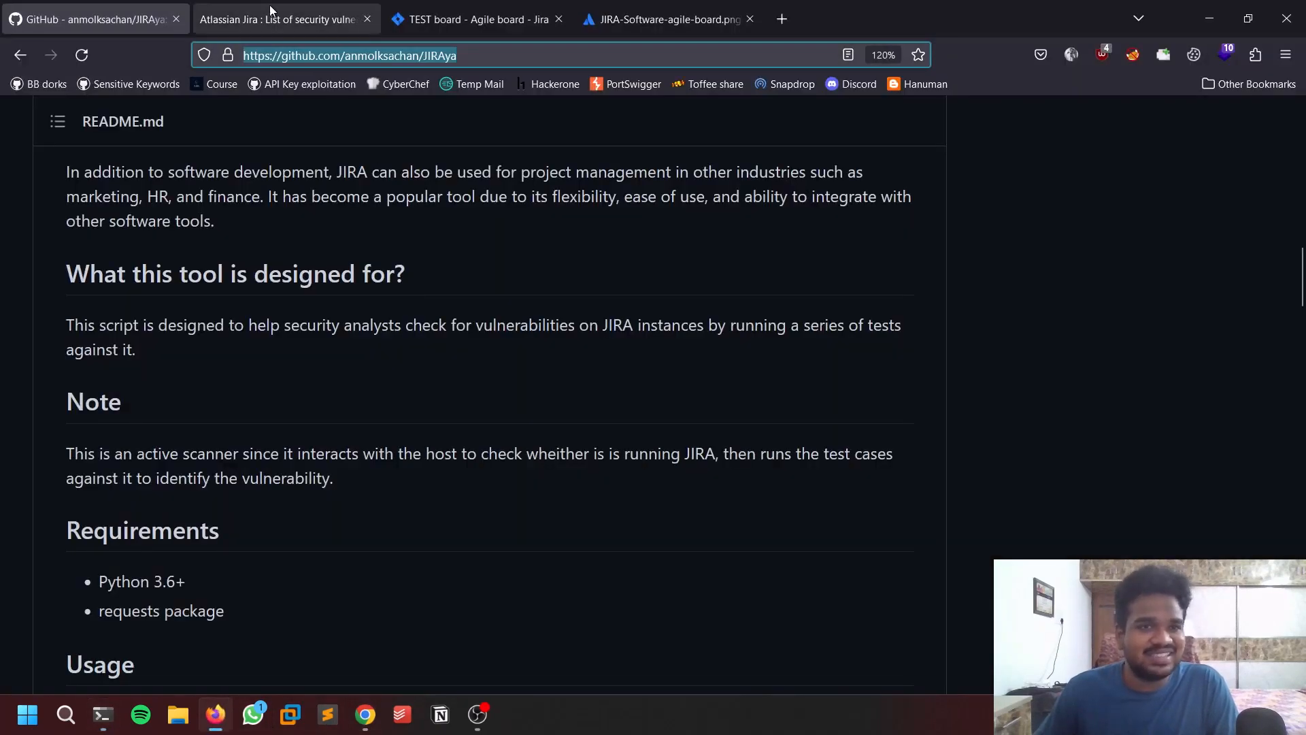
pyautogui.click(475, 18)
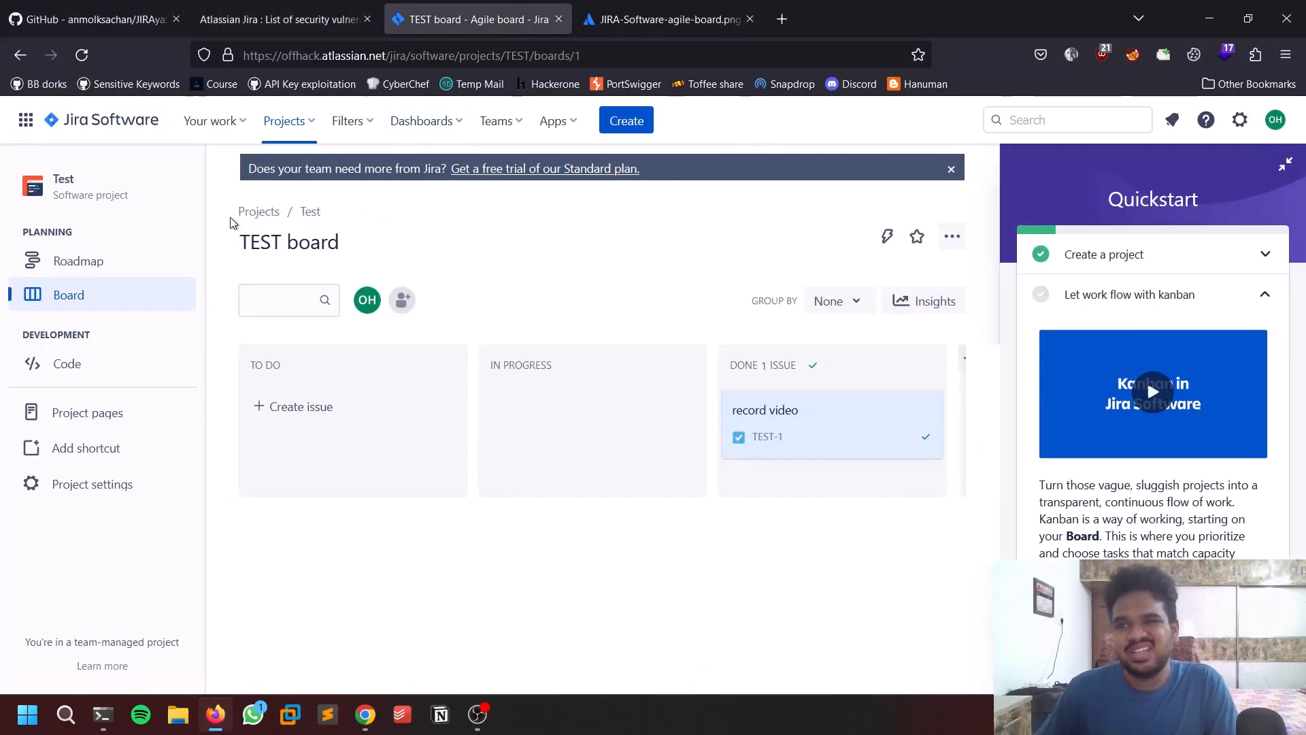
pyautogui.moveTo(391, 290)
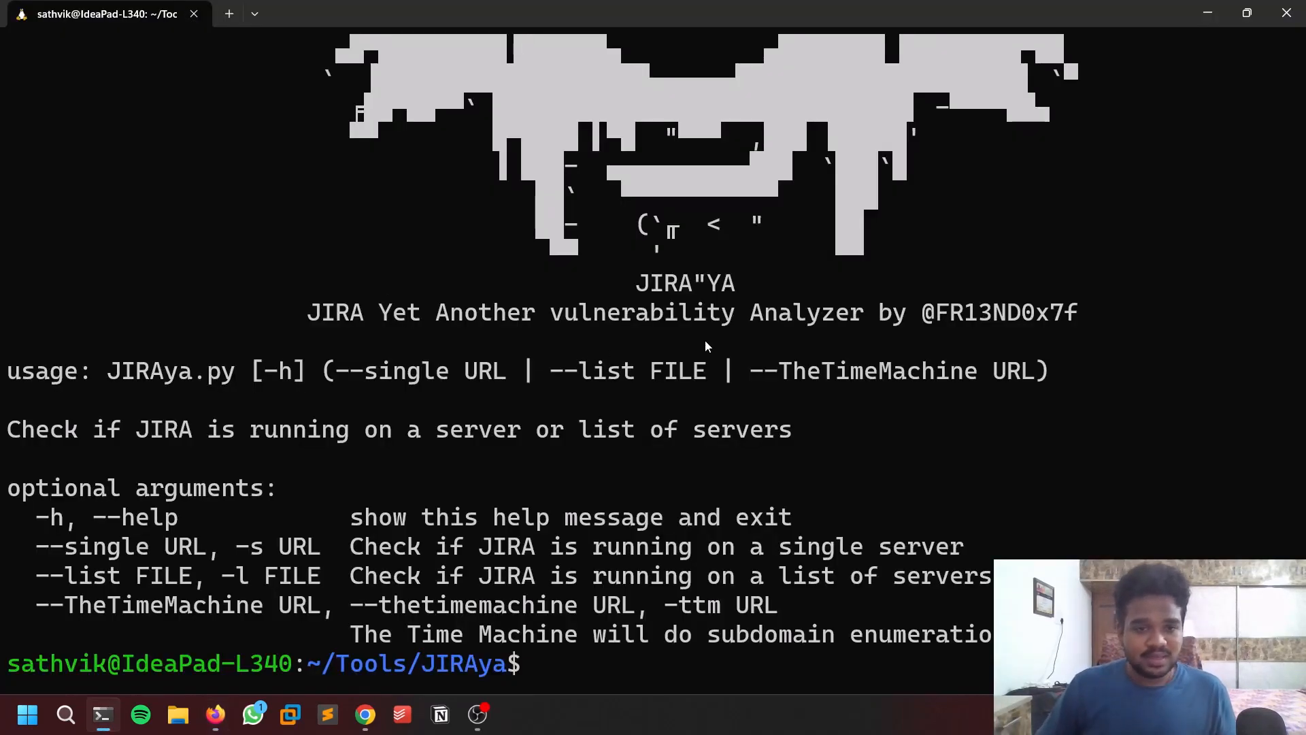
# Run 'python3 JIRAya.py --single' with the offhack.atlassian.net URL copied from Firefox
pyautogui.write('python3 JIRAya.py --help')
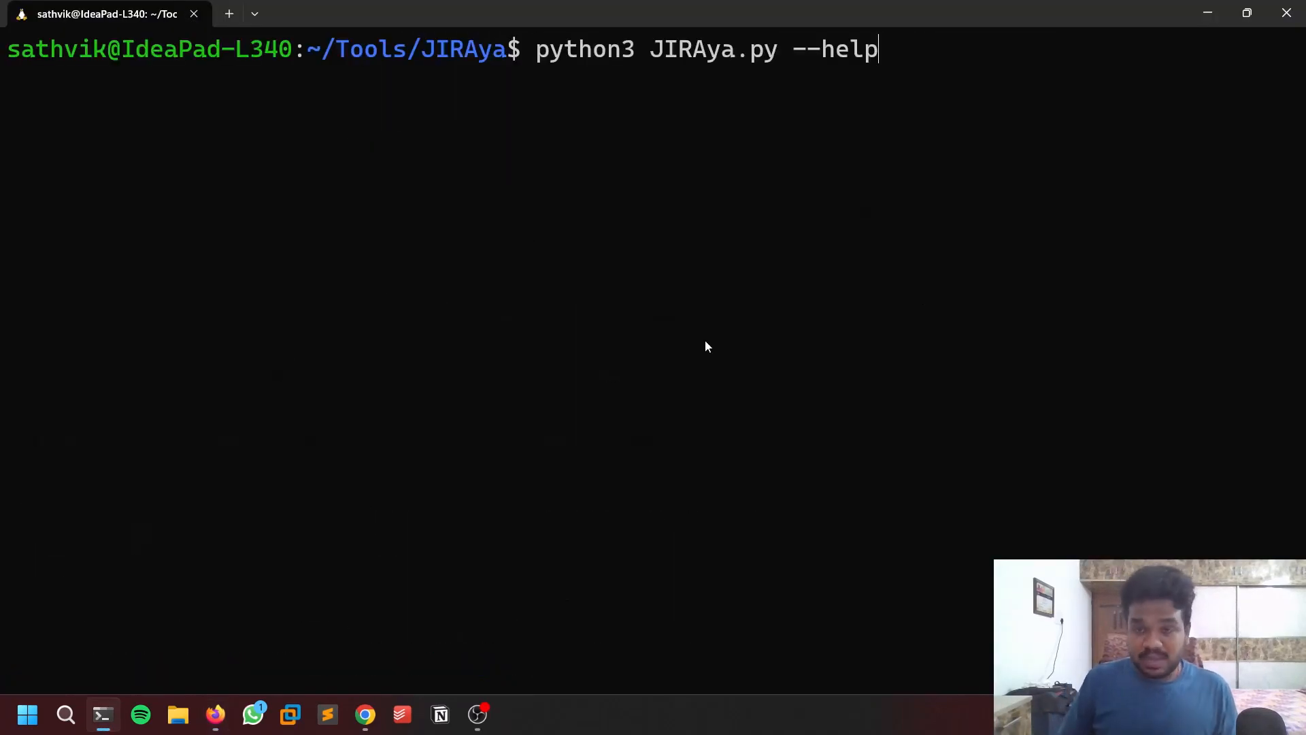
pyautogui.write('--sing')
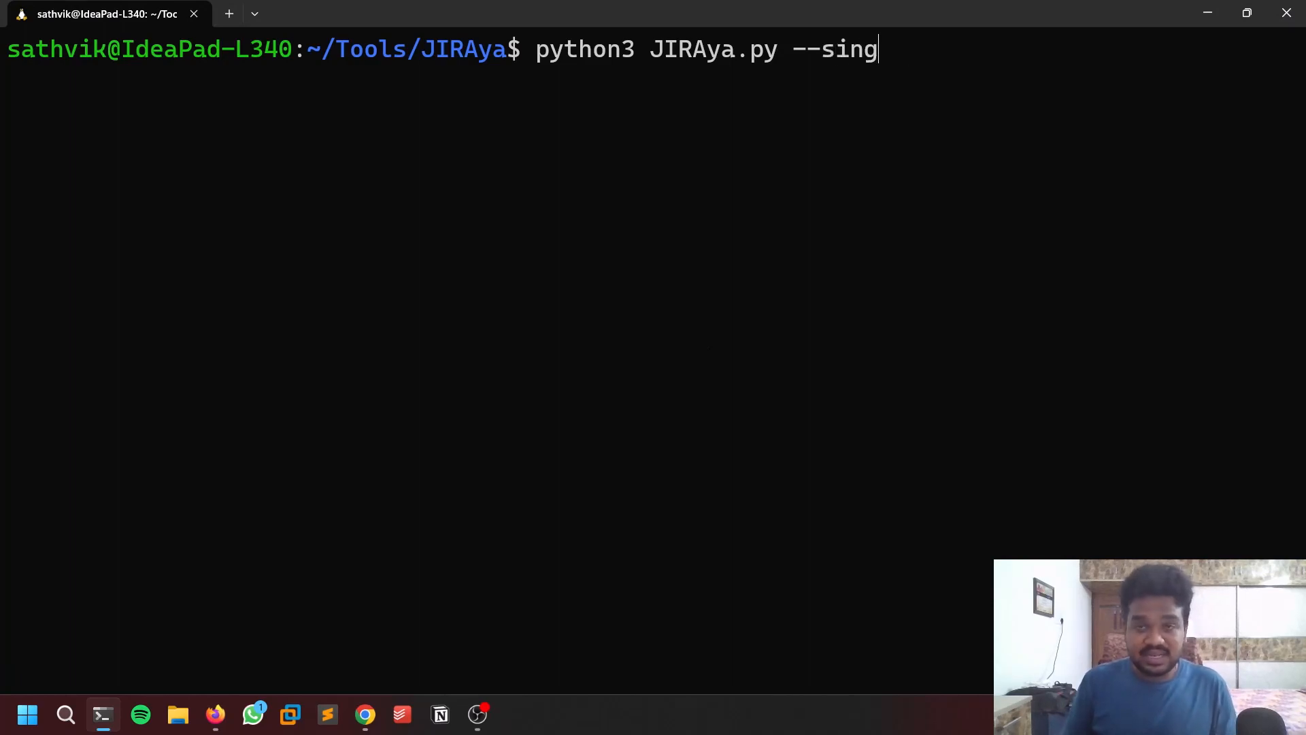
pyautogui.write('le')
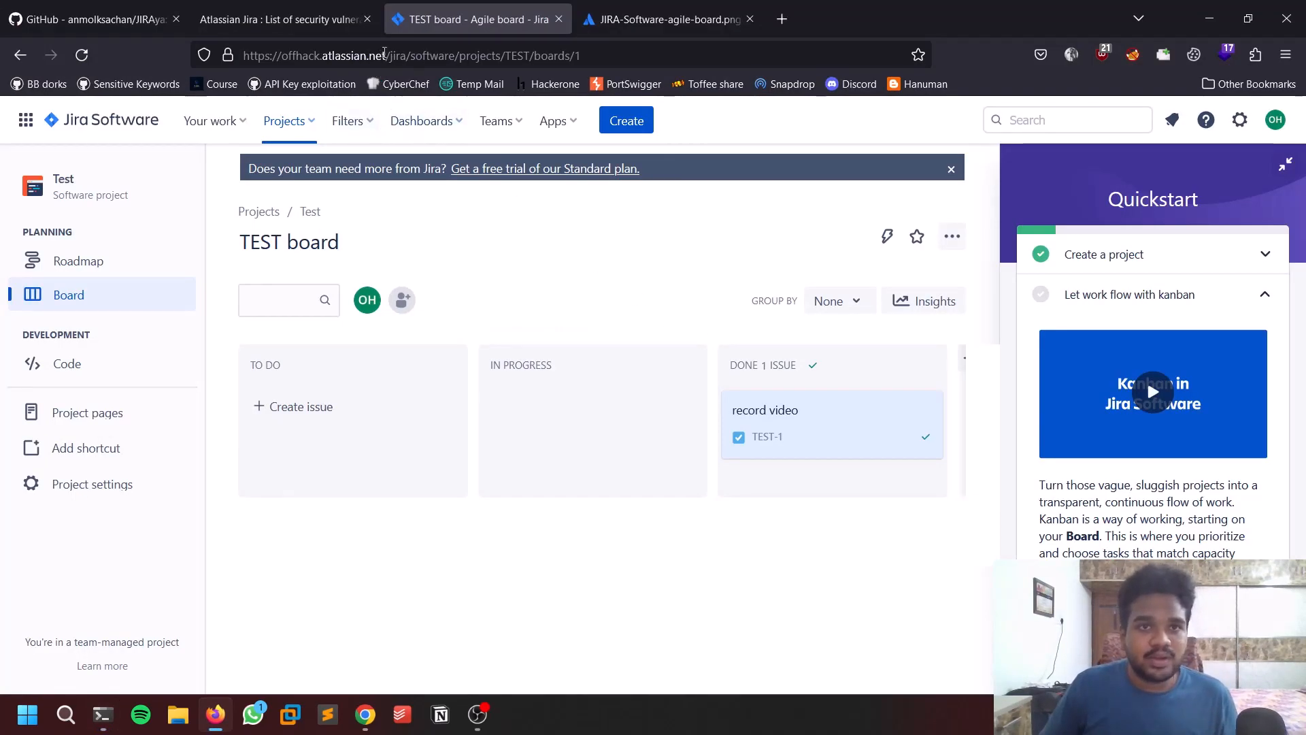
pyautogui.click(409, 54)
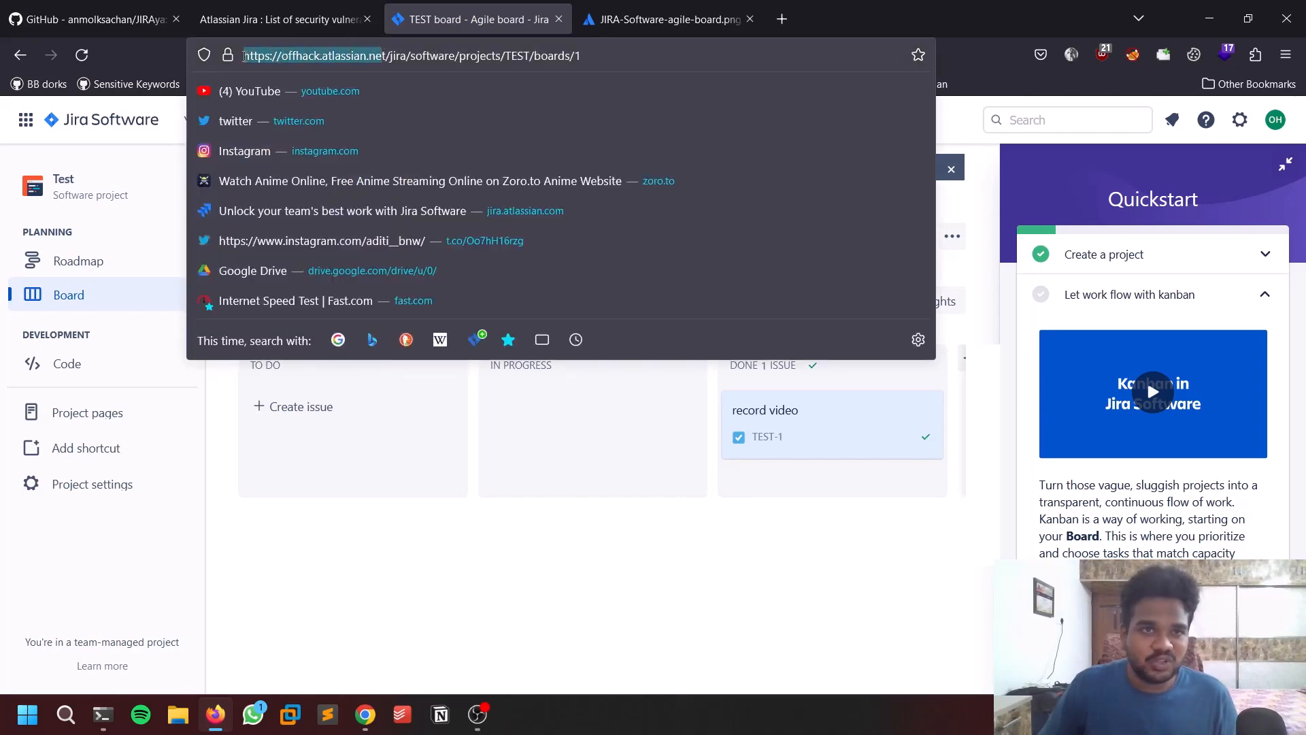
pyautogui.click(102, 714)
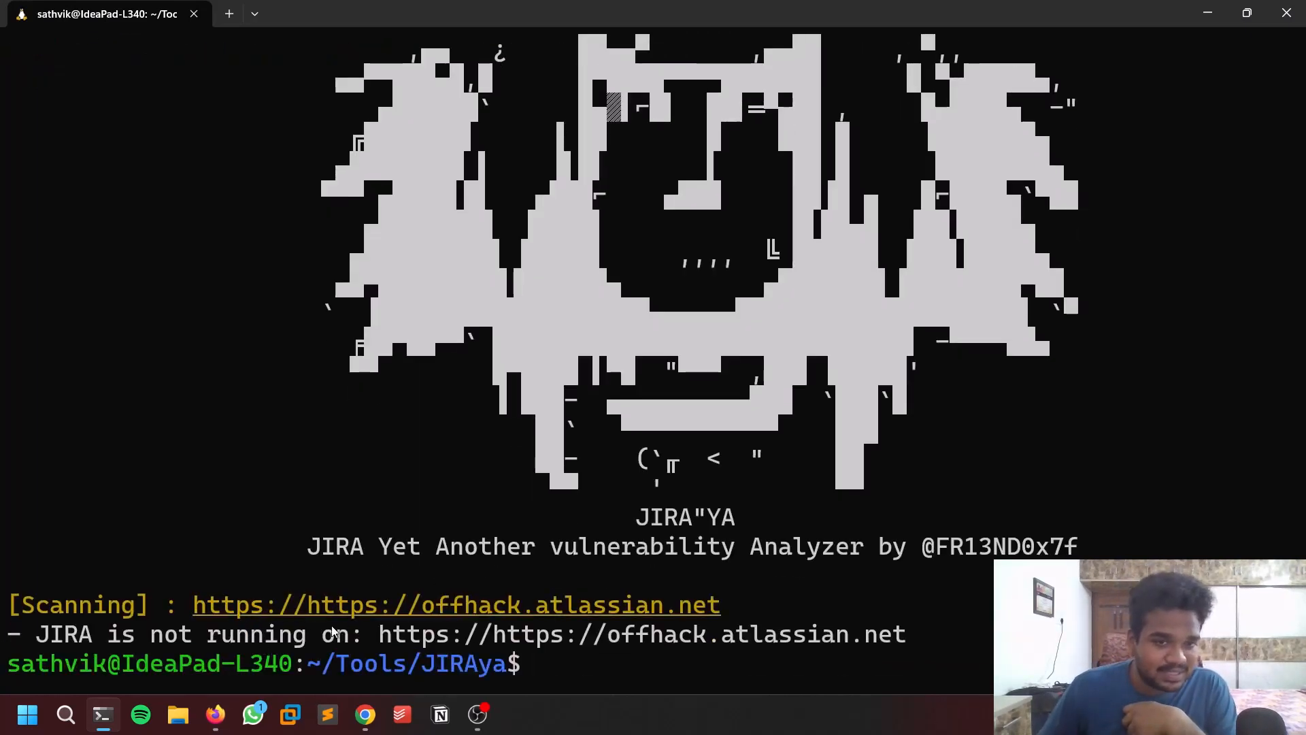
pyautogui.write('python3 JIRAya.py --single https://offhack.atlassian.net')
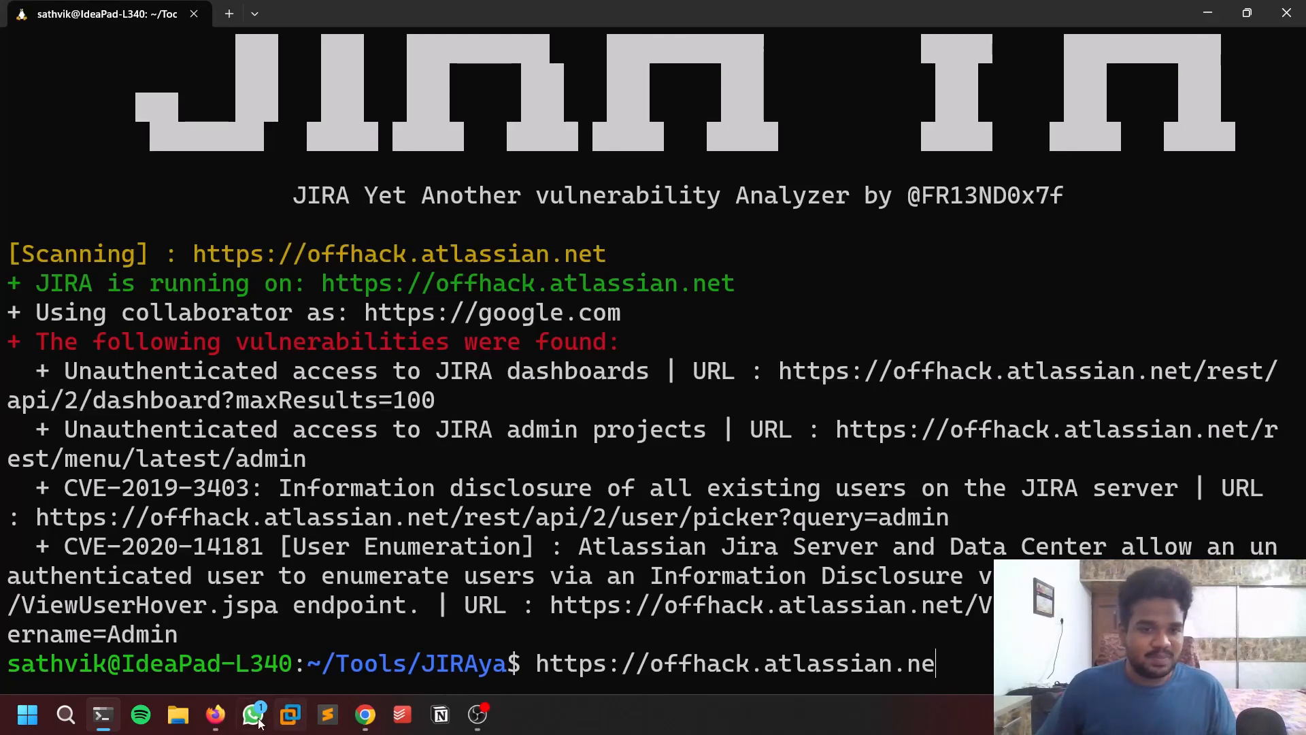
# View the dashboard endpoint's raw data and response headers in a new private window
pyautogui.rightClick(215, 715)
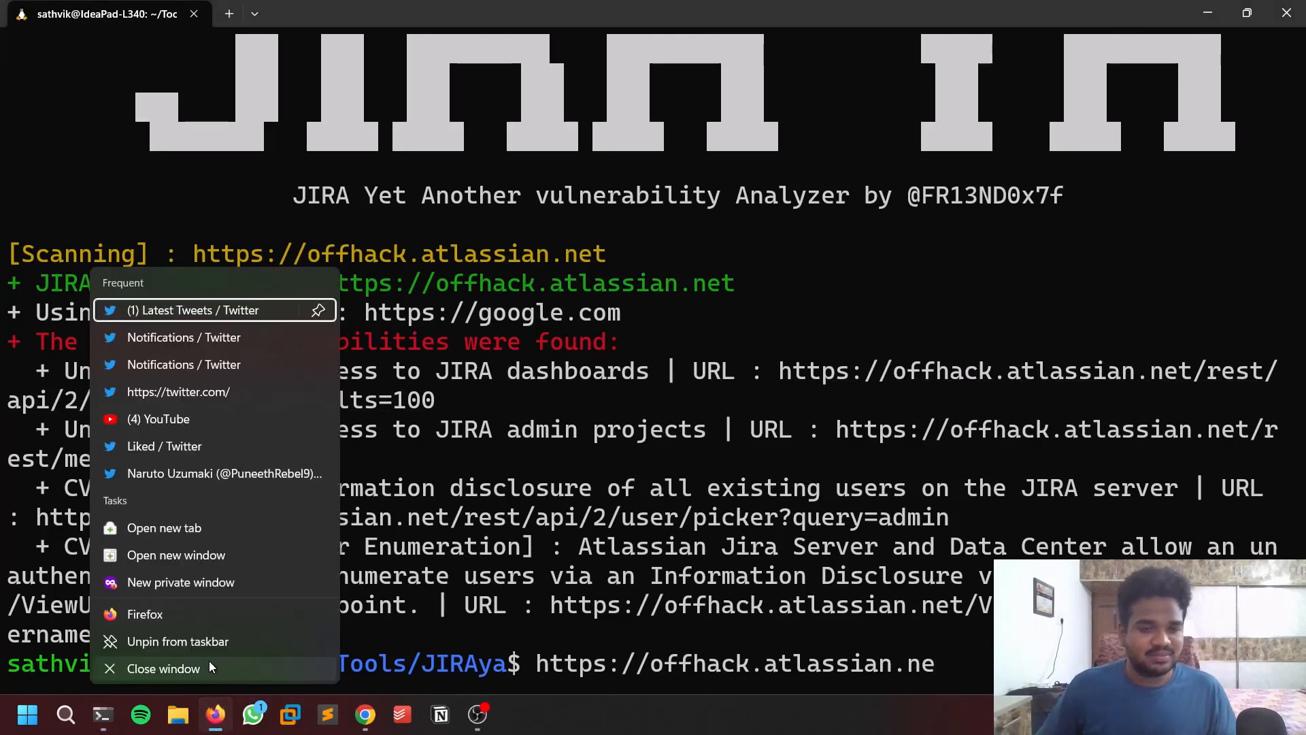
pyautogui.moveTo(181, 583)
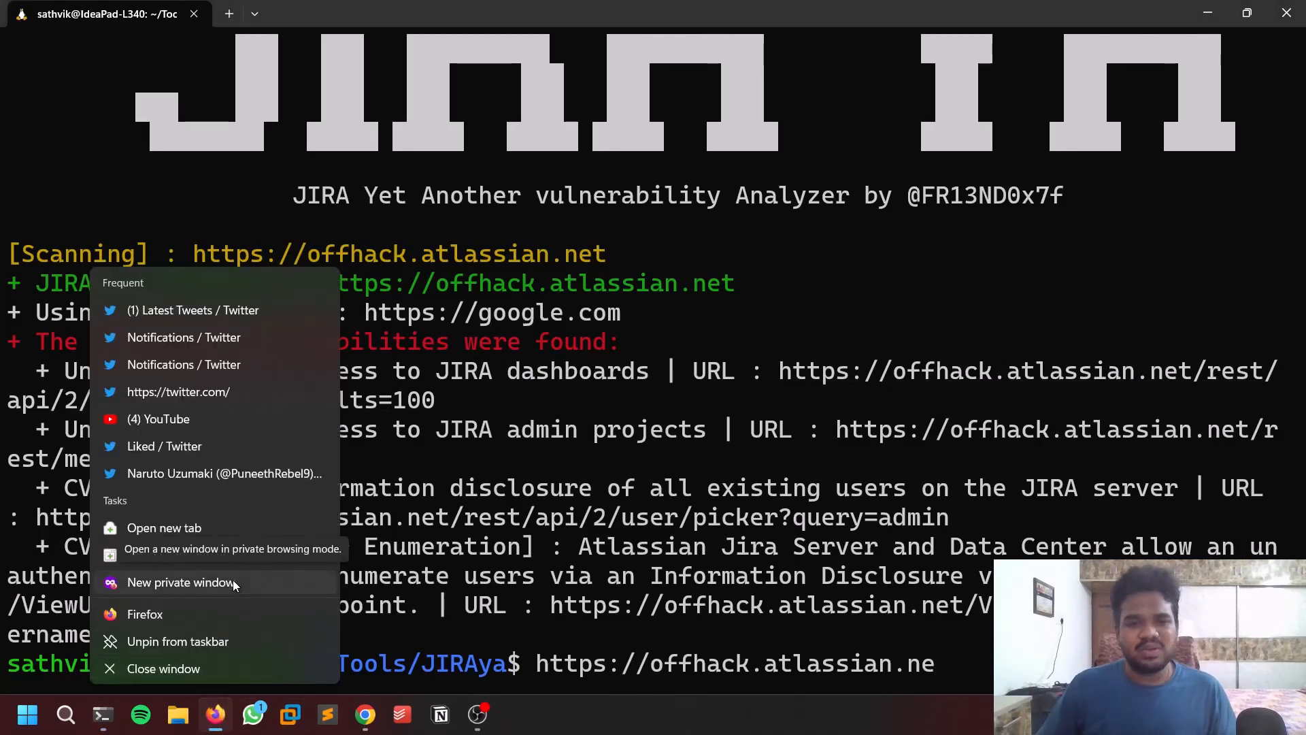
pyautogui.click(181, 582)
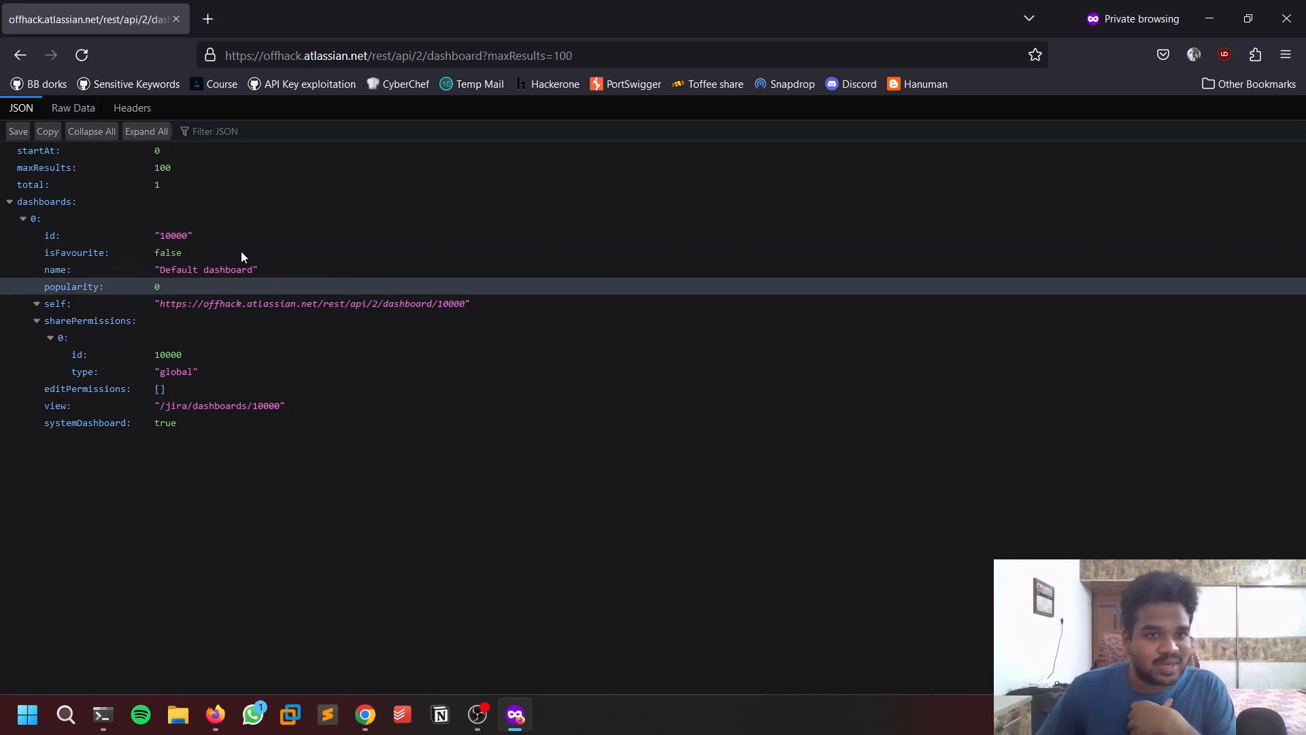
pyautogui.click(72, 107)
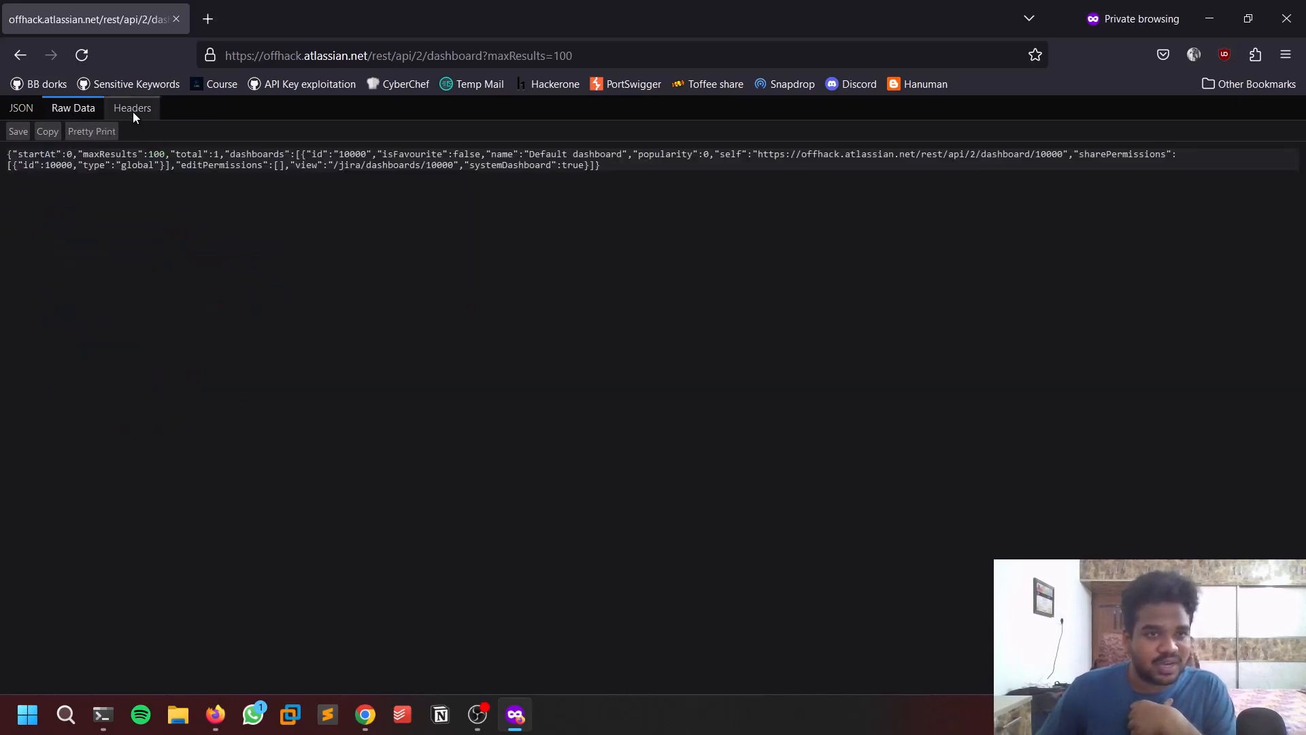
pyautogui.click(132, 107)
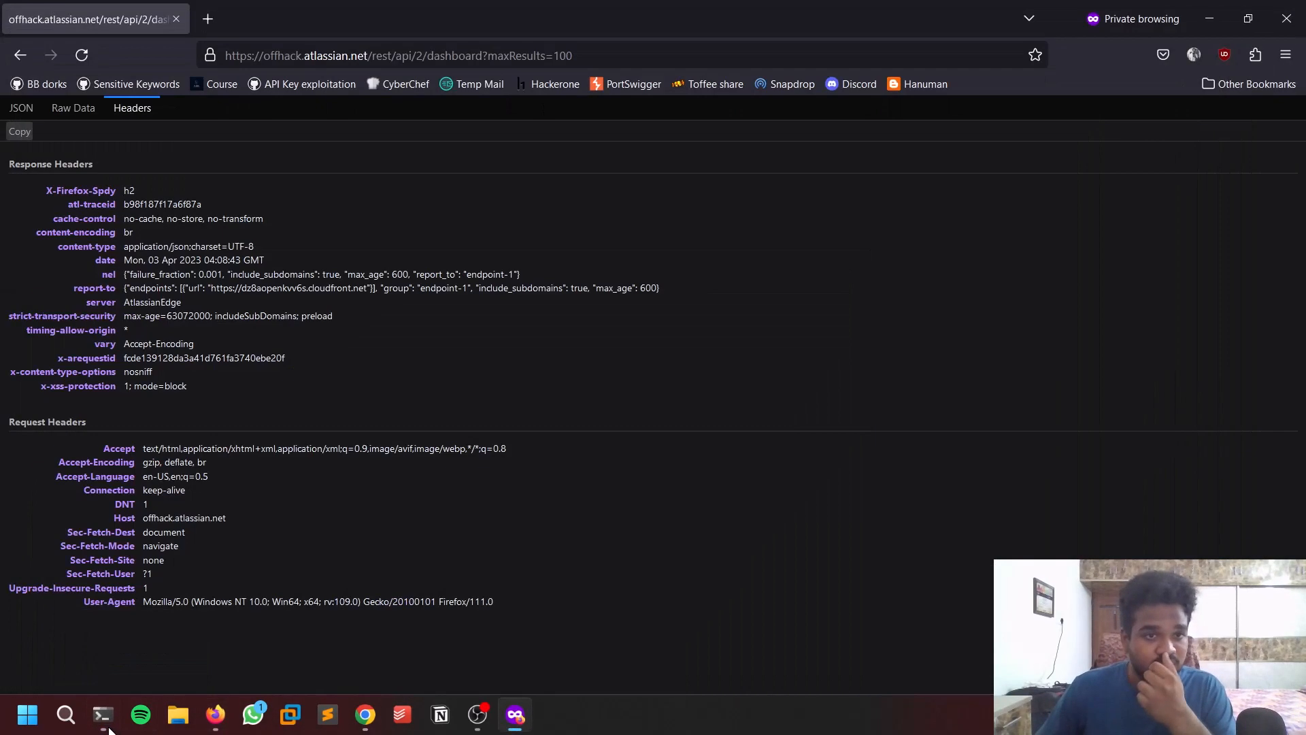
pyautogui.moveTo(236, 432)
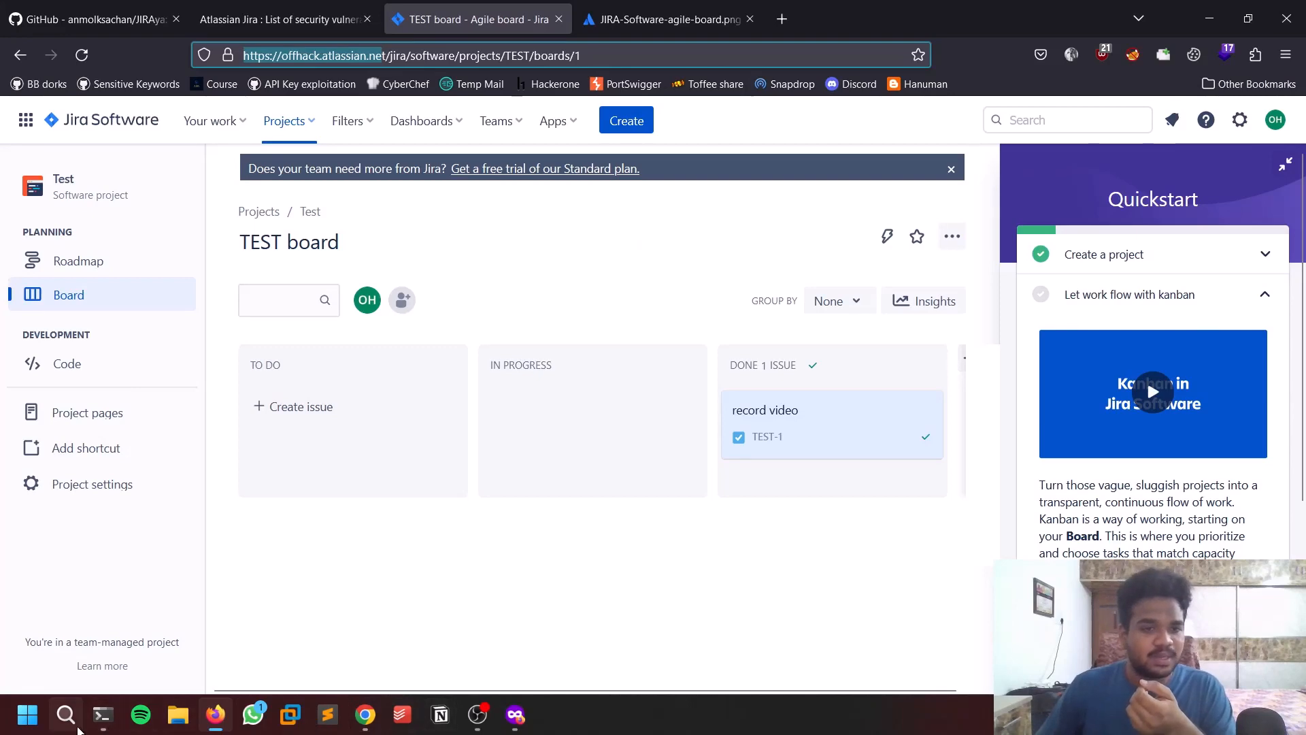
pyautogui.click(102, 714)
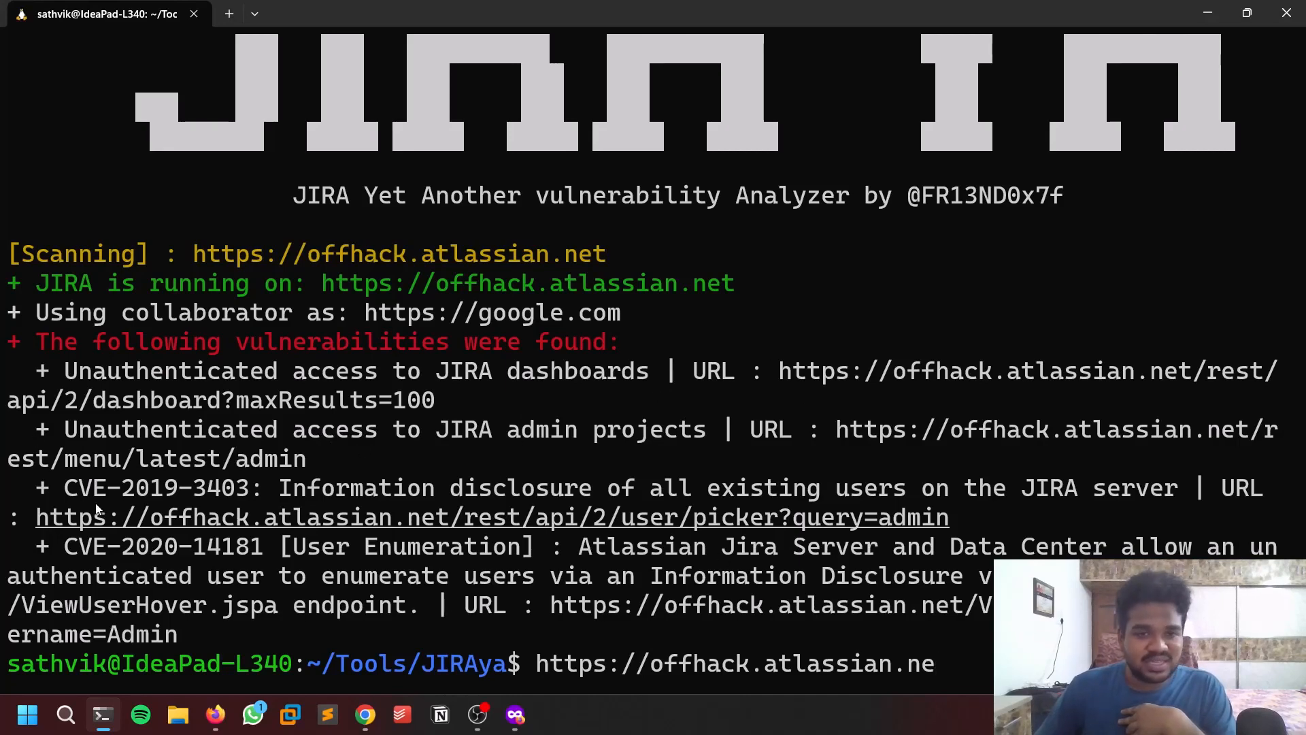
pyautogui.moveTo(725, 517)
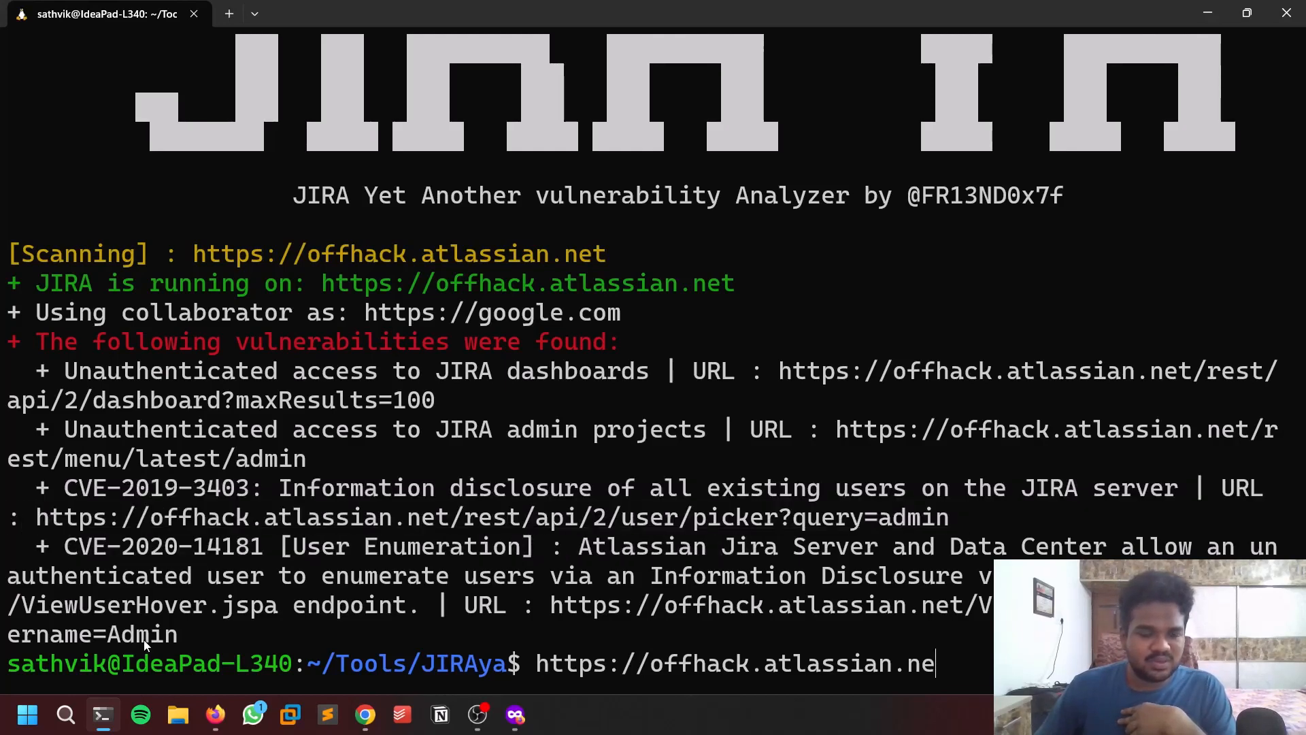
pyautogui.click(215, 715)
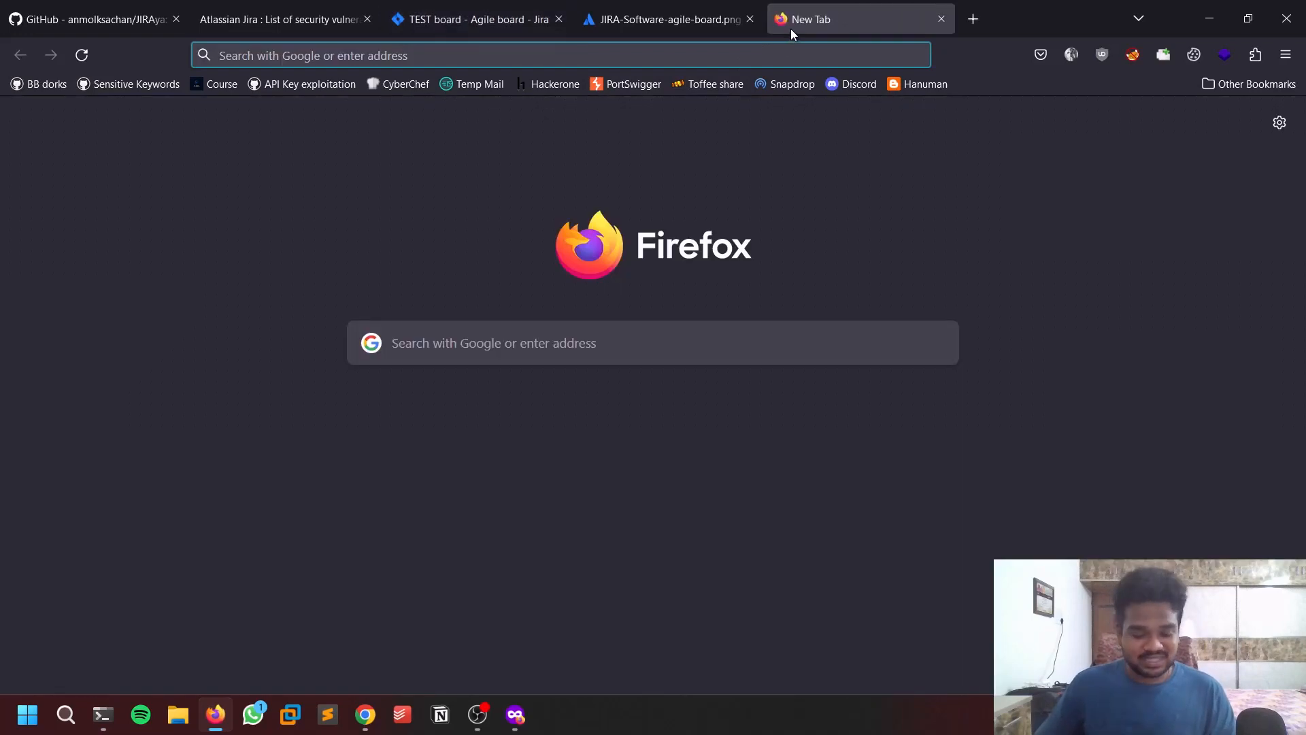
pyautogui.write('https://offhack.atlassian.net/rest/api/2/user/picker?query=admin')
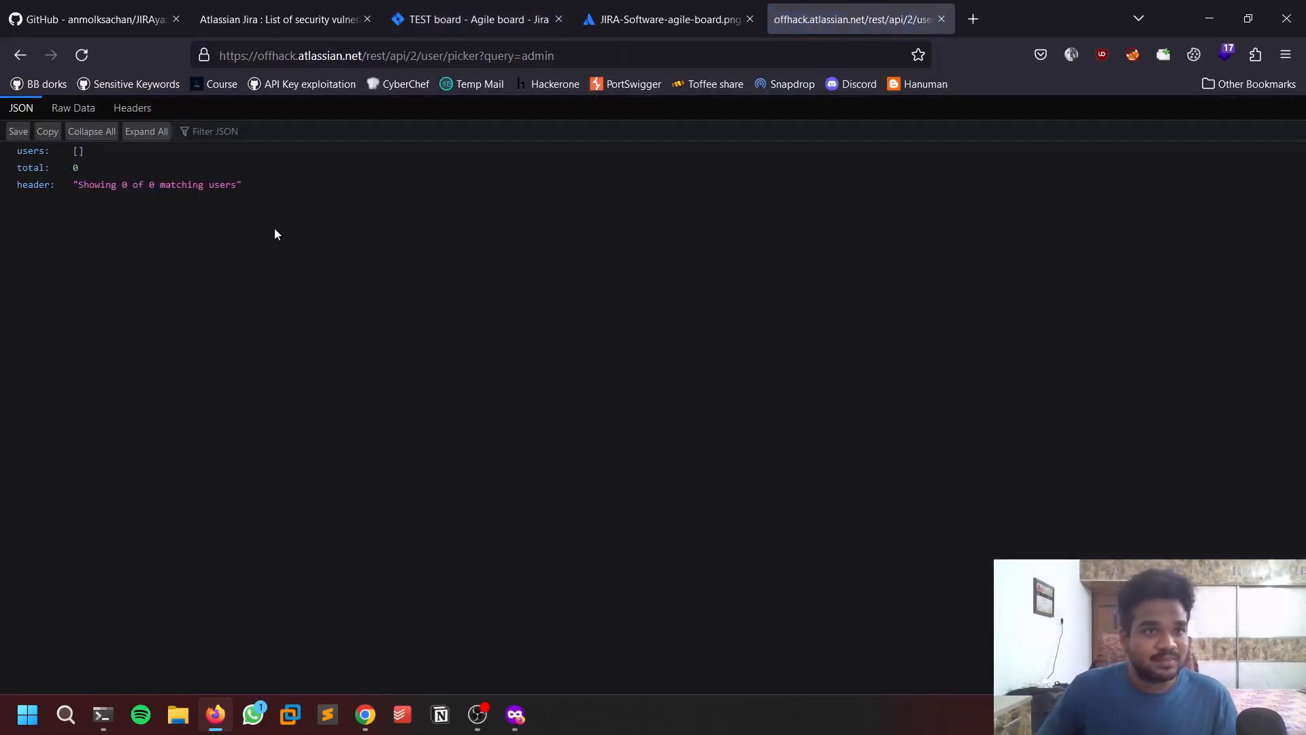
# Check the user picker's raw data and headers showing 0 matching users, then return to the terminal
pyautogui.click(72, 107)
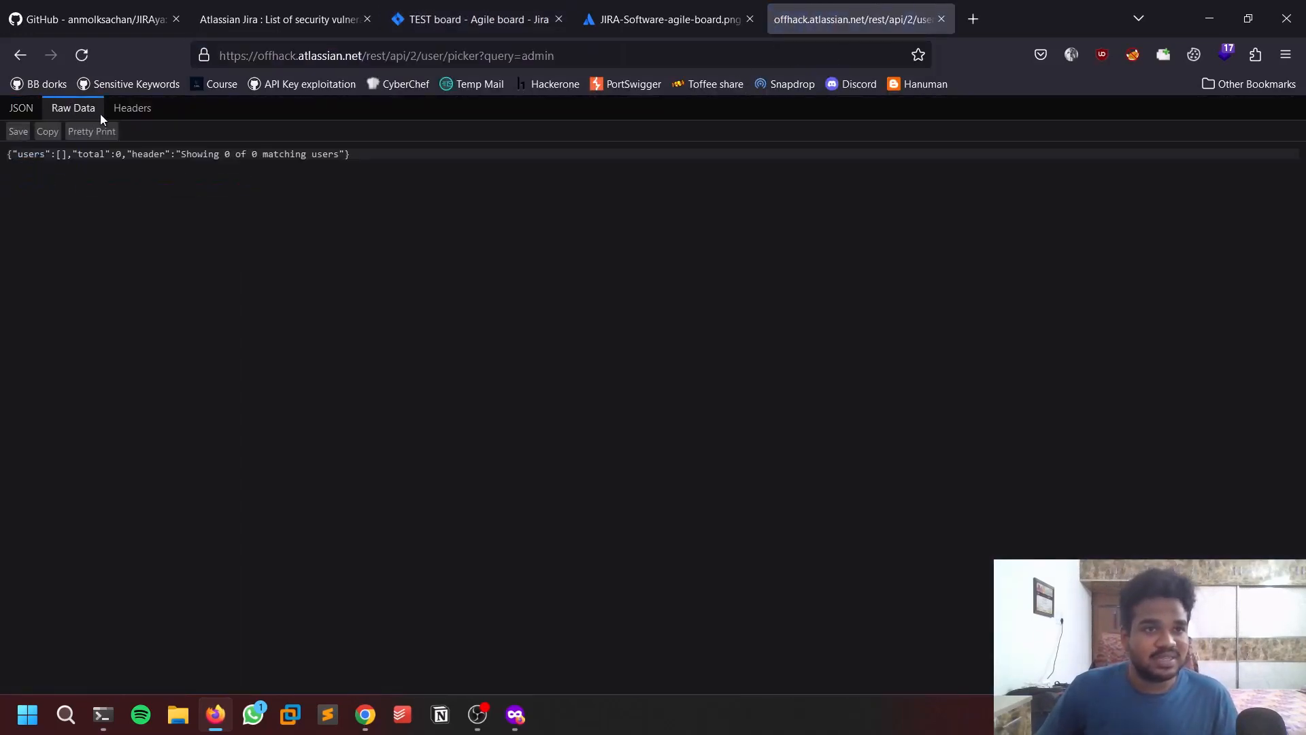
pyautogui.click(132, 107)
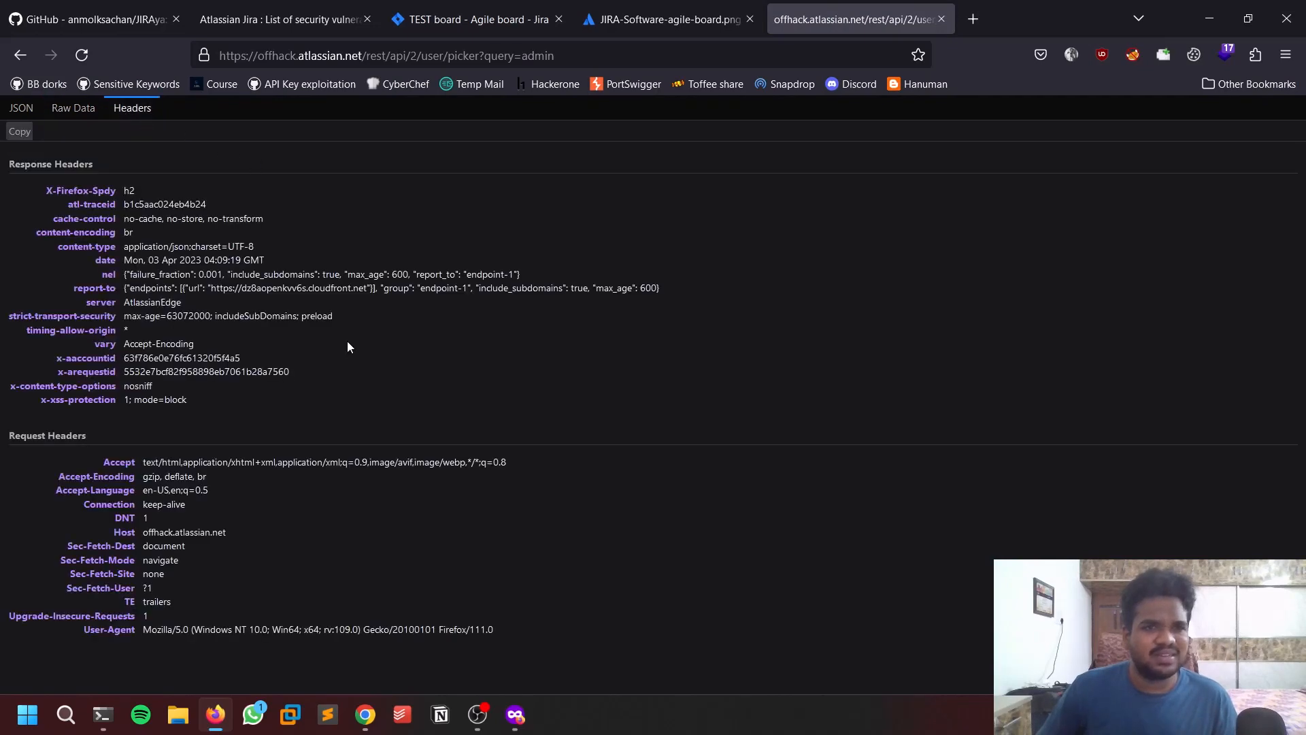
pyautogui.click(102, 715)
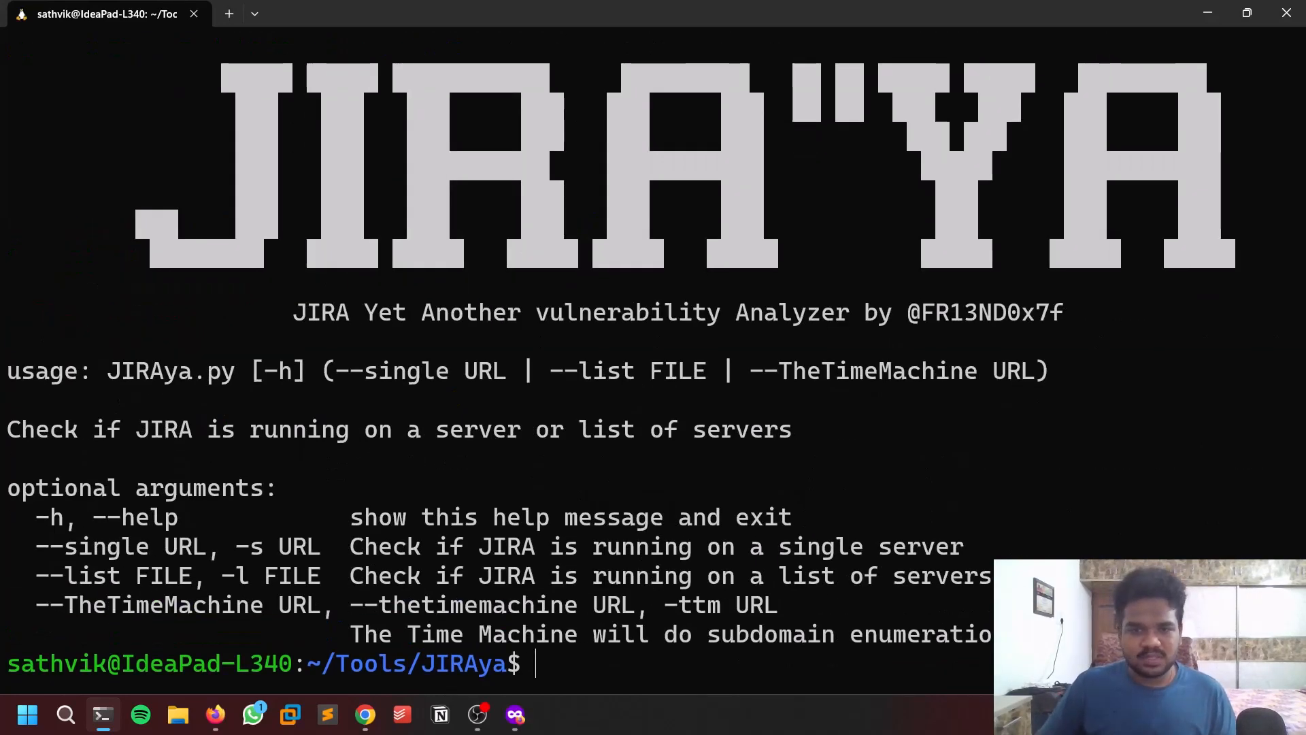
pyautogui.moveTo(340, 631)
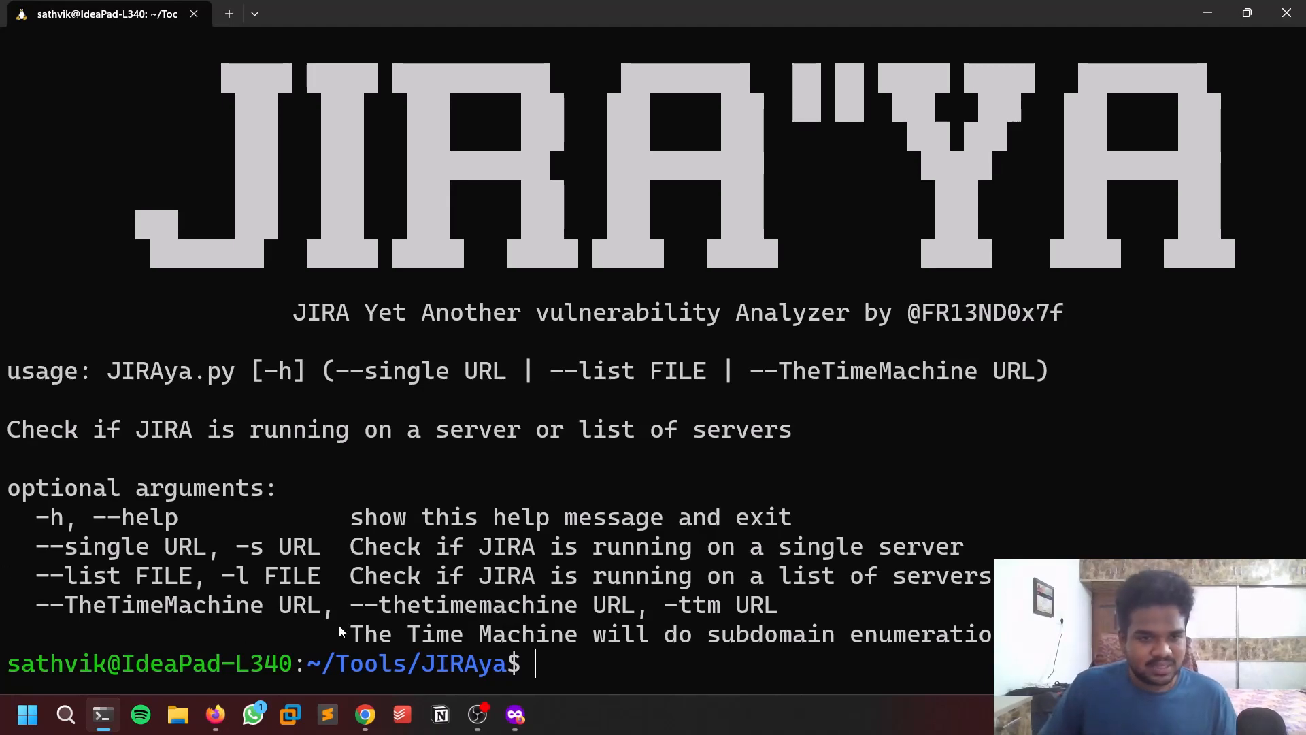
# Run JIRAya --TheTimeMachine on offhack.atlassian.net and start cat on offhack.atlassian.net.txt
pyautogui.doubleClick(163, 604)
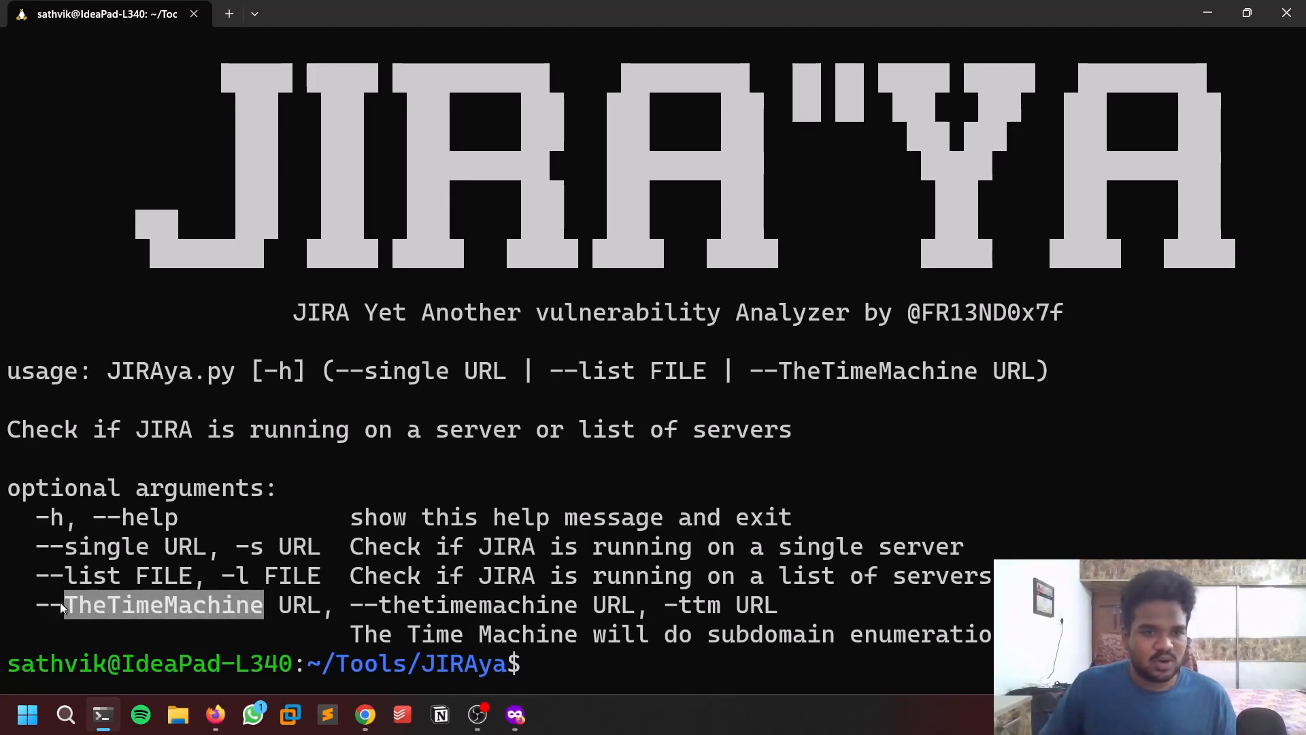
pyautogui.write('python3 JIRAya.py --help')
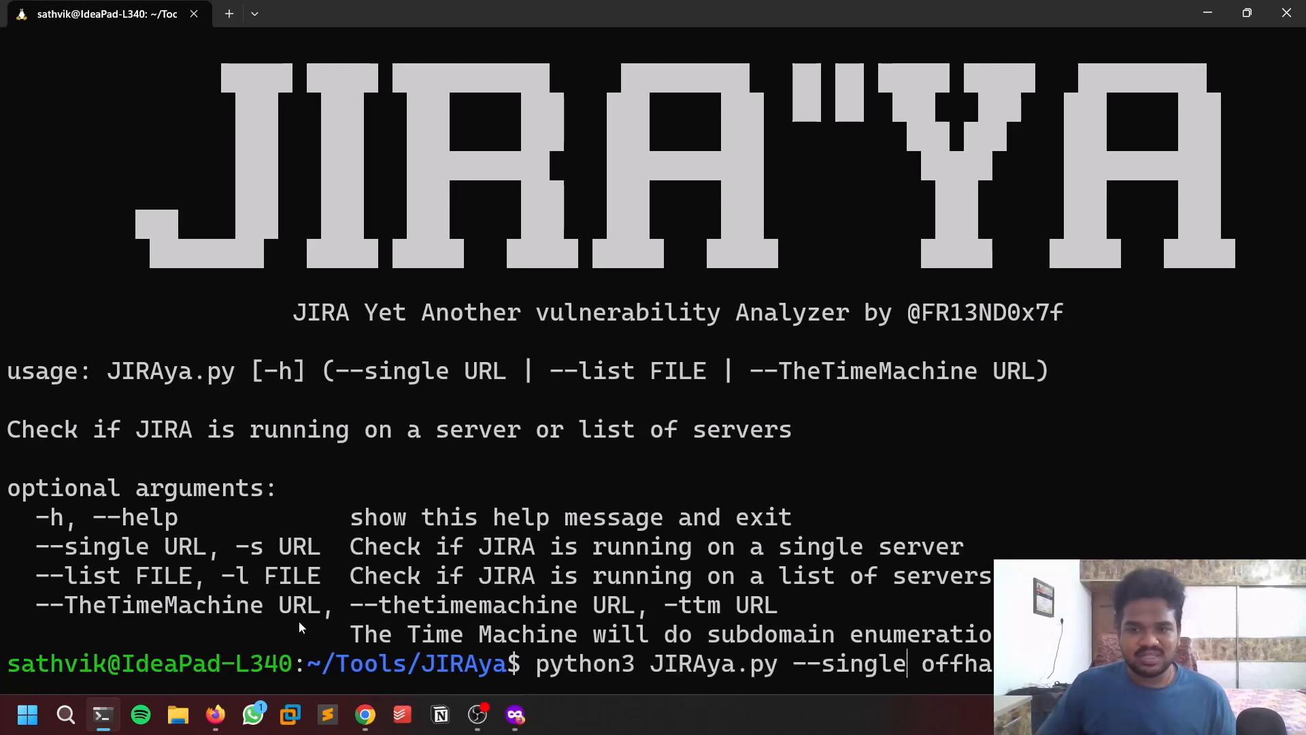
pyautogui.write('offhack.atlassian.net')
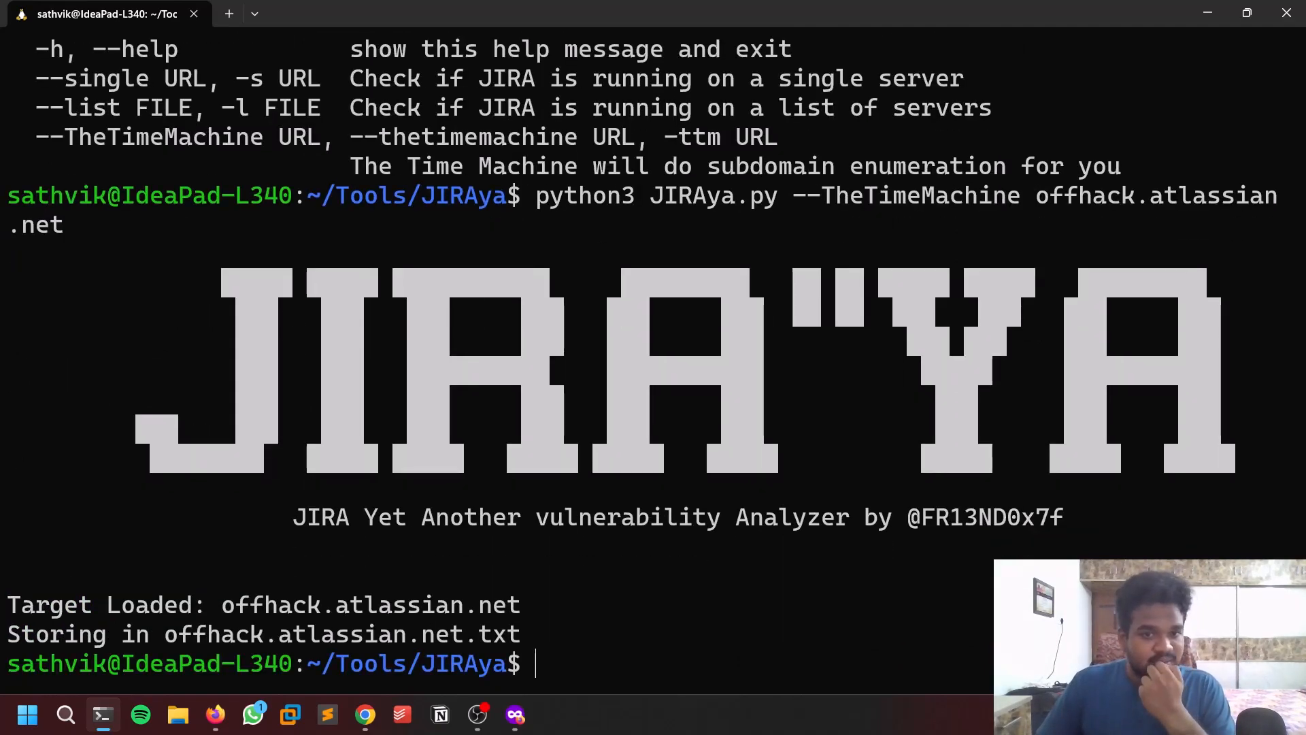
pyautogui.write('cat')
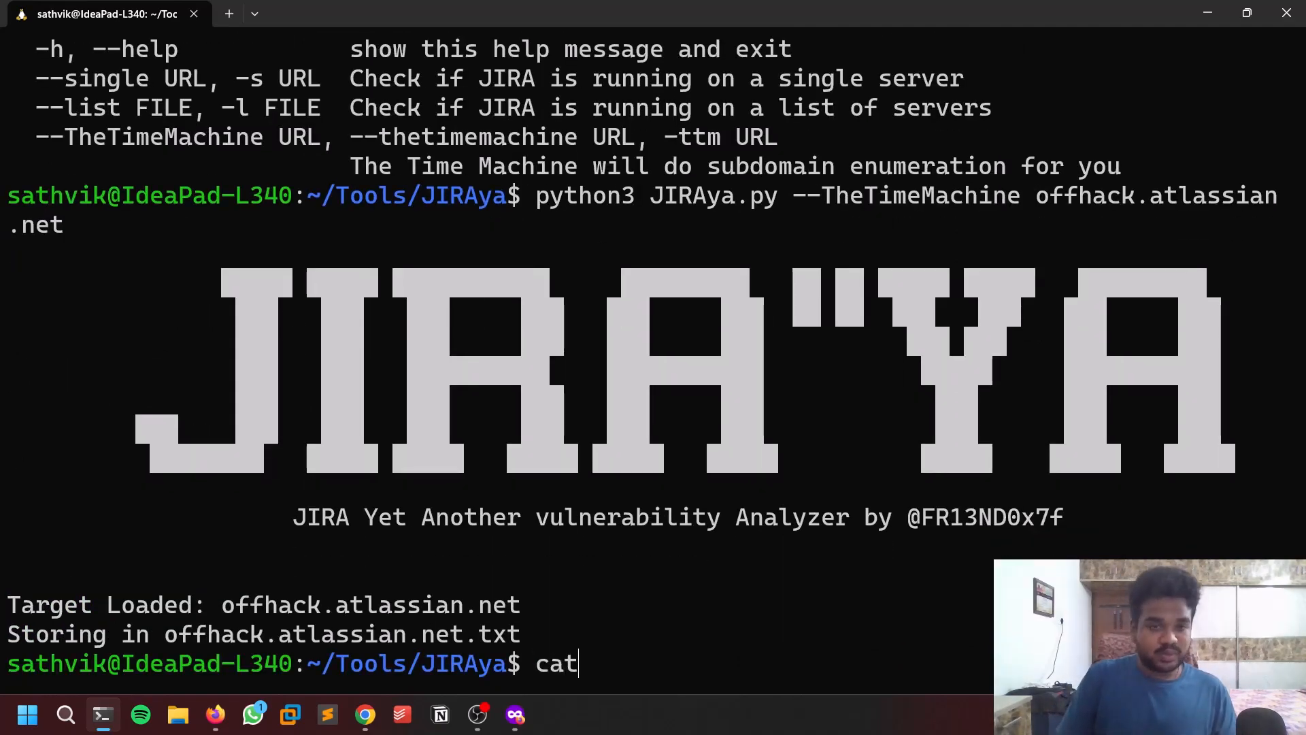
pyautogui.write('o')
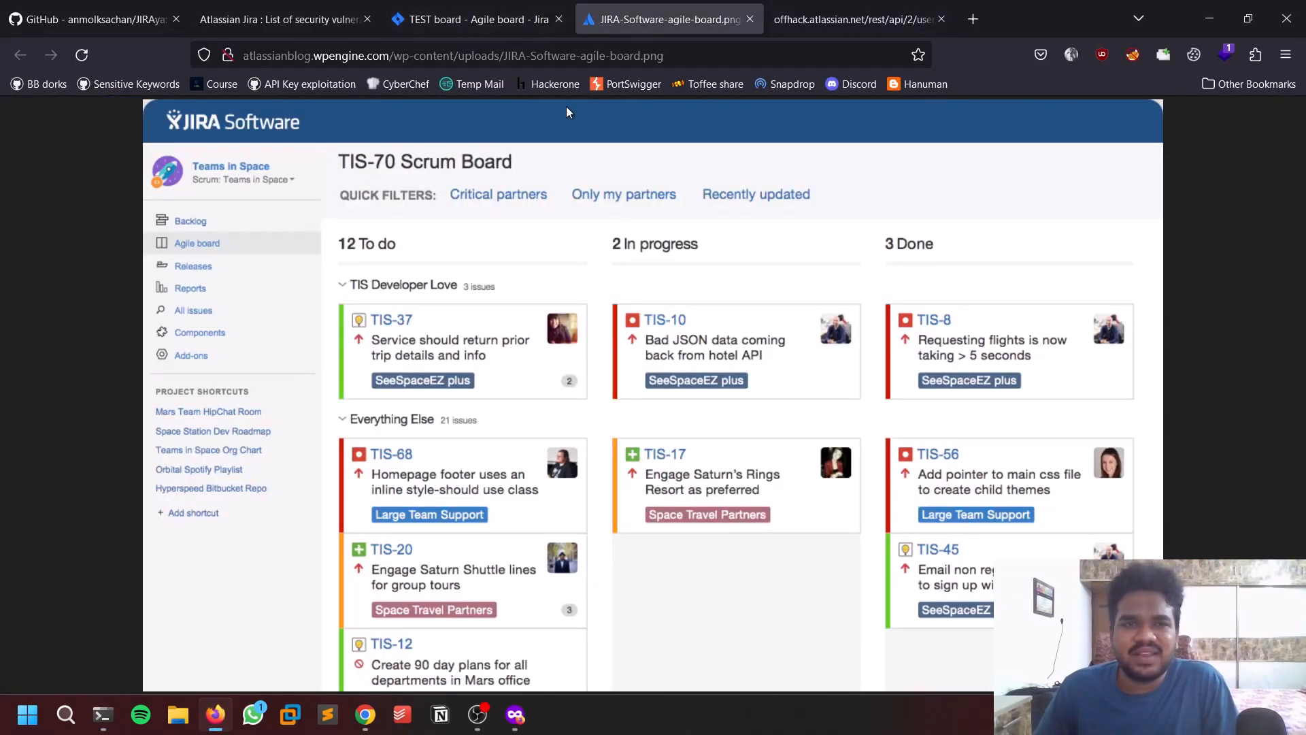
# Review the done TEST-1 'record video' issue on the TEST board, then return to the JIRAya GitHub page
pyautogui.click(477, 18)
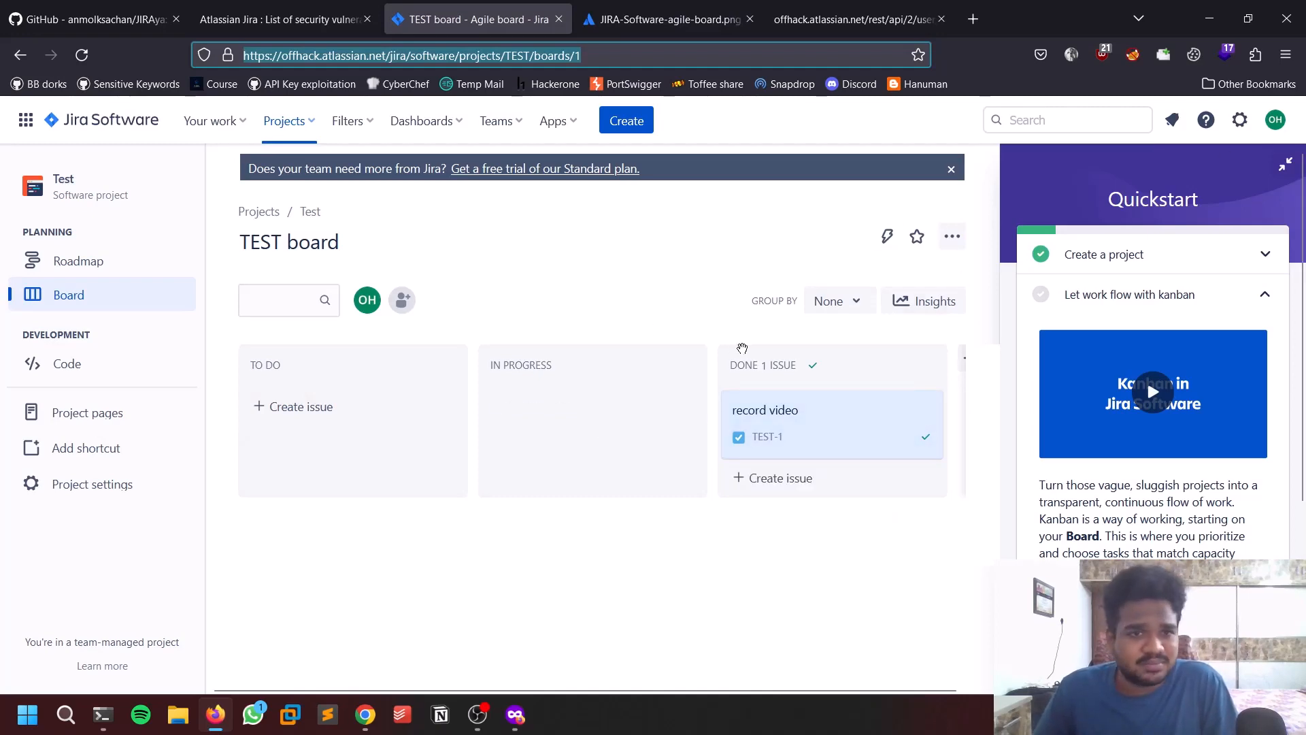
pyautogui.click(765, 410)
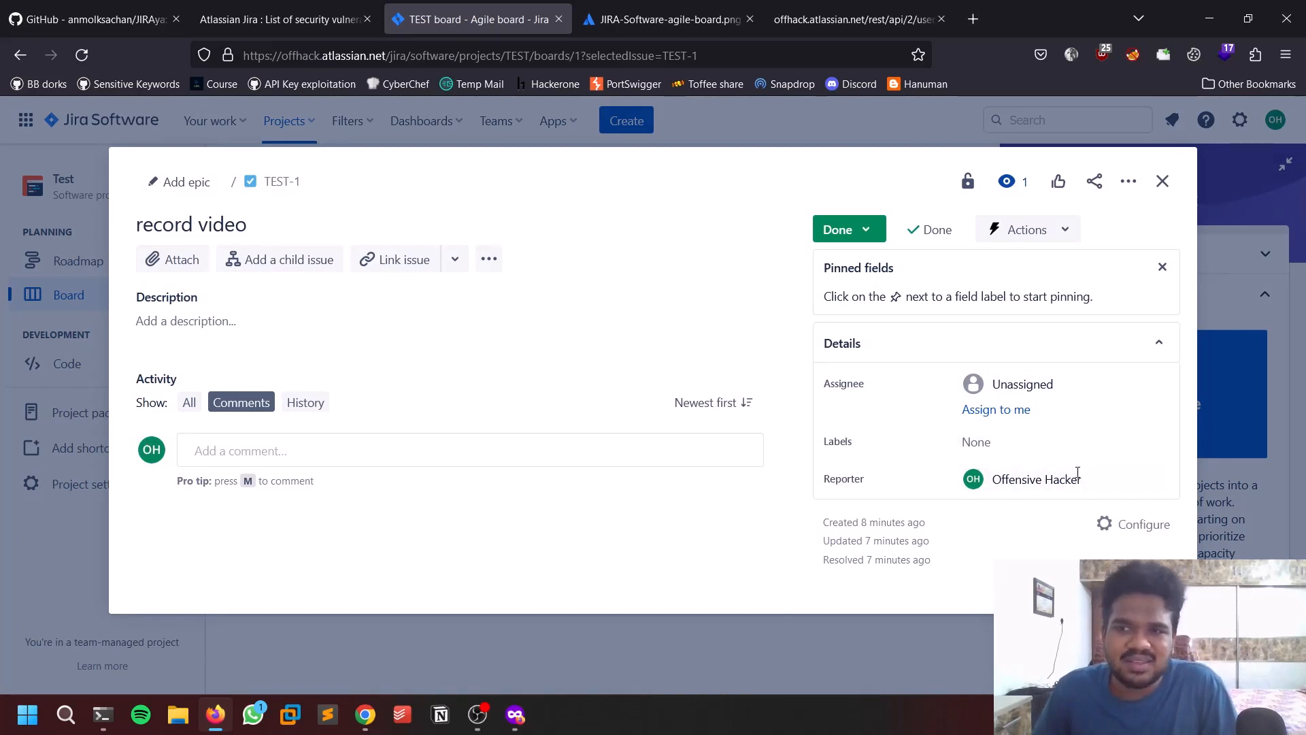
pyautogui.moveTo(1163, 267)
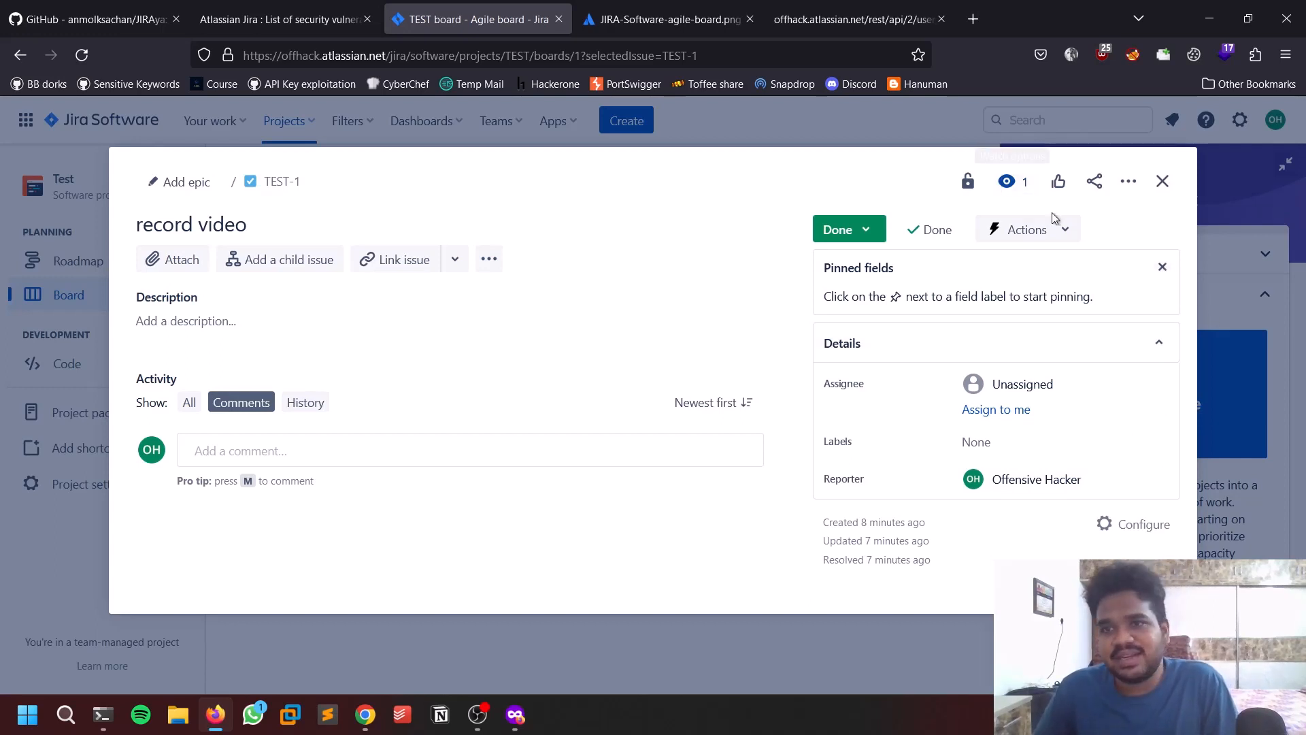
pyautogui.moveTo(1200, 405)
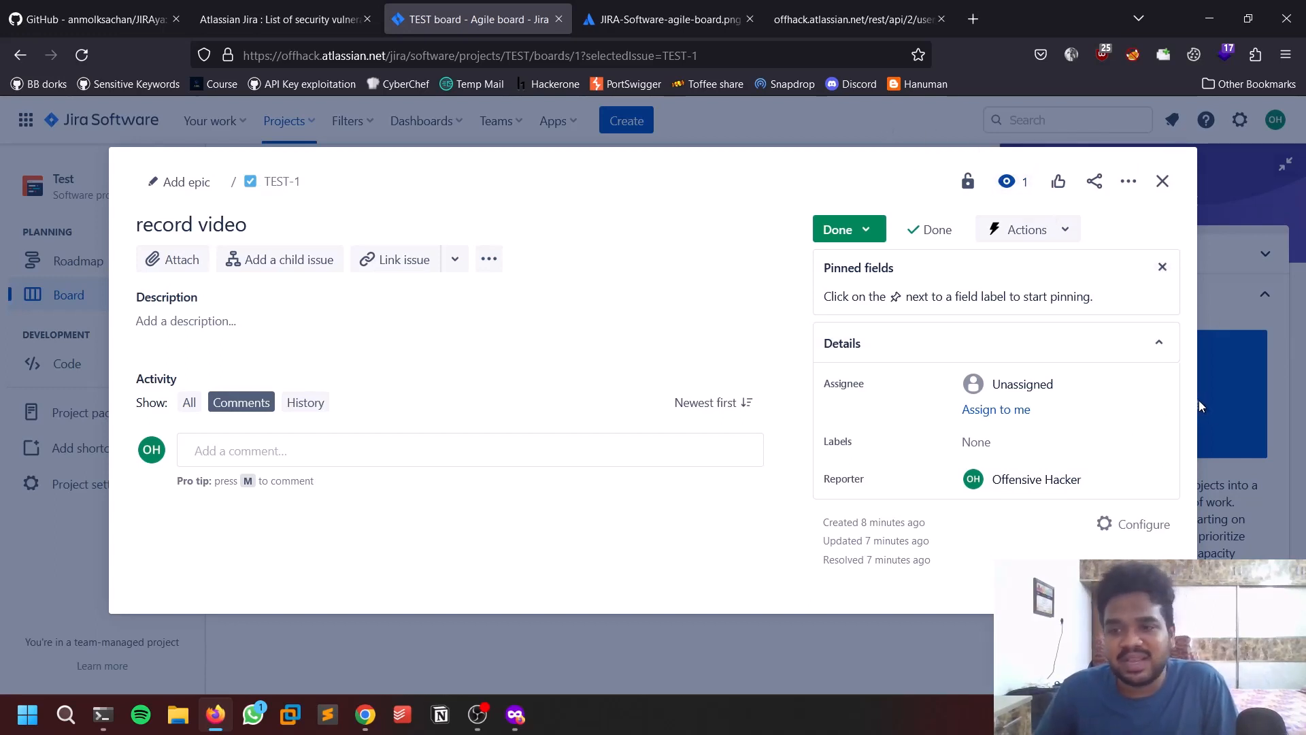
pyautogui.click(1162, 181)
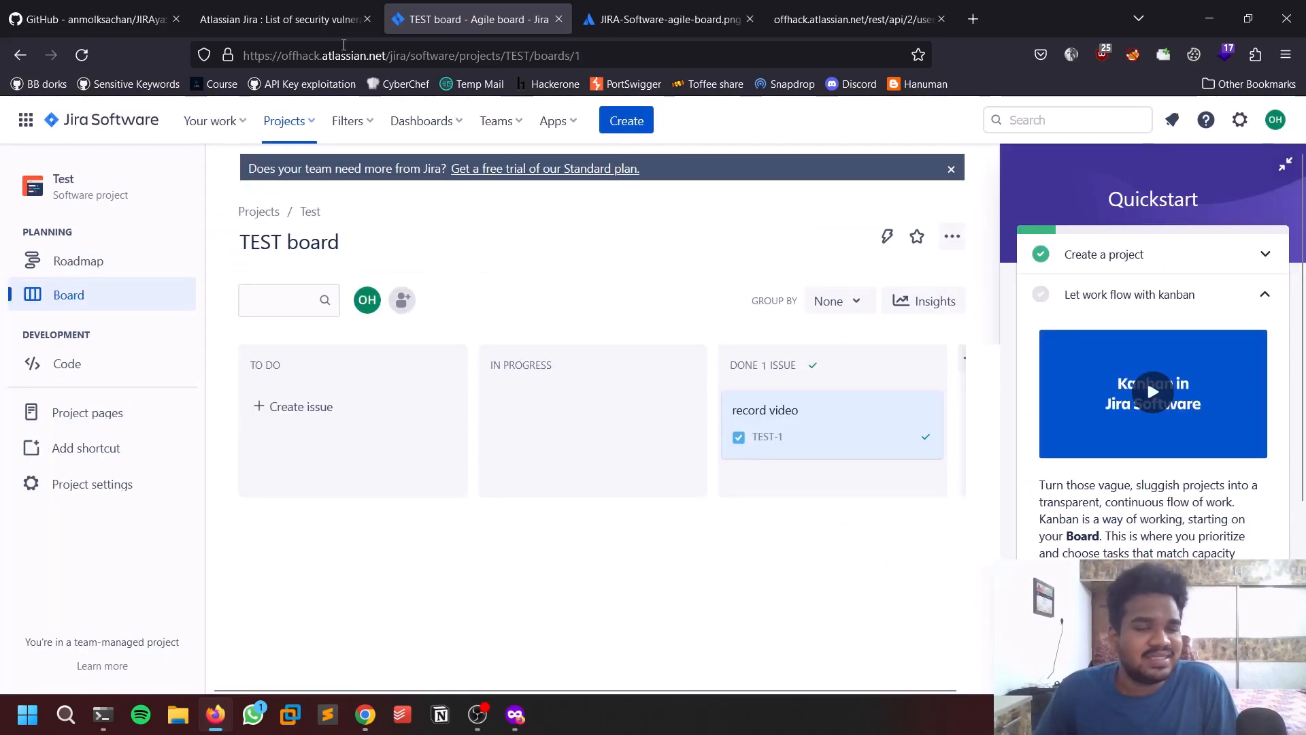
pyautogui.click(92, 18)
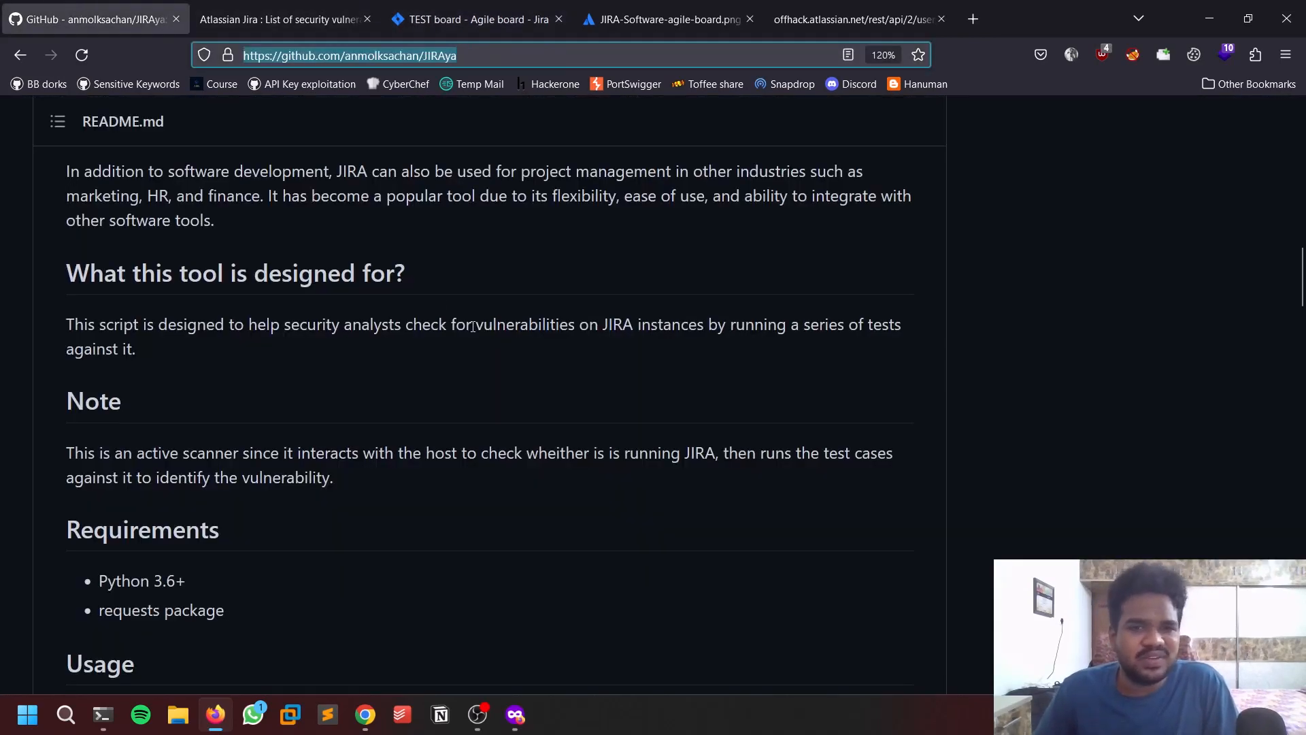
pyautogui.scroll(-3)
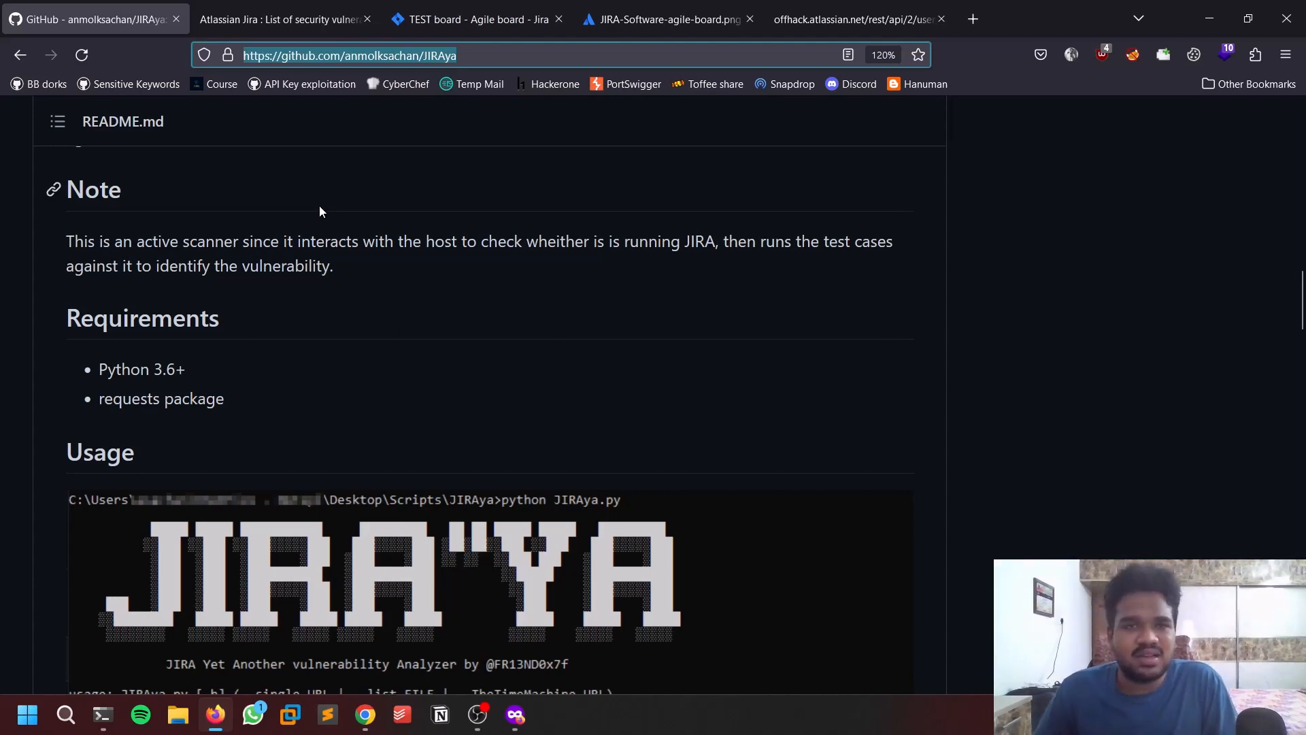
pyautogui.moveTo(294, 206)
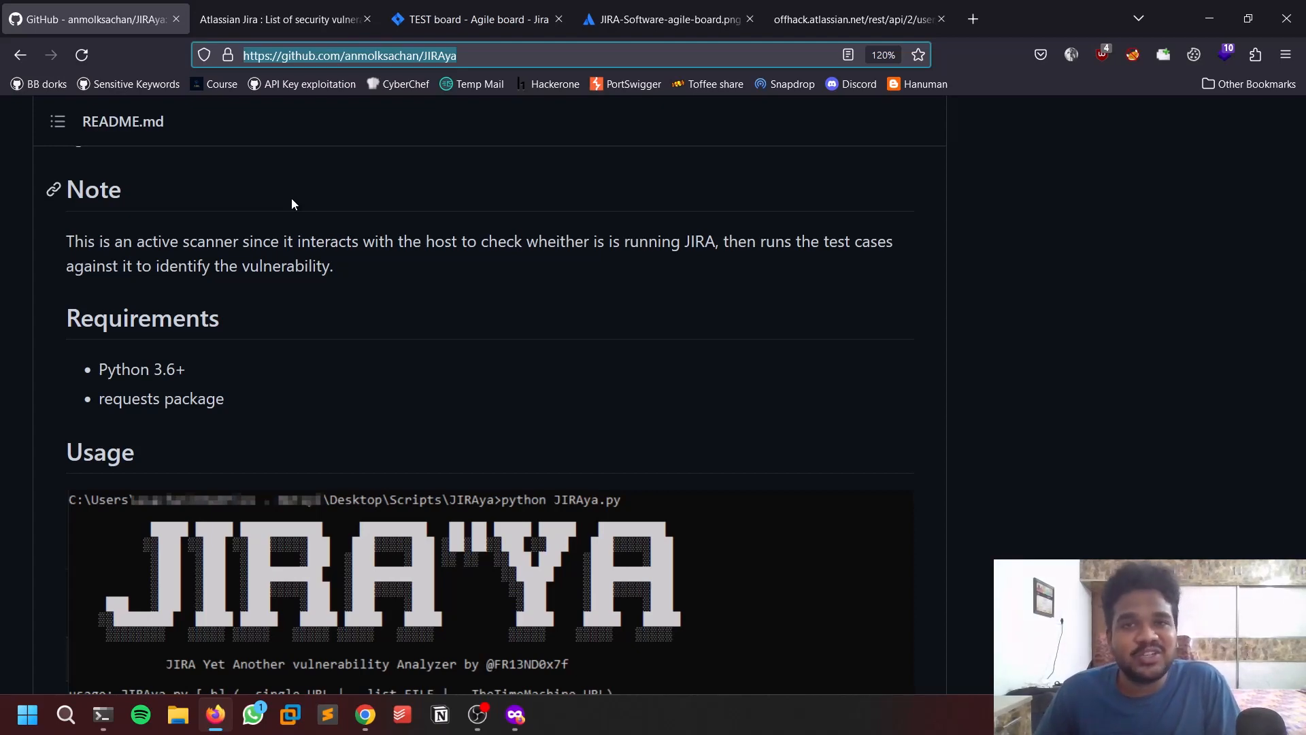
pyautogui.moveTo(977, 173)
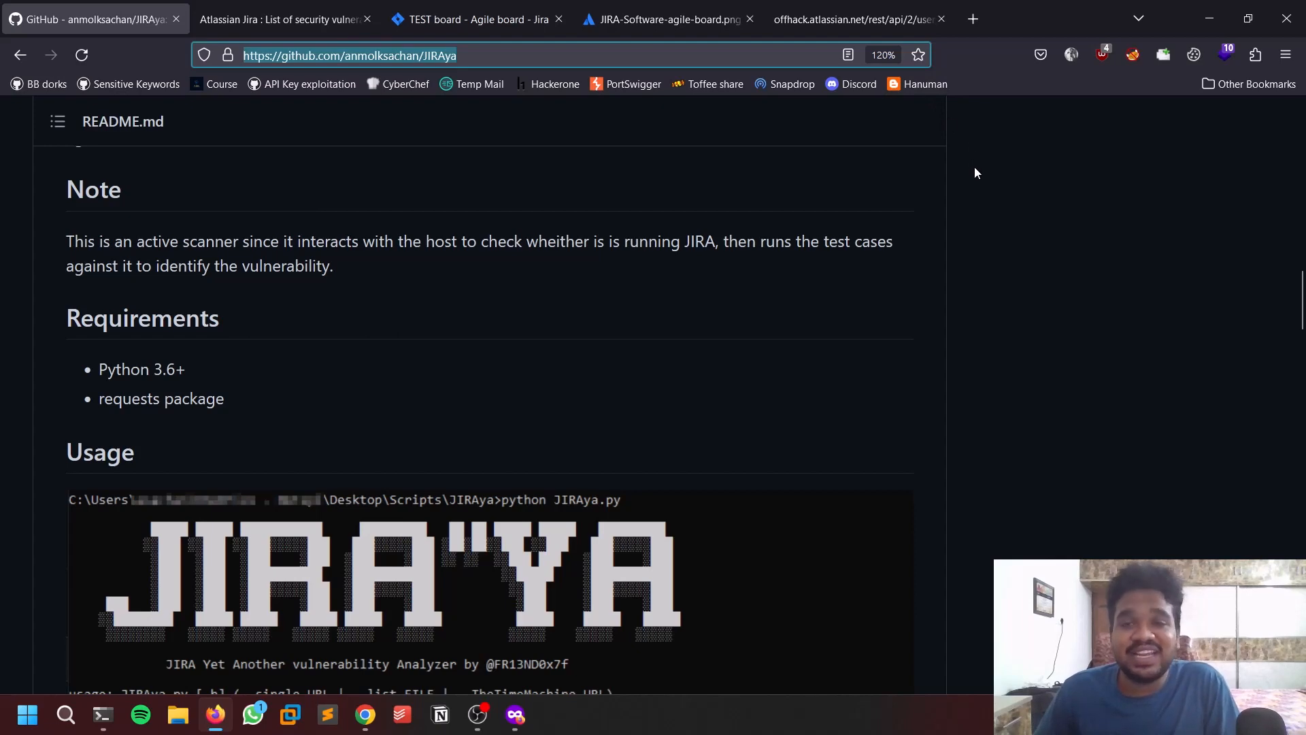
pyautogui.moveTo(945, 159)
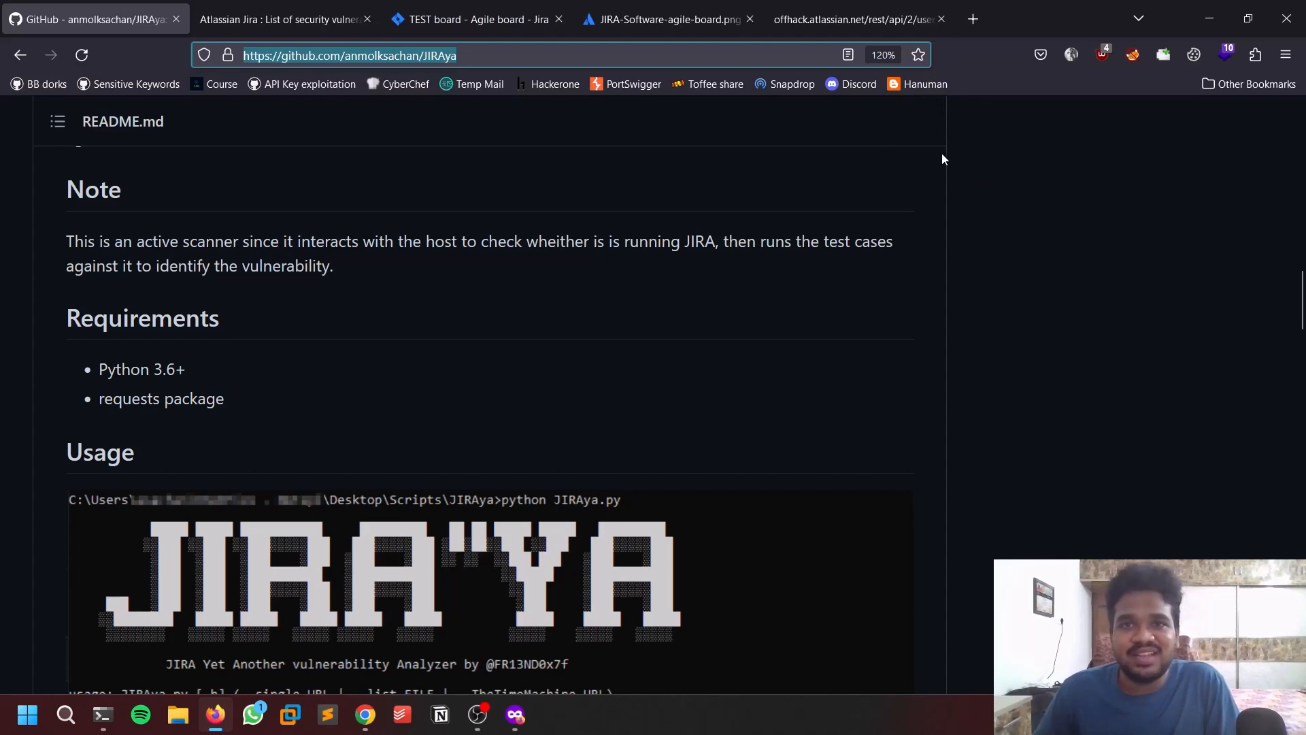
pyautogui.moveTo(941, 175)
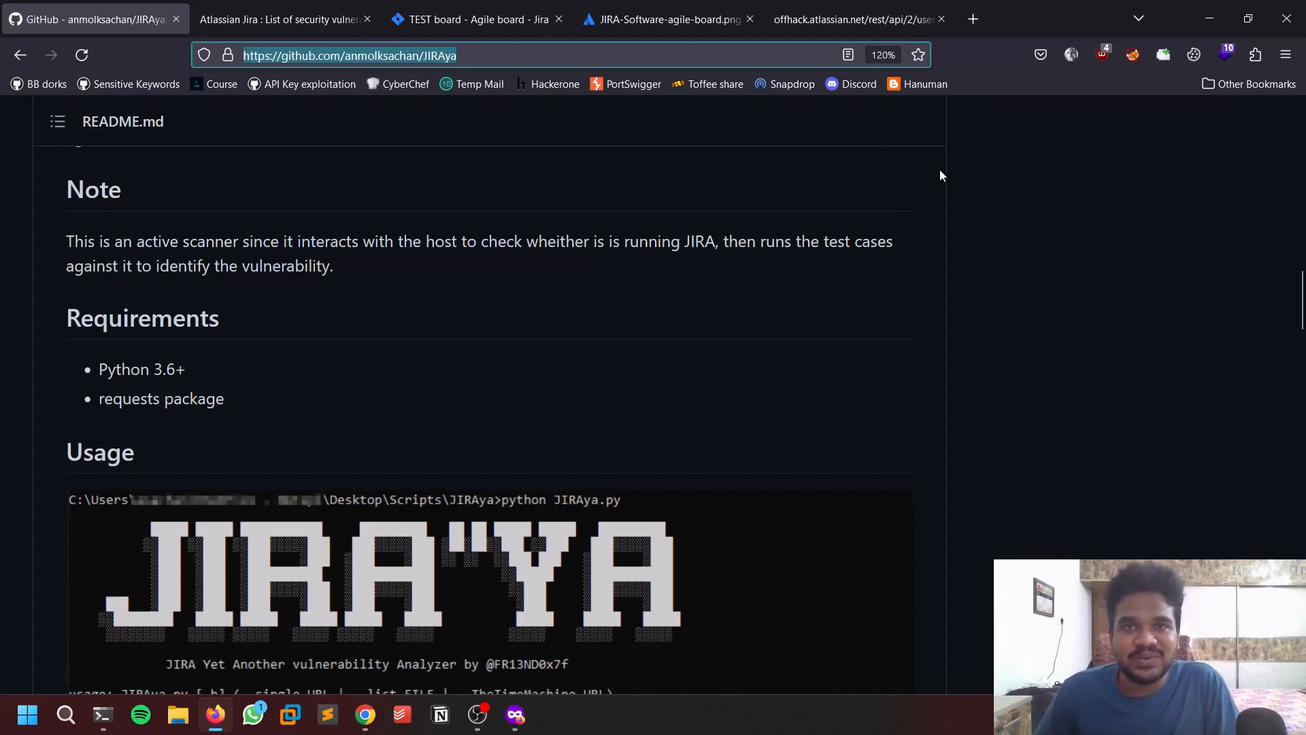